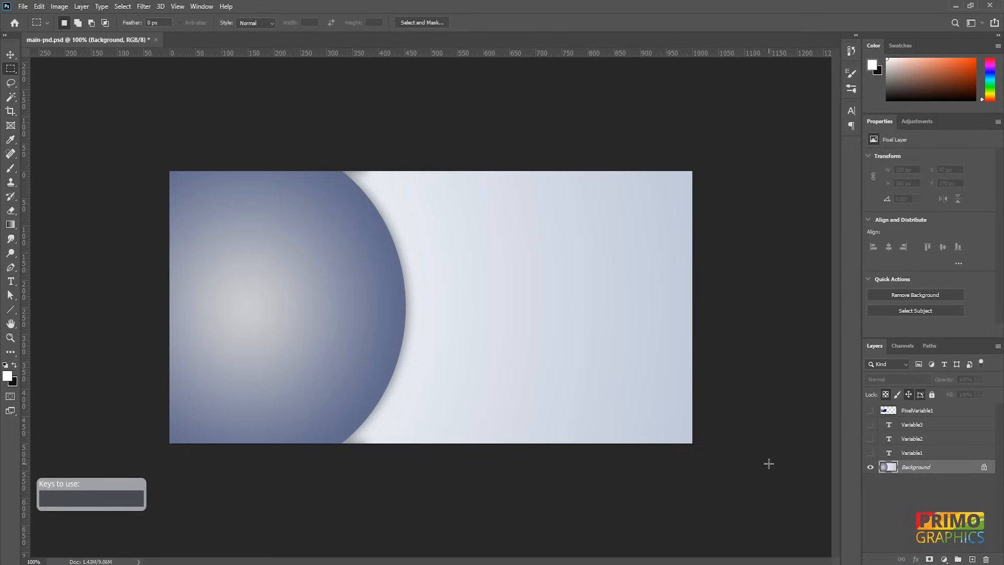
{"action": "mouse_move", "coordinate": [815, 481]}
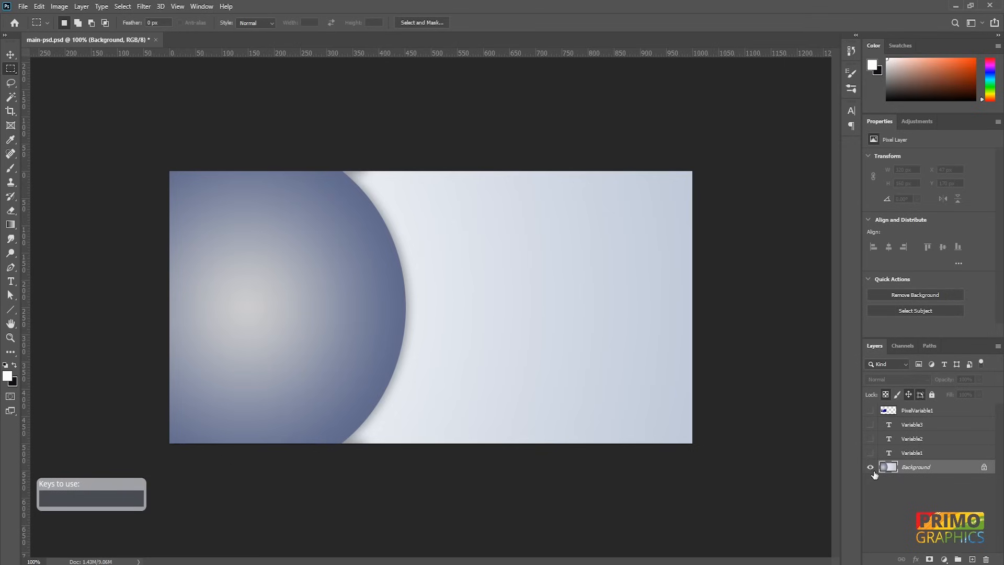
Make the Variable1, Variable2 and Variable3 text layers visible in the Layers panel.
{"action": "left_click", "coordinate": [870, 453]}
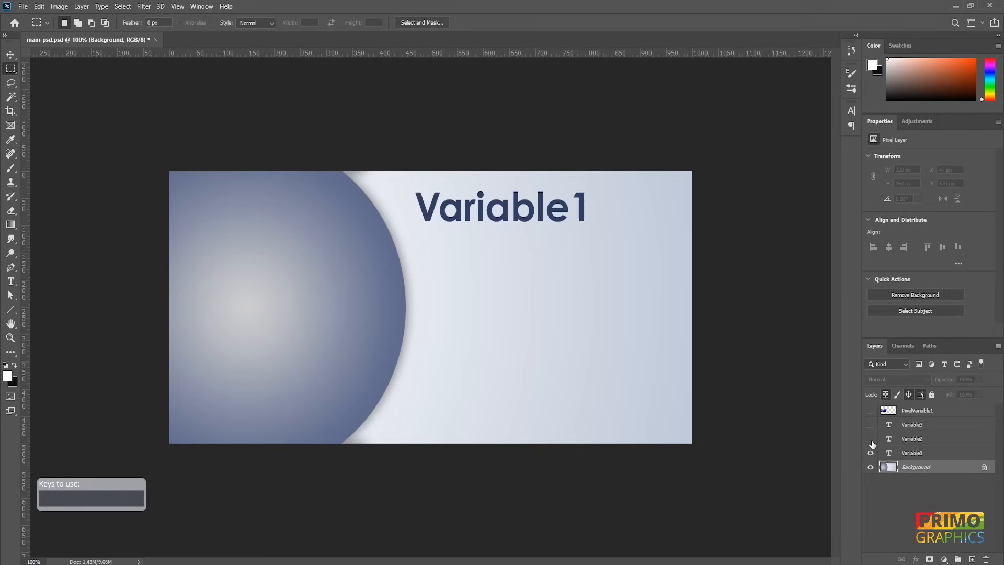
{"action": "left_click", "coordinate": [870, 439]}
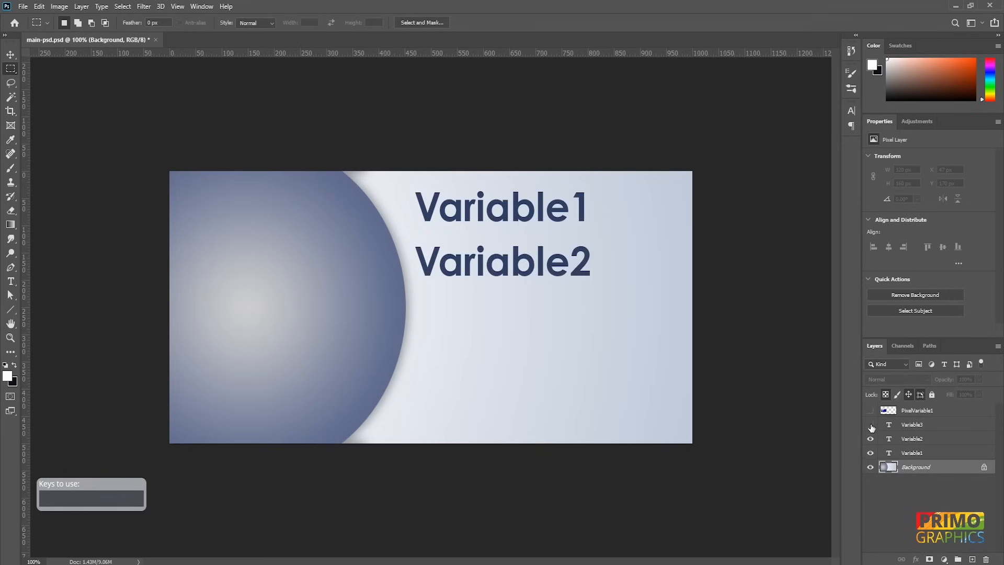
{"action": "left_click", "coordinate": [871, 425]}
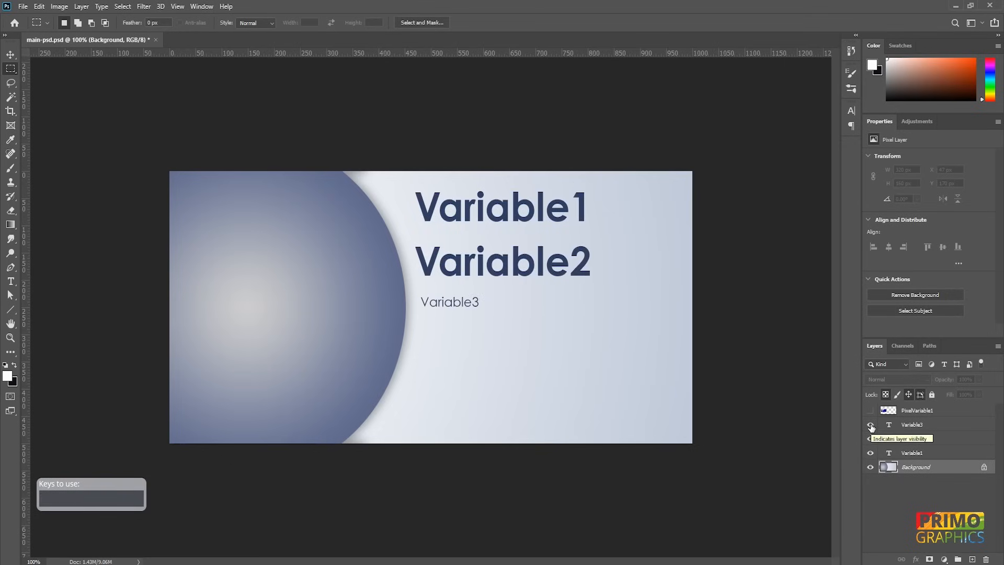
{"action": "left_click", "coordinate": [870, 439]}
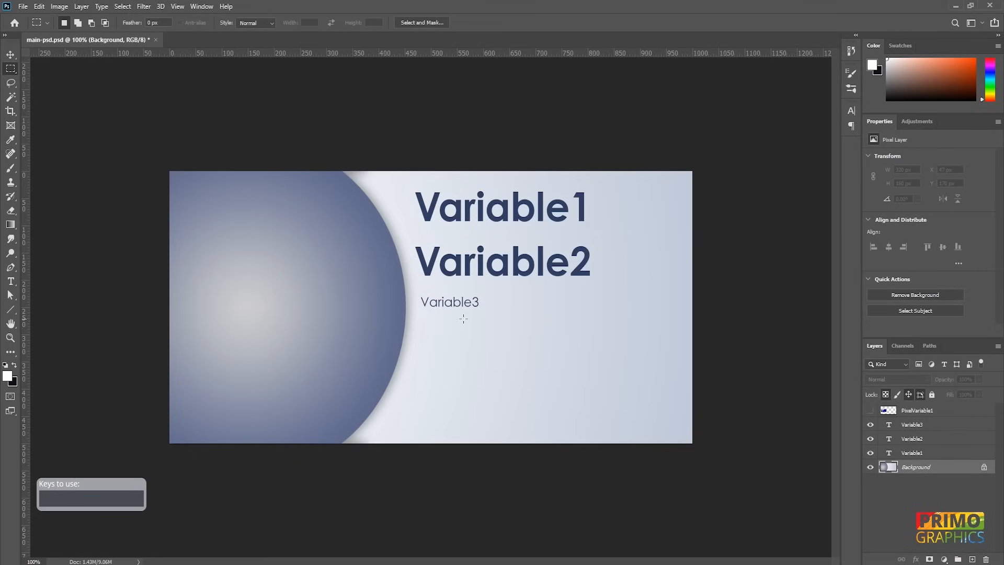
{"action": "mouse_move", "coordinate": [489, 336]}
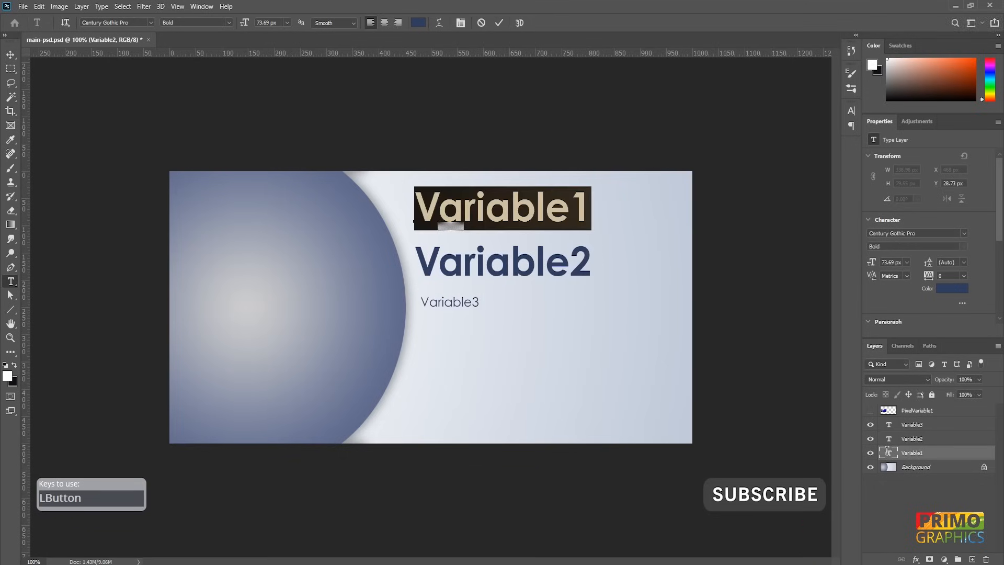
{"action": "left_click", "coordinate": [911, 453]}
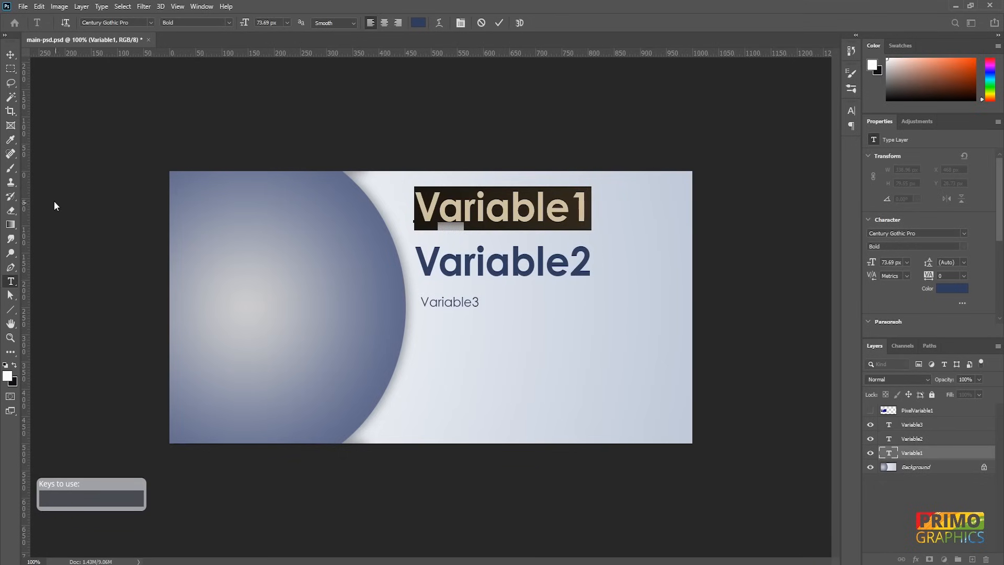
Add a new text area below Variable3 reading 'Lorem ipsum dolor sit amet, consectetur'.
{"action": "left_click", "coordinate": [10, 54]}
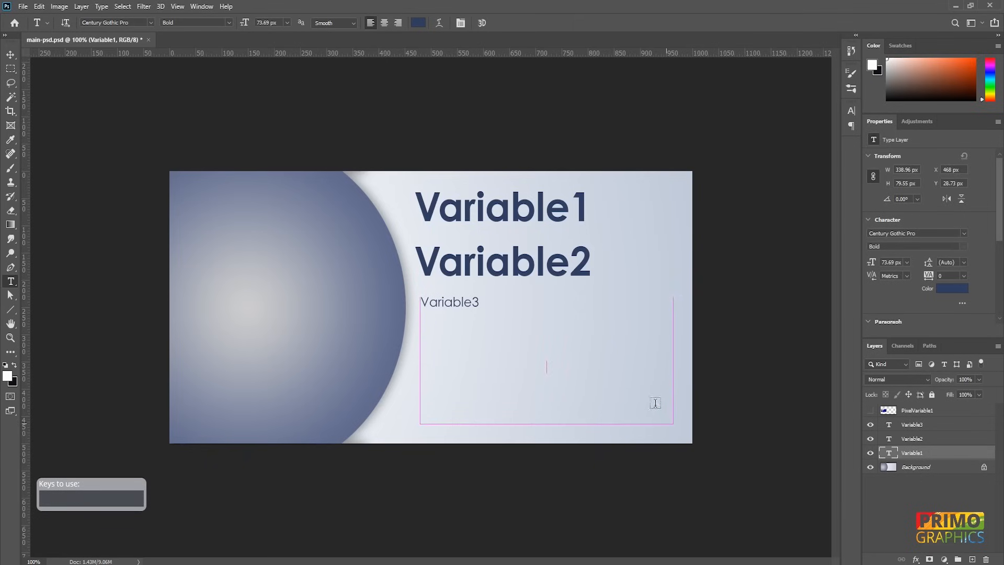
{"action": "type", "text": "Lorem ipsum dolor sit amet, consectetur"}
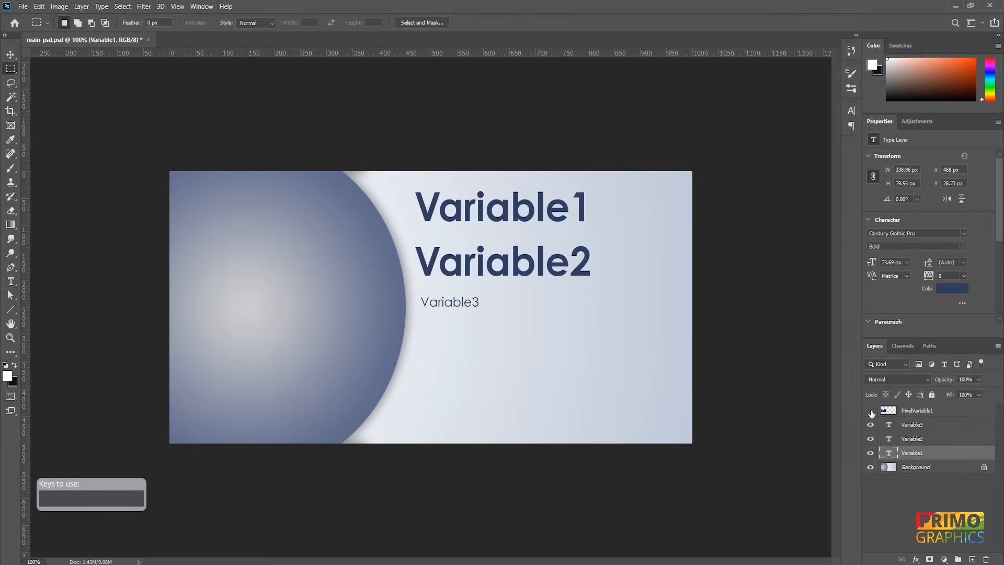
Show and select the PixelVariable1 flag layer, then start defining data-driven variables.
{"action": "left_click", "coordinate": [870, 412]}
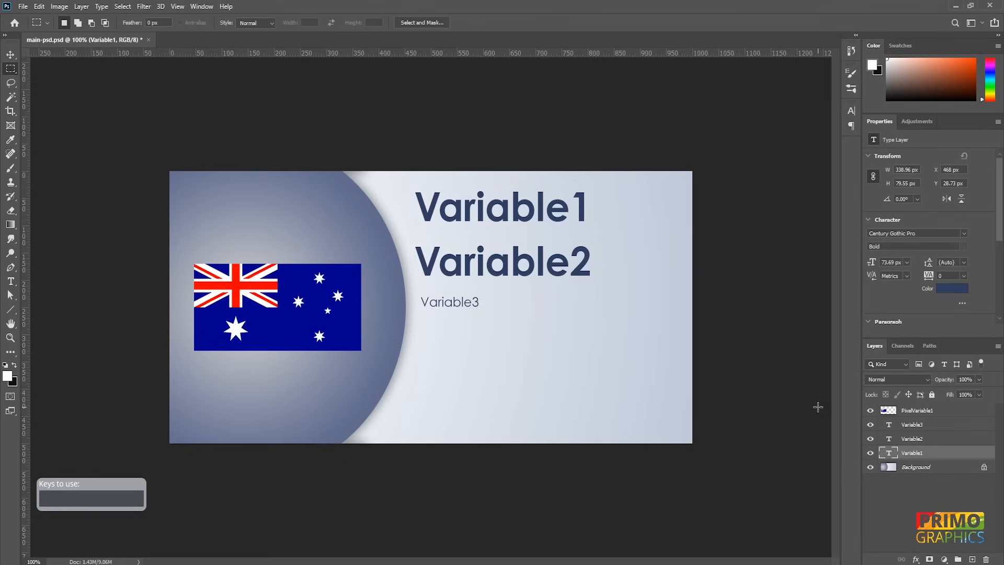
{"action": "mouse_move", "coordinate": [195, 264]}
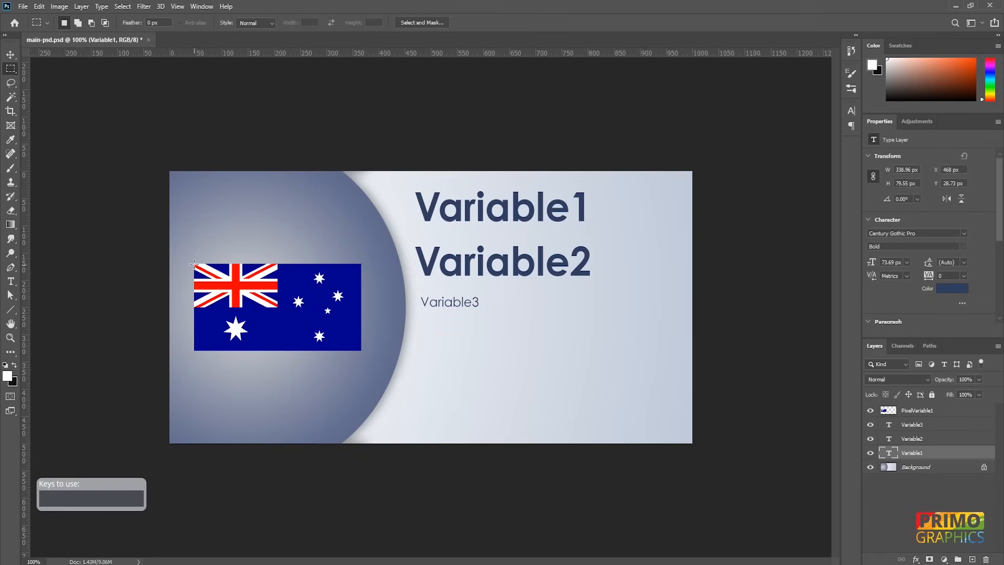
{"action": "left_click", "coordinate": [918, 410]}
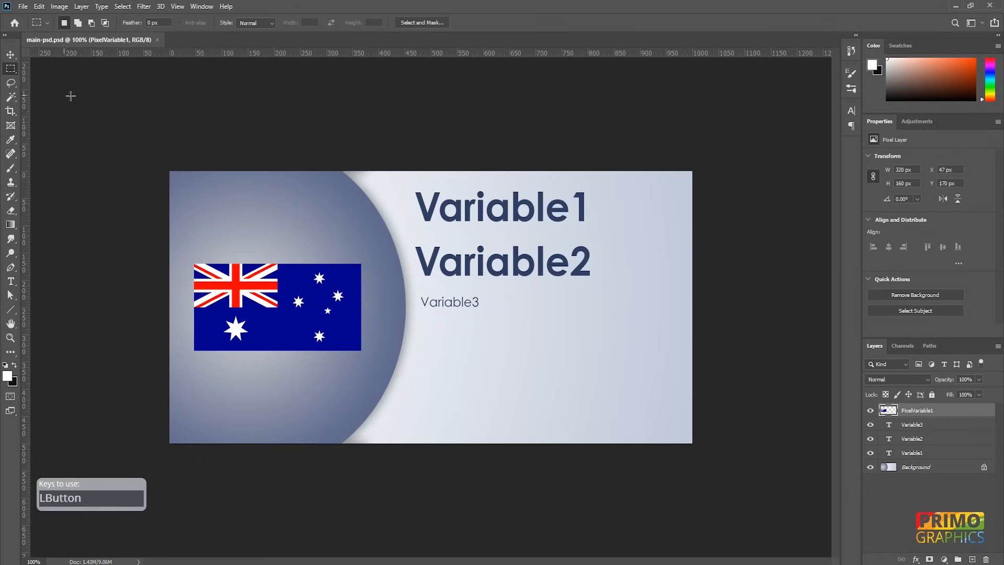
{"action": "left_click", "coordinate": [58, 7]}
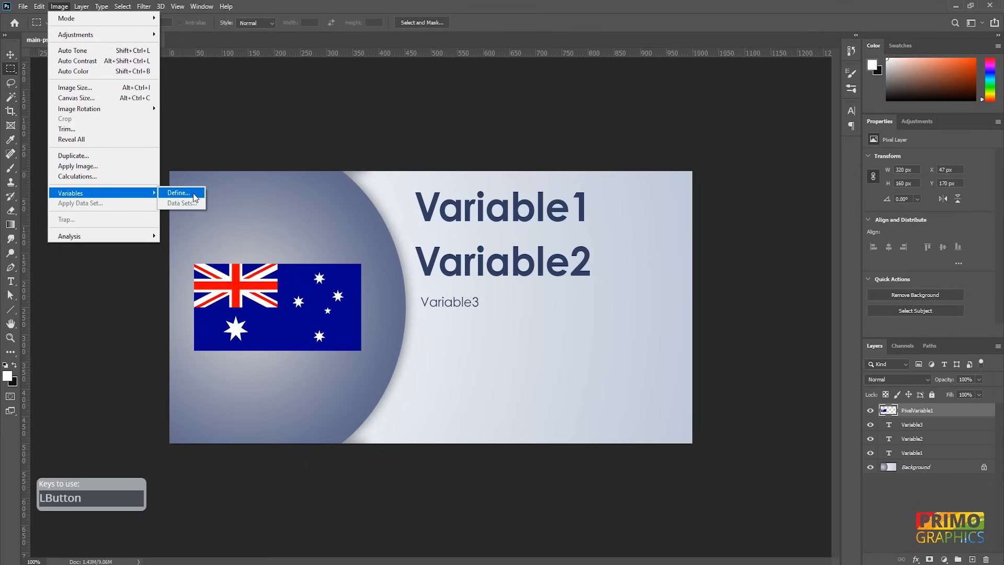
Define the Variable1 layer as a text replacement variable in the Variables dialog.
{"action": "left_click", "coordinate": [177, 193]}
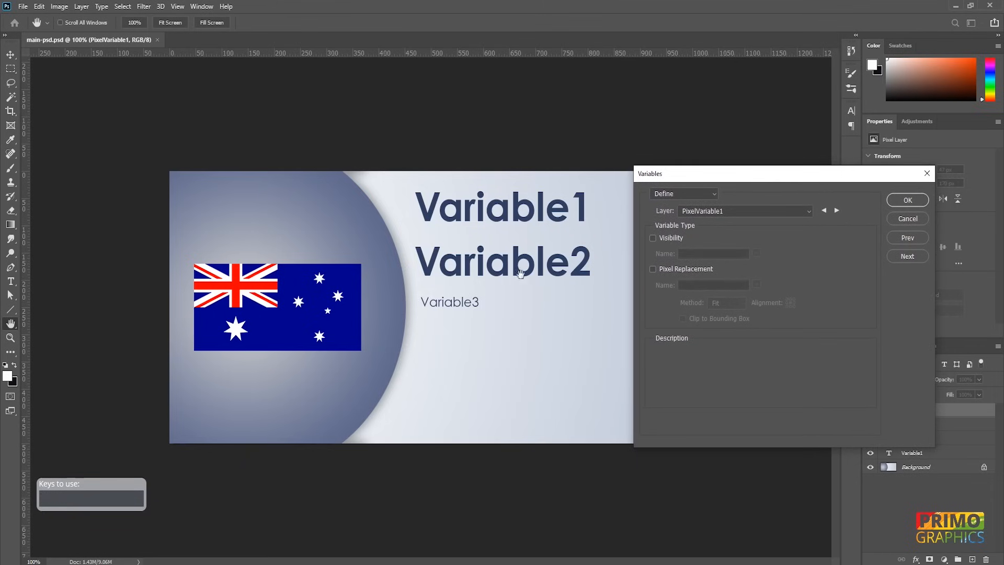
{"action": "mouse_move", "coordinate": [678, 280]}
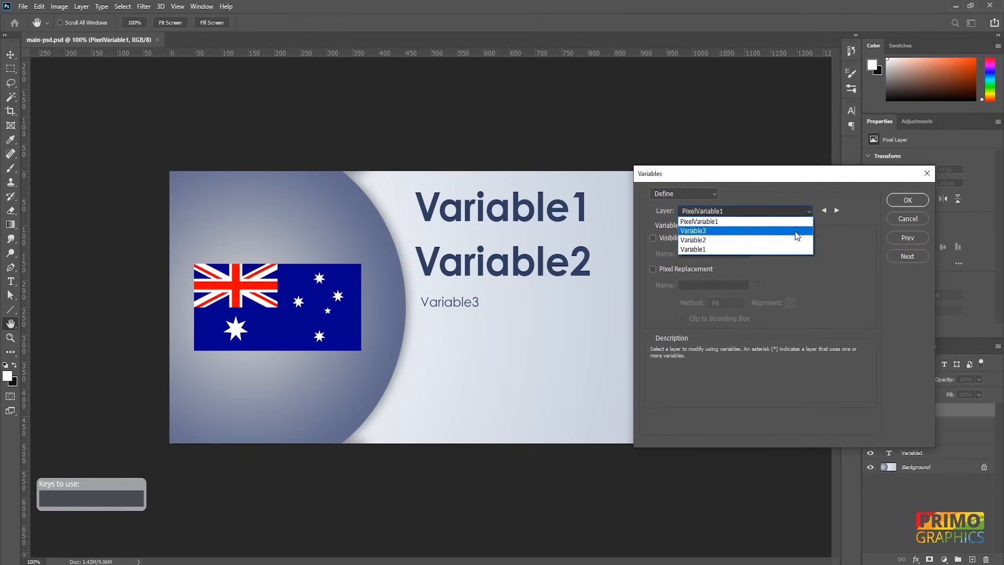
{"action": "left_click", "coordinate": [692, 249]}
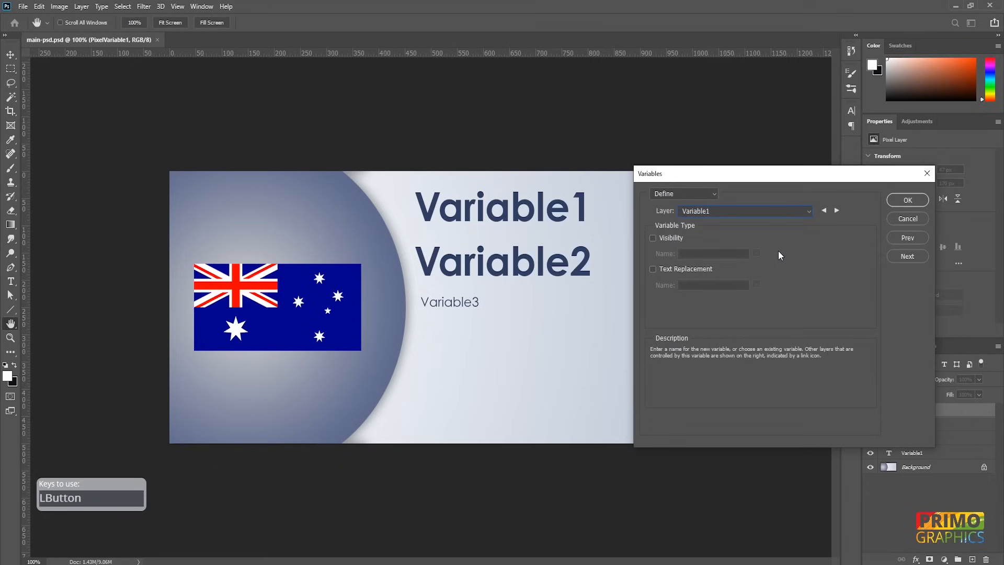
{"action": "left_click", "coordinate": [653, 269]}
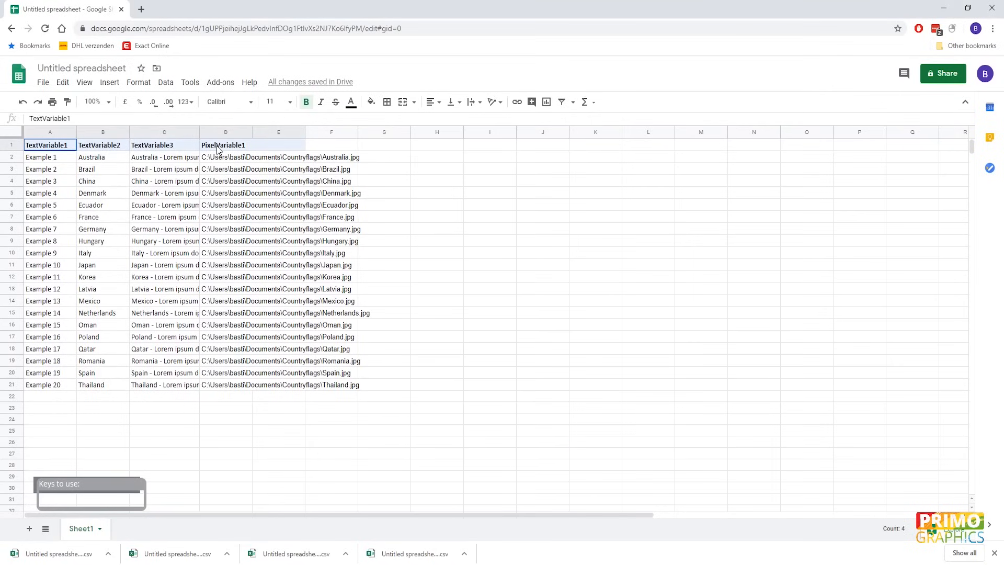
{"action": "left_click", "coordinate": [306, 102]}
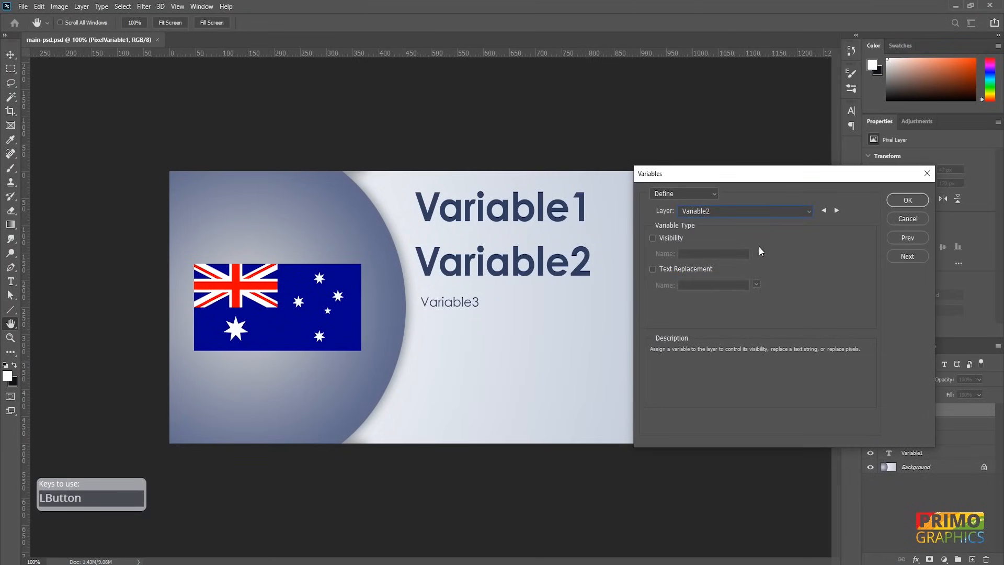
Define Variable2 and Variable3 as text replacement variables as well.
{"action": "left_click", "coordinate": [652, 269]}
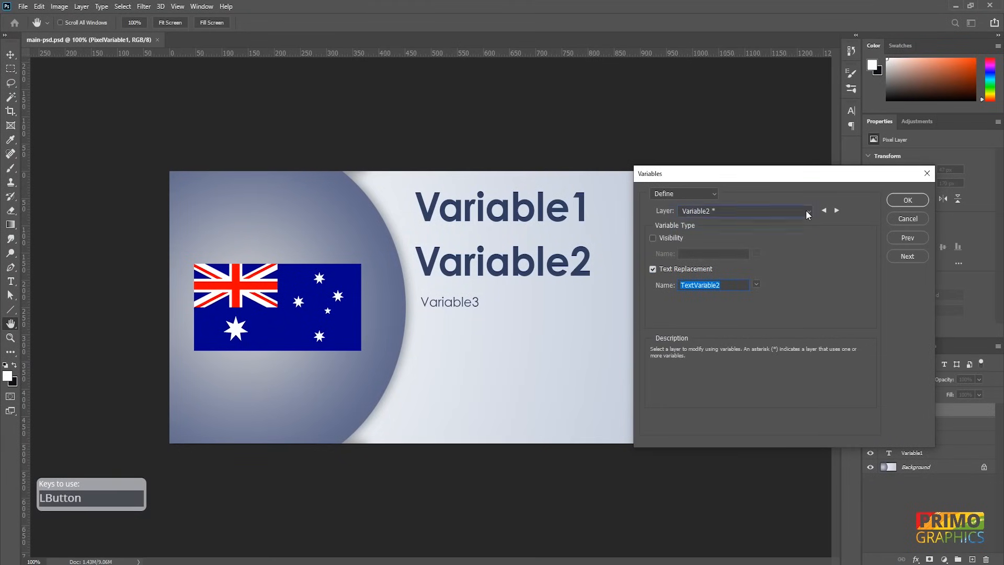
{"action": "left_click", "coordinate": [906, 255]}
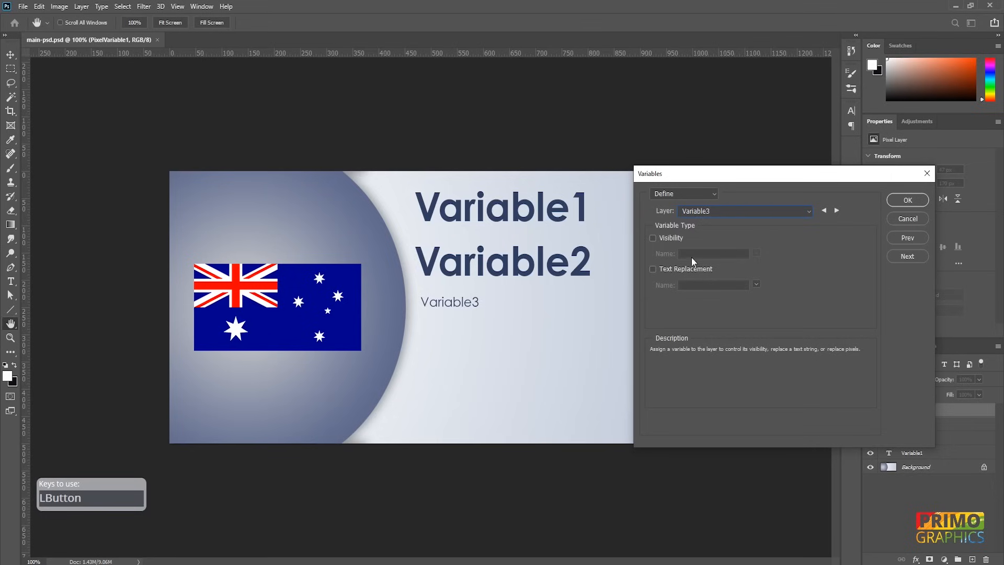
{"action": "left_click", "coordinate": [652, 269]}
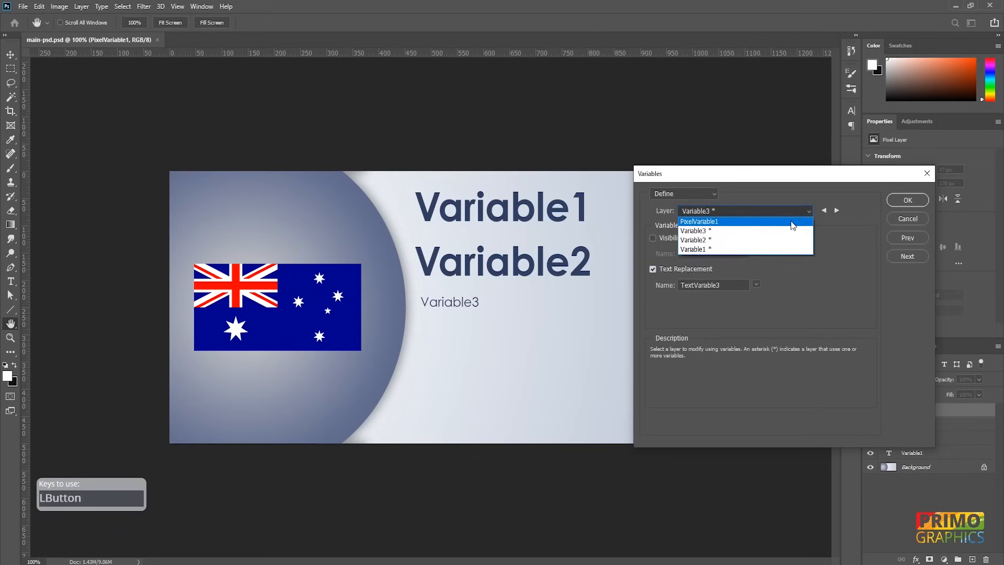
{"action": "left_click", "coordinate": [699, 221]}
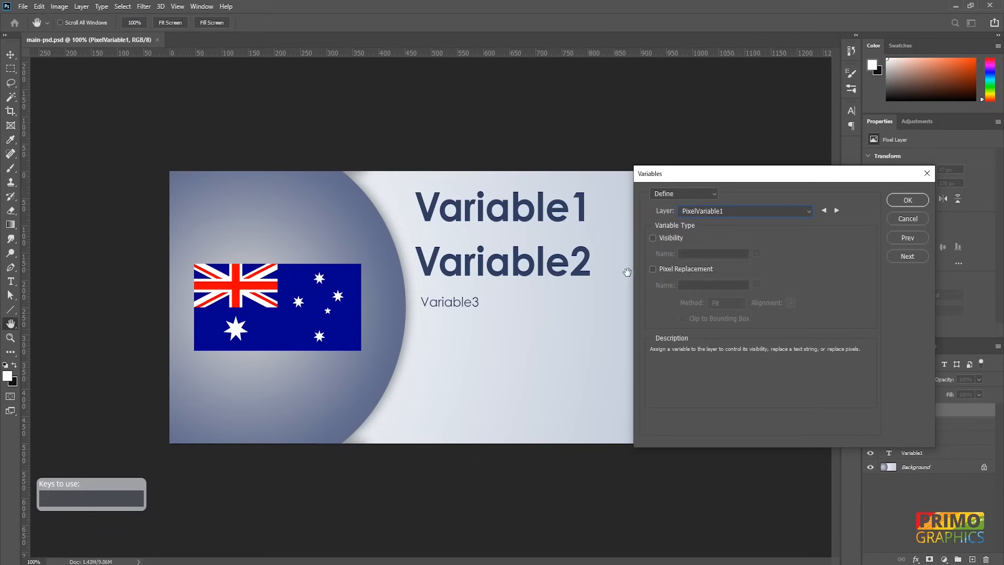
Make PixelVariable1 a pixel replacement variable using the Fit method.
{"action": "left_click", "coordinate": [653, 268]}
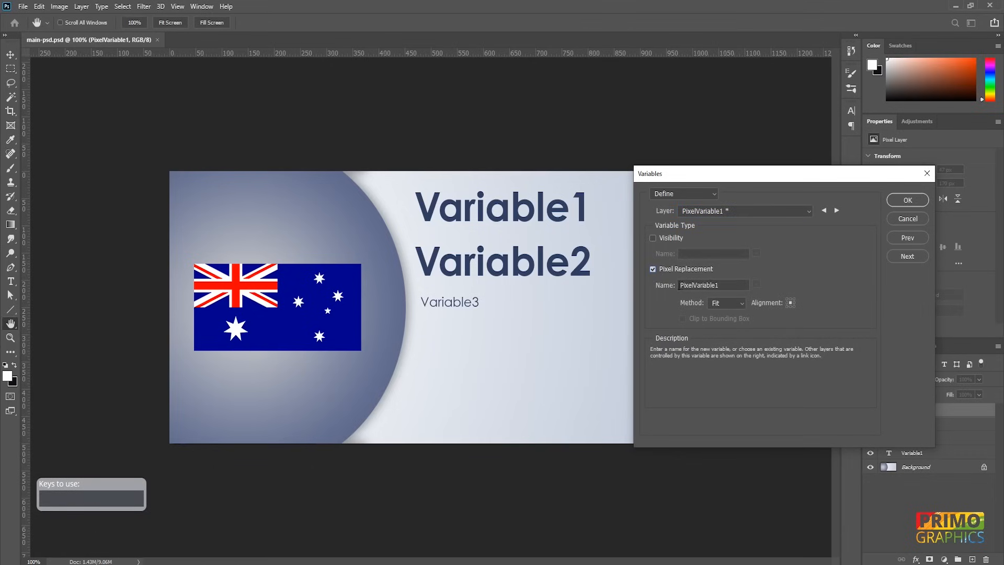
{"action": "mouse_move", "coordinate": [814, 292]}
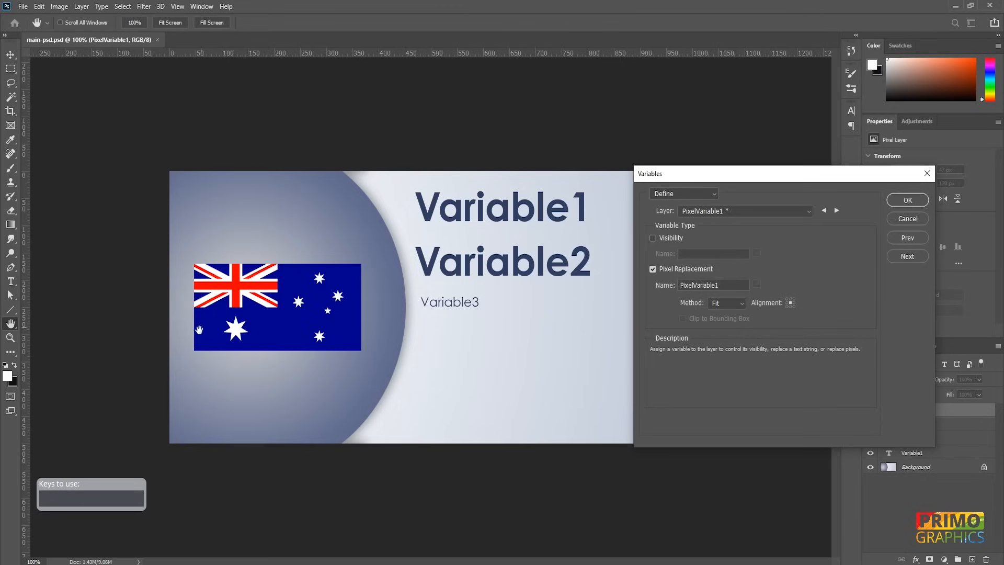
{"action": "mouse_move", "coordinate": [181, 253]}
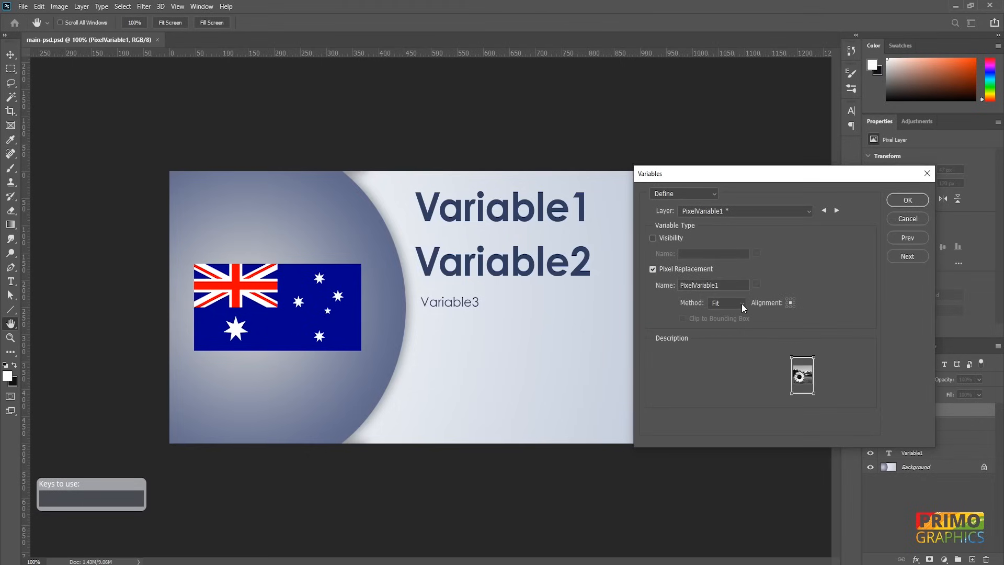
{"action": "left_click", "coordinate": [727, 302]}
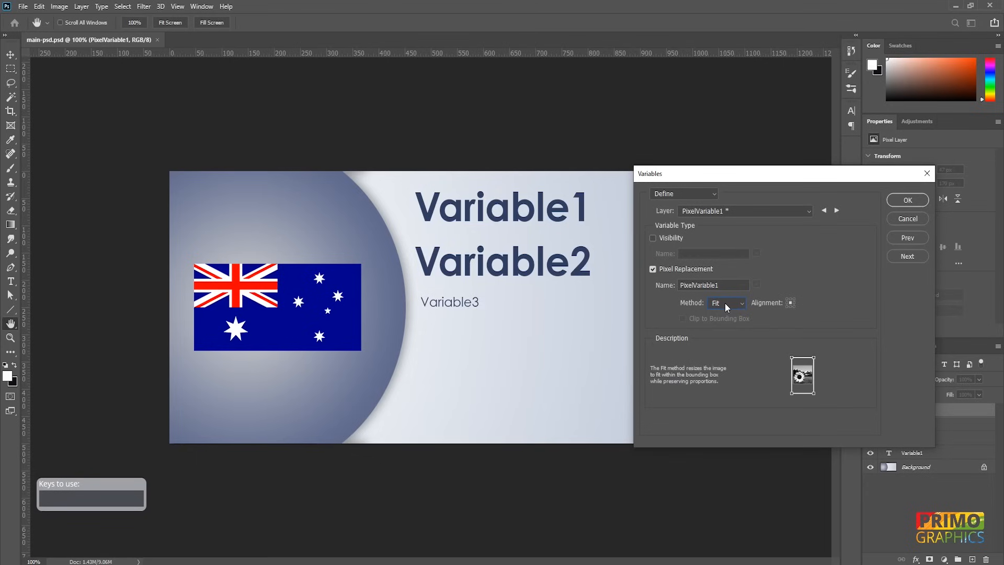
{"action": "left_click", "coordinate": [726, 302]}
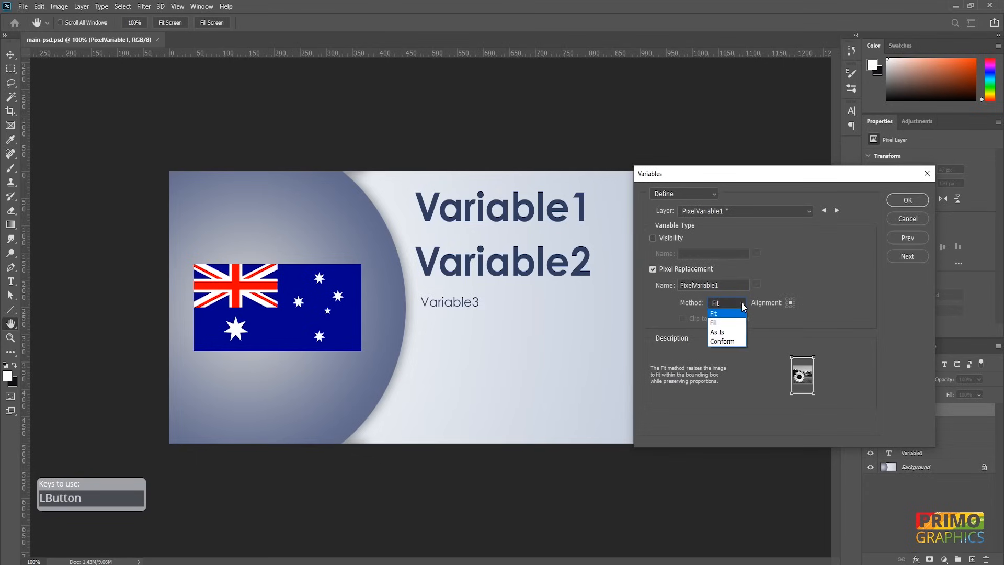
{"action": "left_click", "coordinate": [713, 322]}
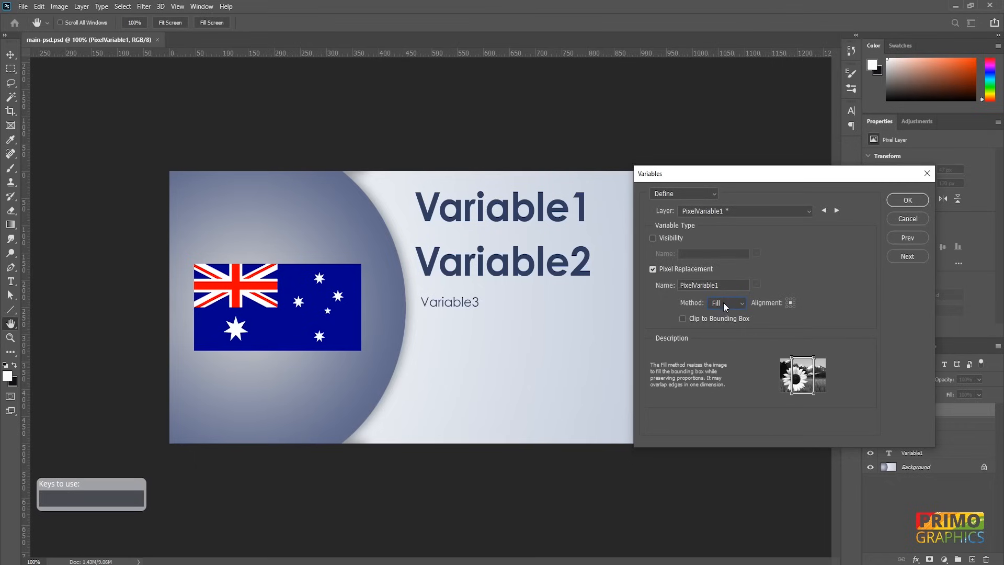
{"action": "left_click", "coordinate": [726, 302]}
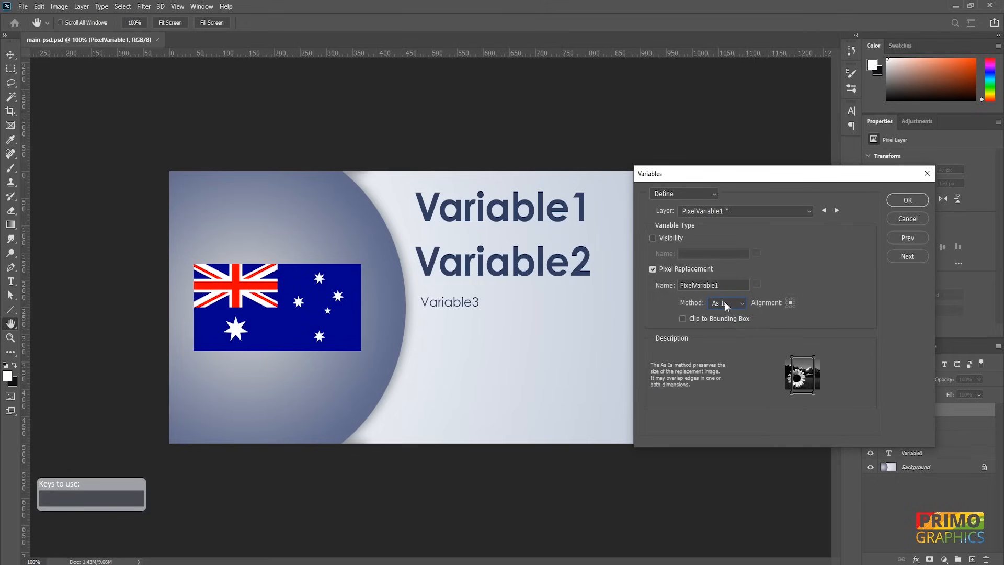
{"action": "mouse_move", "coordinate": [740, 308]}
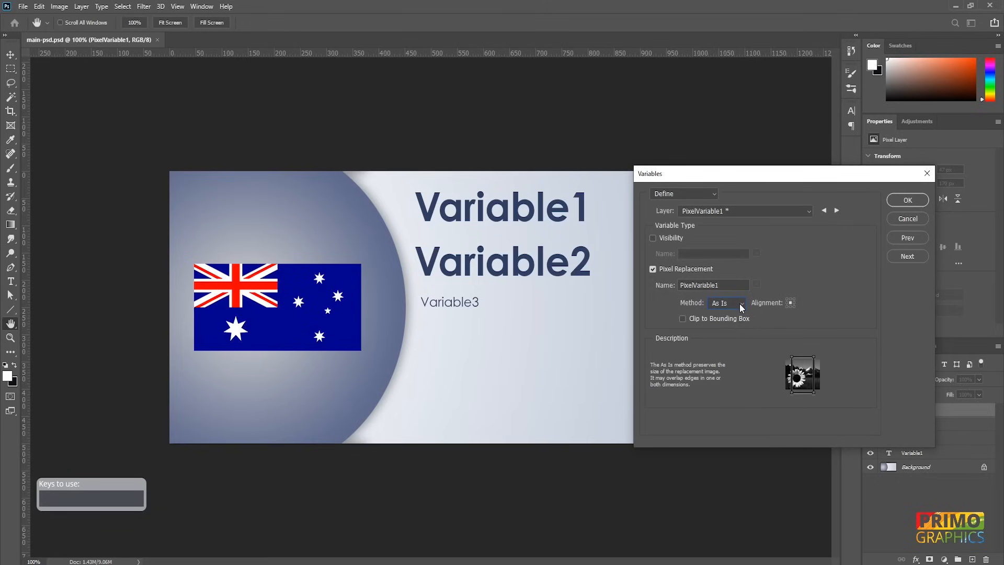
{"action": "left_click", "coordinate": [727, 302]}
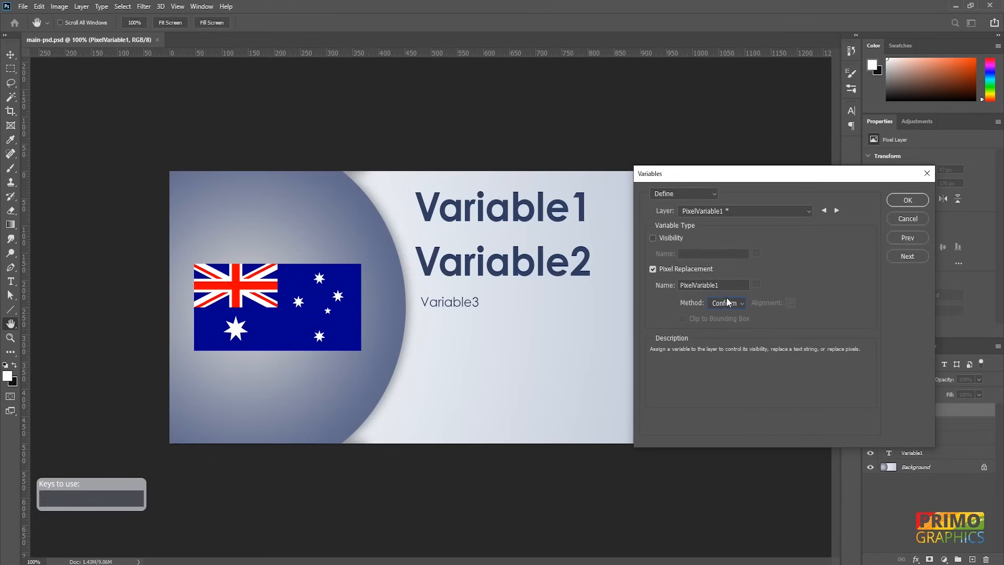
{"action": "left_click", "coordinate": [726, 302]}
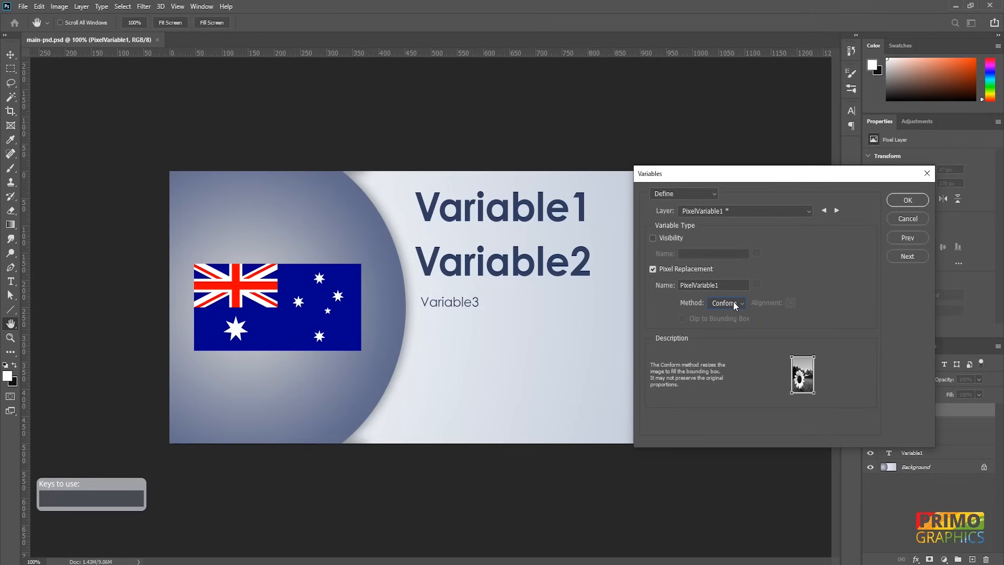
{"action": "left_click", "coordinate": [726, 304]}
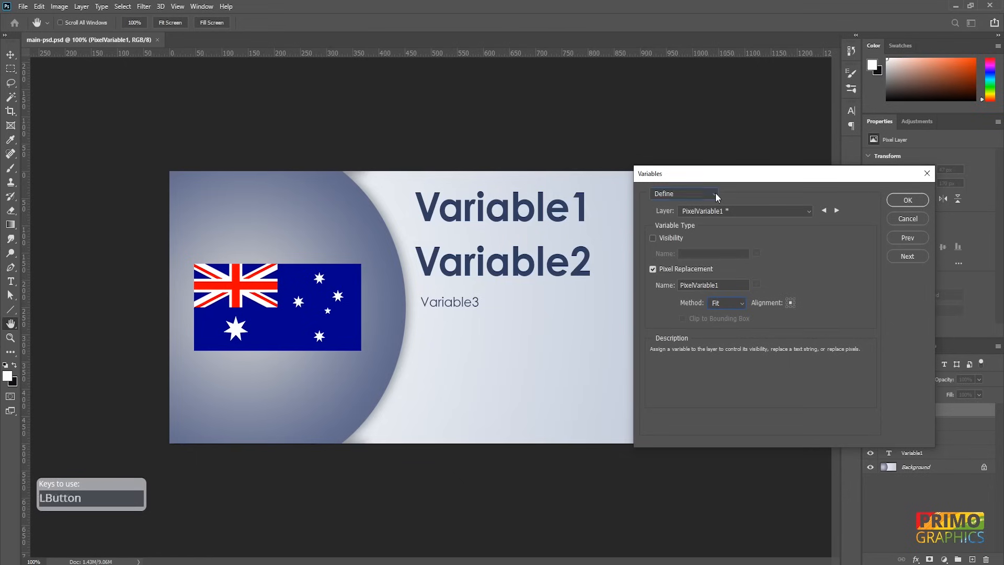
Switch the Variables dialog to Data Sets and close it.
{"action": "left_click", "coordinate": [683, 194]}
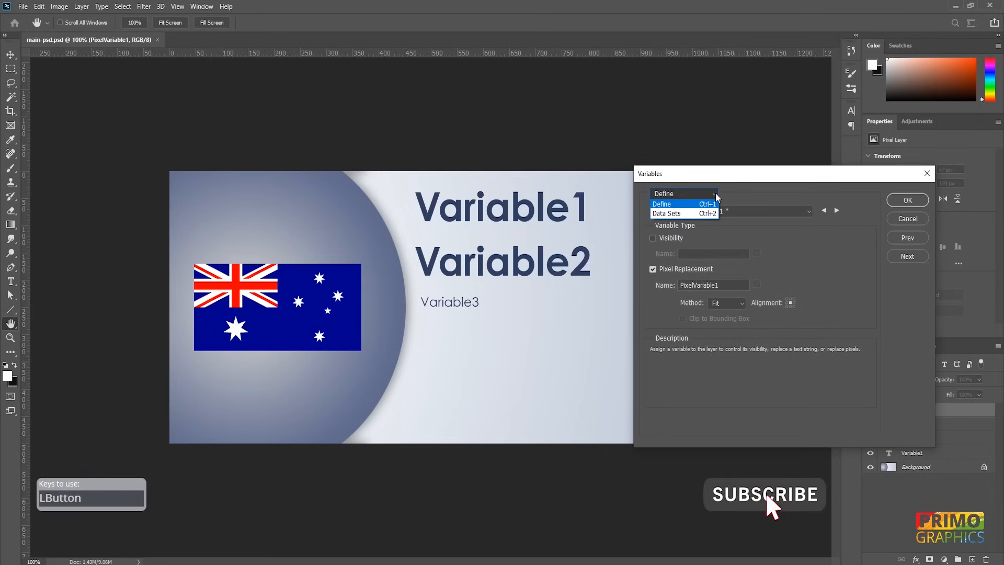
{"action": "left_click", "coordinate": [668, 213]}
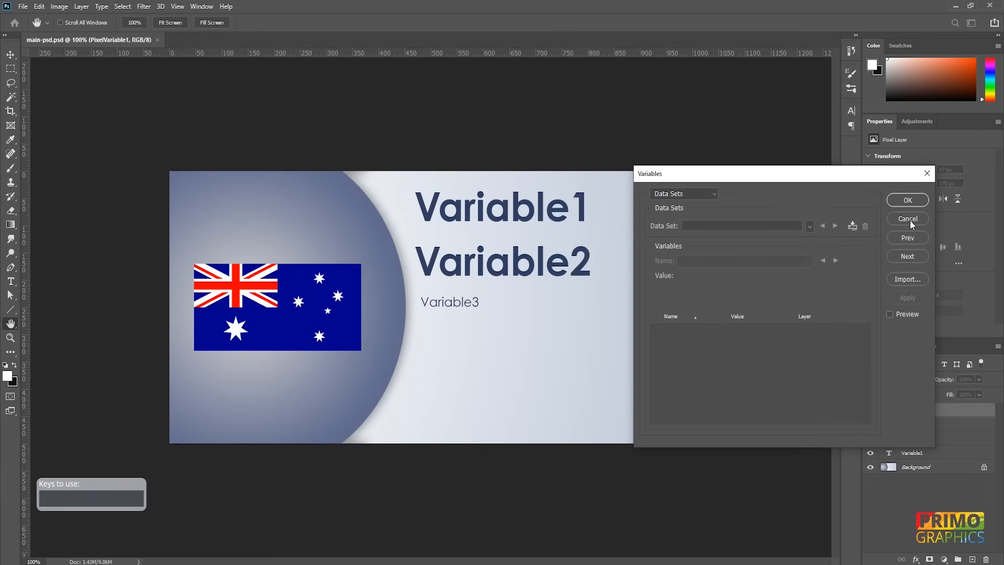
{"action": "left_click", "coordinate": [907, 279]}
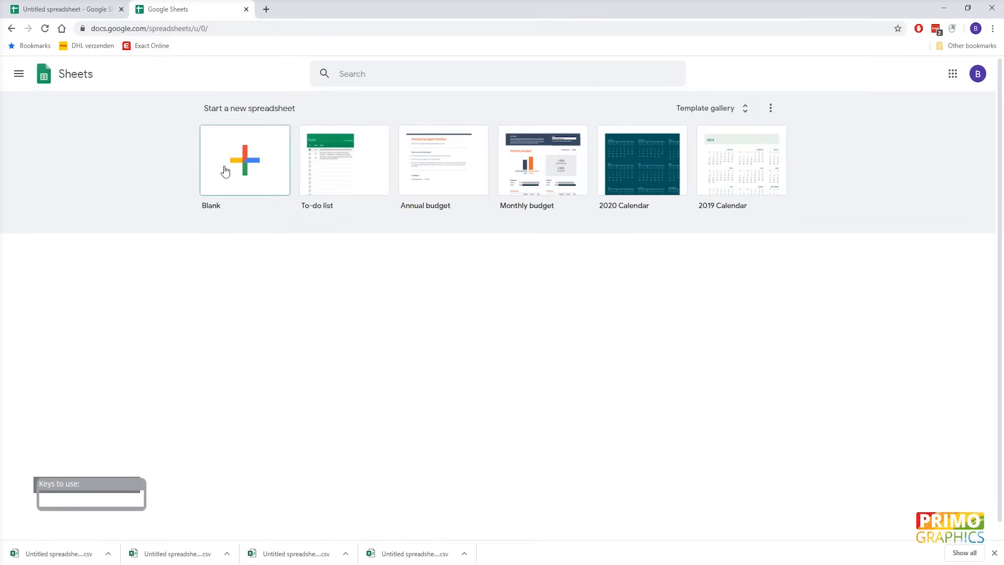
Create a blank Google Sheets spreadsheet and switch to the imported country-data sheet.
{"action": "left_click", "coordinate": [244, 160]}
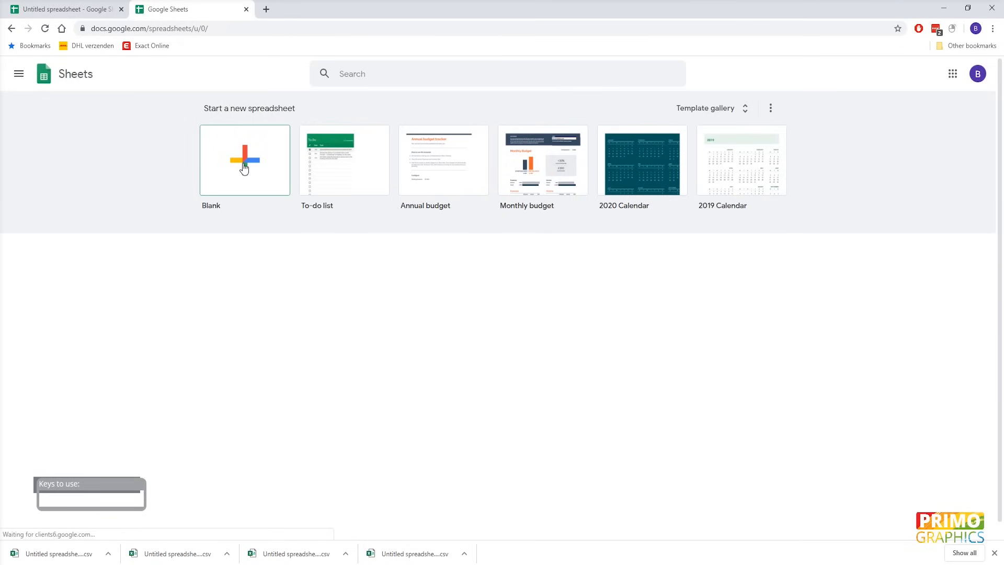
{"action": "left_click", "coordinate": [244, 160]}
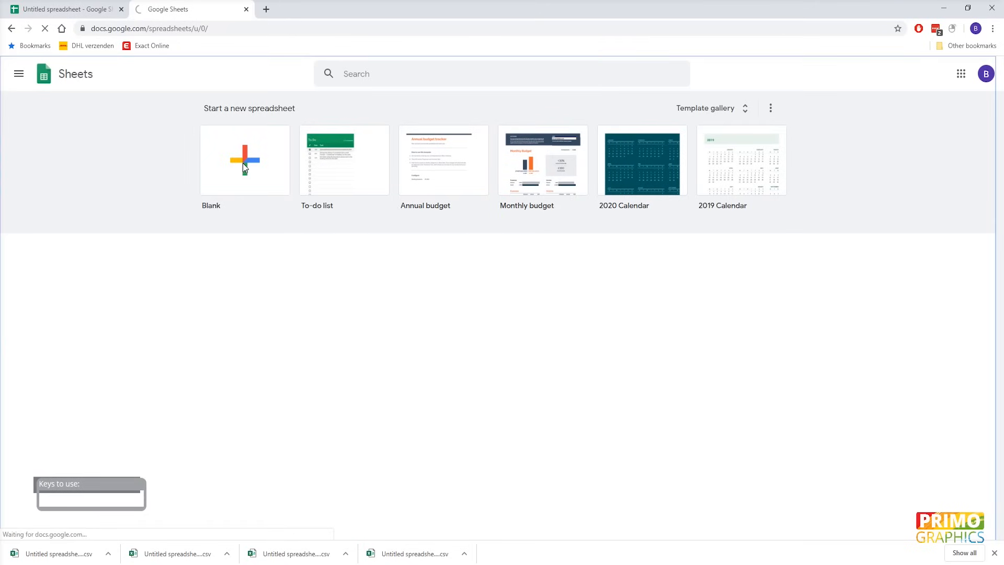
{"action": "left_click", "coordinate": [243, 160]}
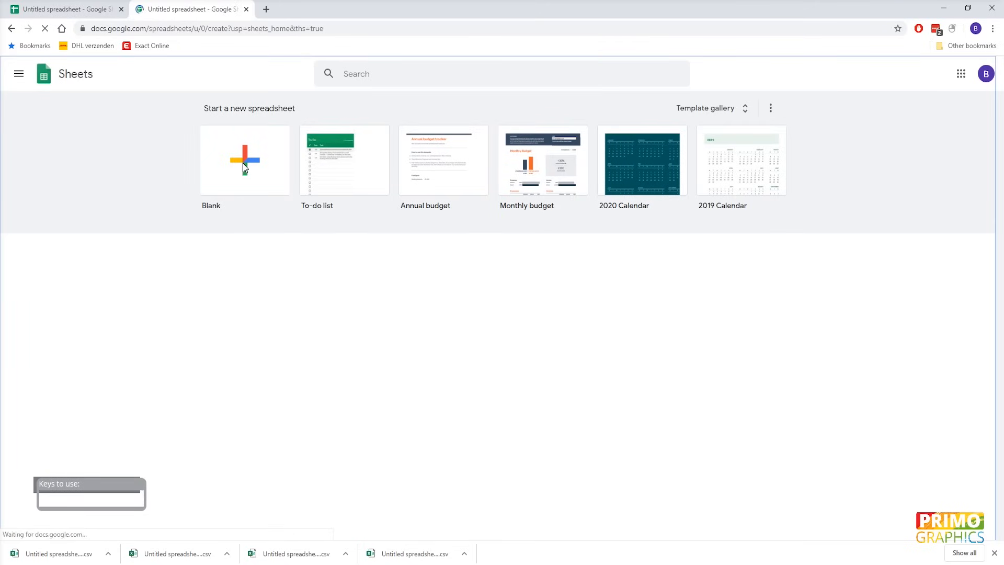
{"action": "left_click", "coordinate": [245, 160]}
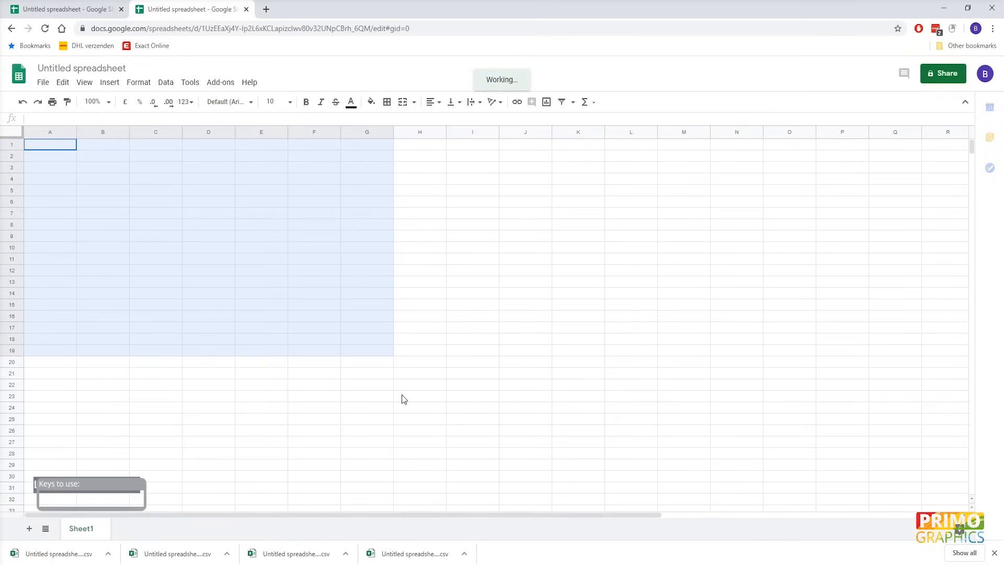
{"action": "left_click", "coordinate": [473, 304]}
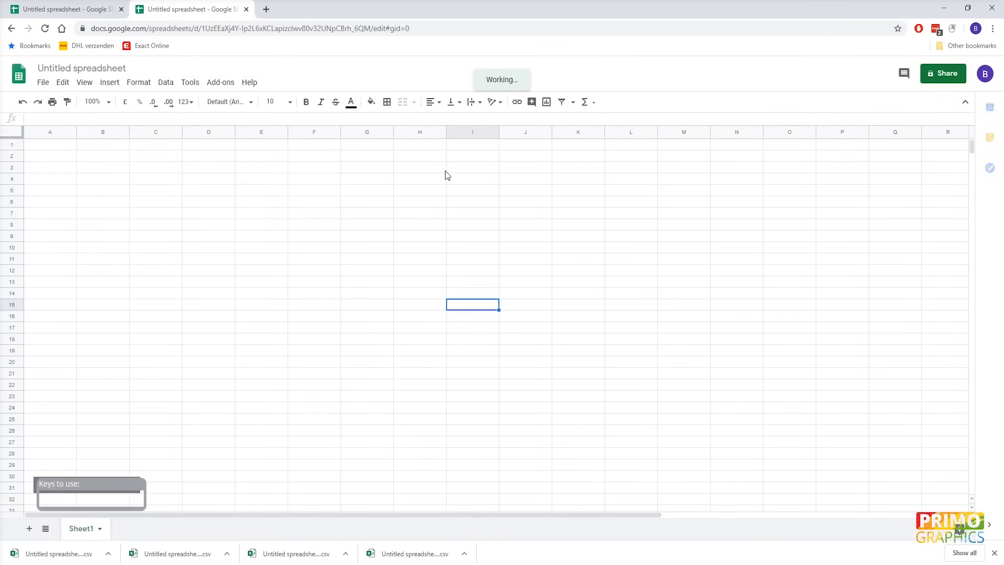
{"action": "left_click", "coordinate": [42, 82]}
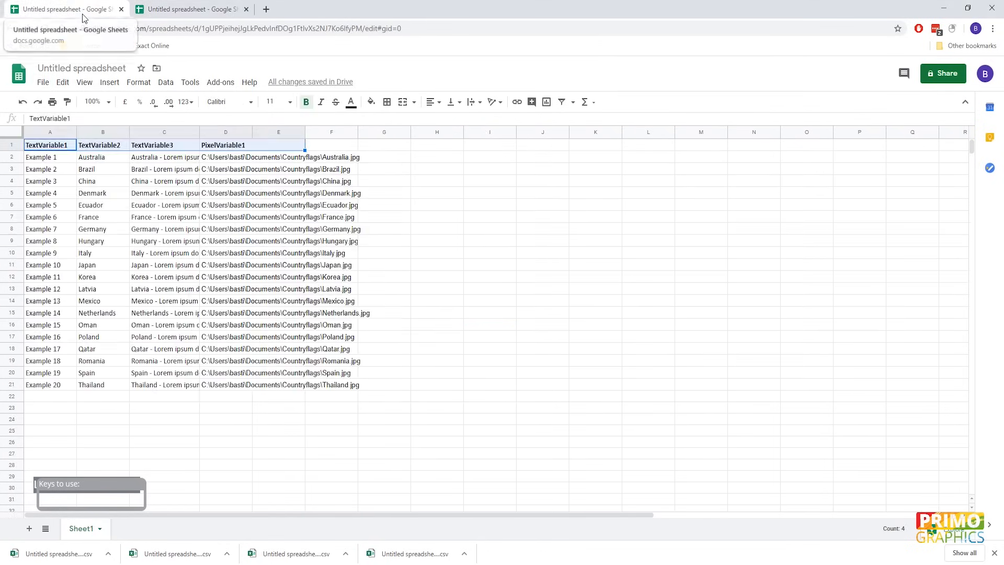
{"action": "mouse_move", "coordinate": [524, 249]}
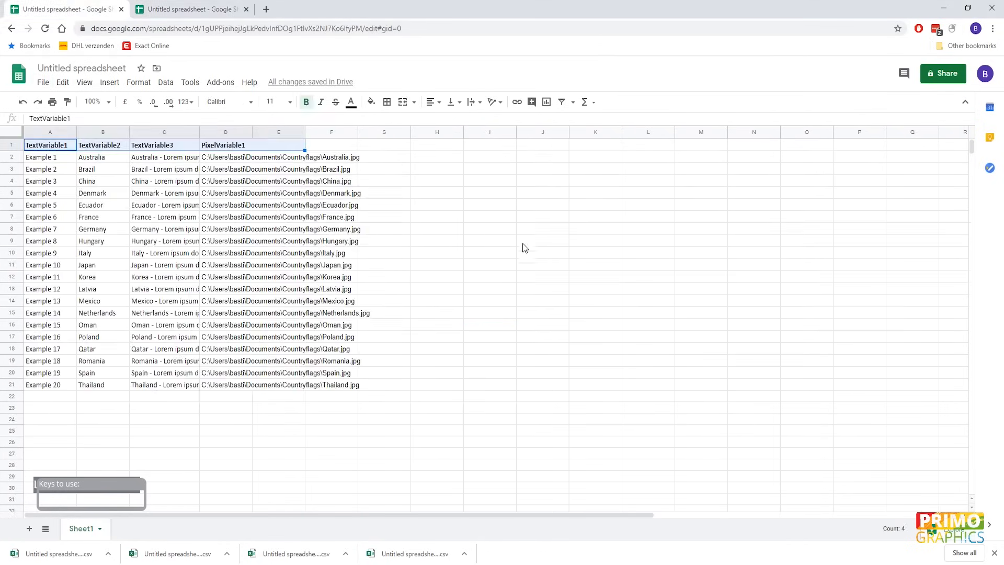
Unbold the header row and select the Example, country and description column ranges.
{"action": "left_click", "coordinate": [49, 144]}
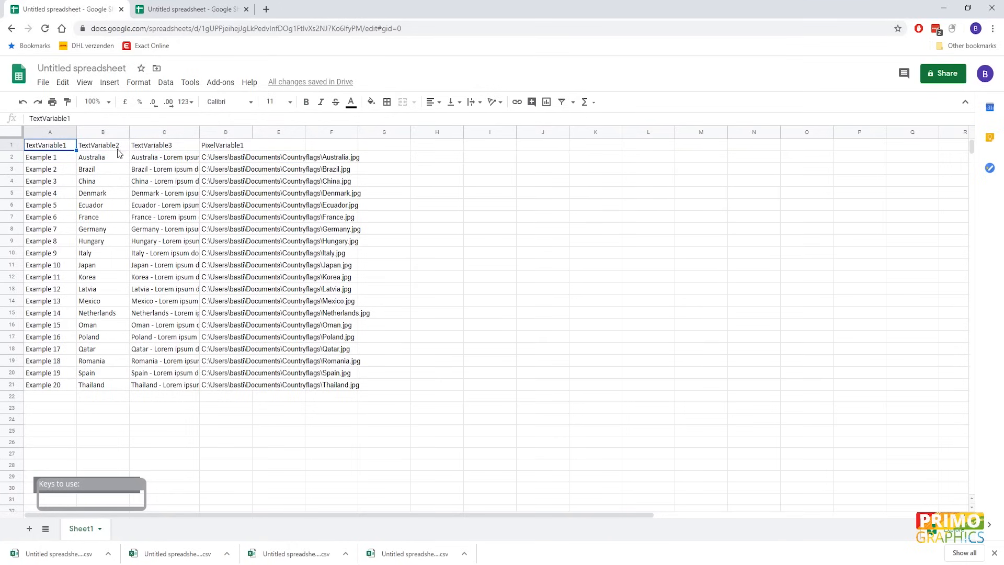
{"action": "left_click", "coordinate": [225, 144]}
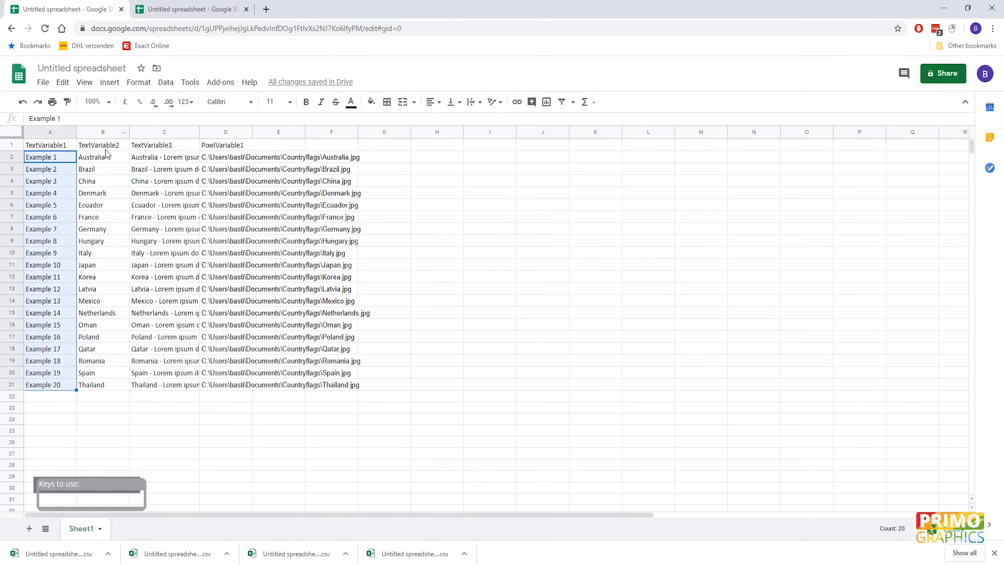
{"action": "left_click", "coordinate": [102, 157]}
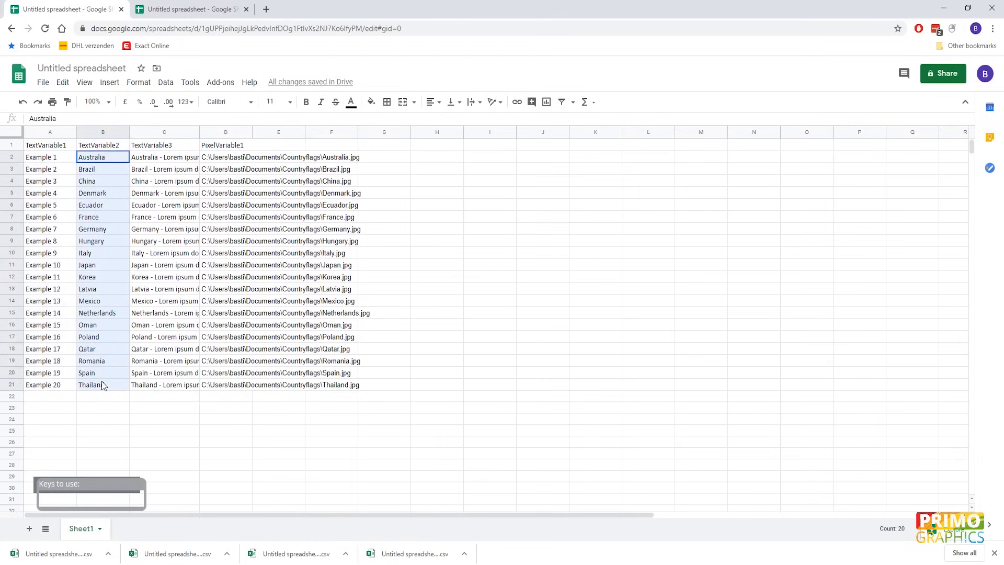
{"action": "left_click", "coordinate": [164, 157]}
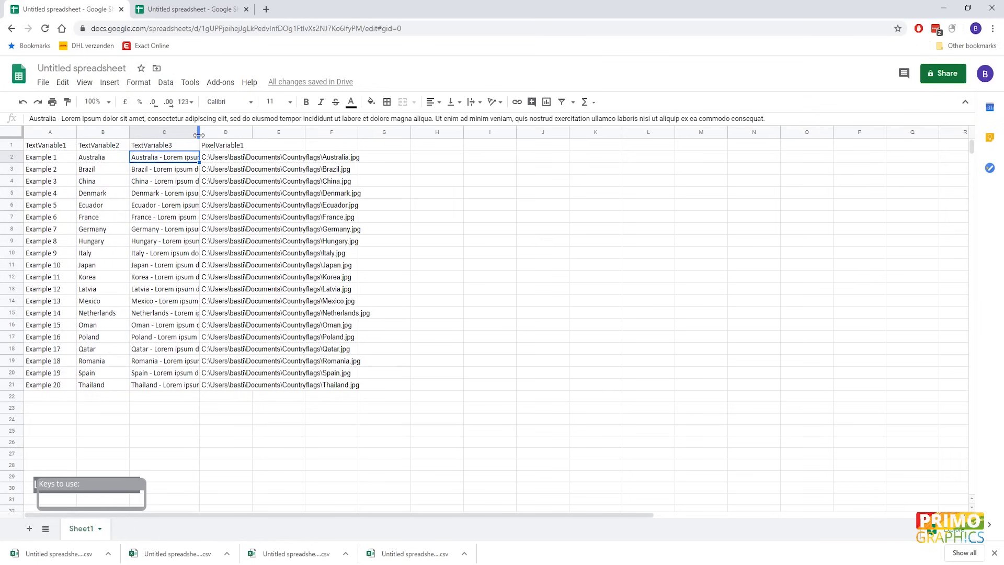
{"action": "left_click_drag", "start_coordinate": [199, 131], "coordinate": [412, 132]}
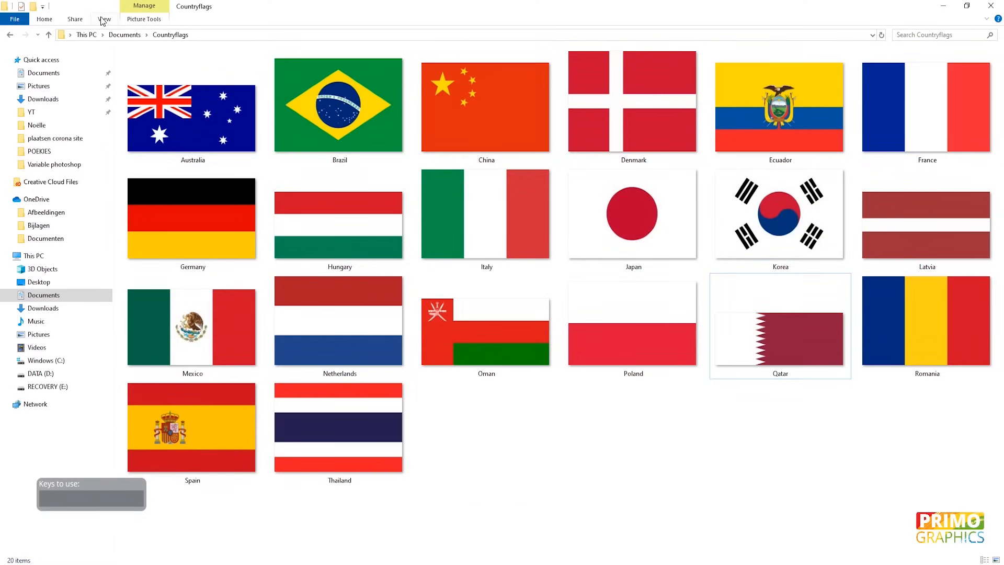
Show the Countryflags folder as a detailed list and copy the paths of all 20 flag JPGs.
{"action": "left_click", "coordinate": [995, 558]}
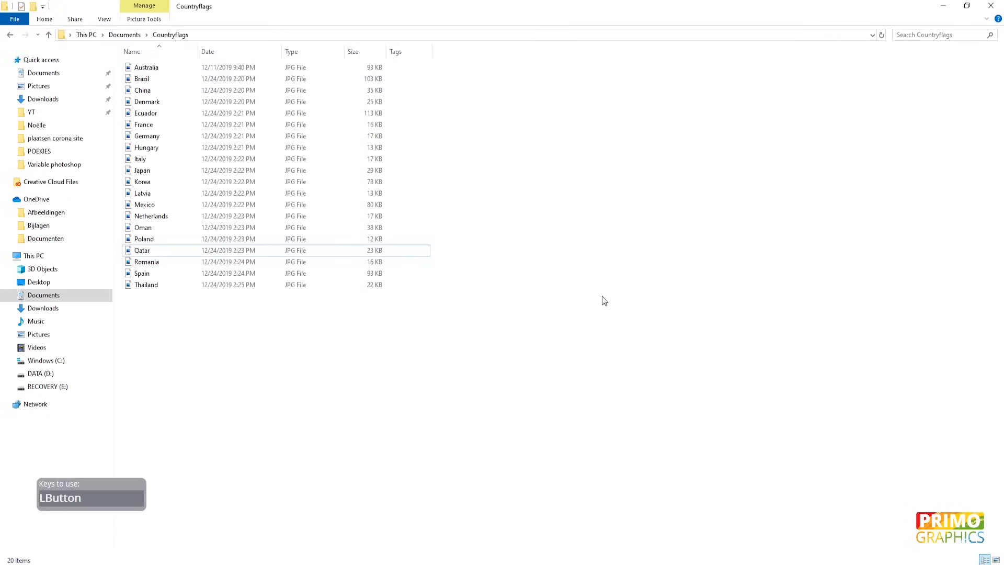
{"action": "mouse_move", "coordinate": [576, 307]}
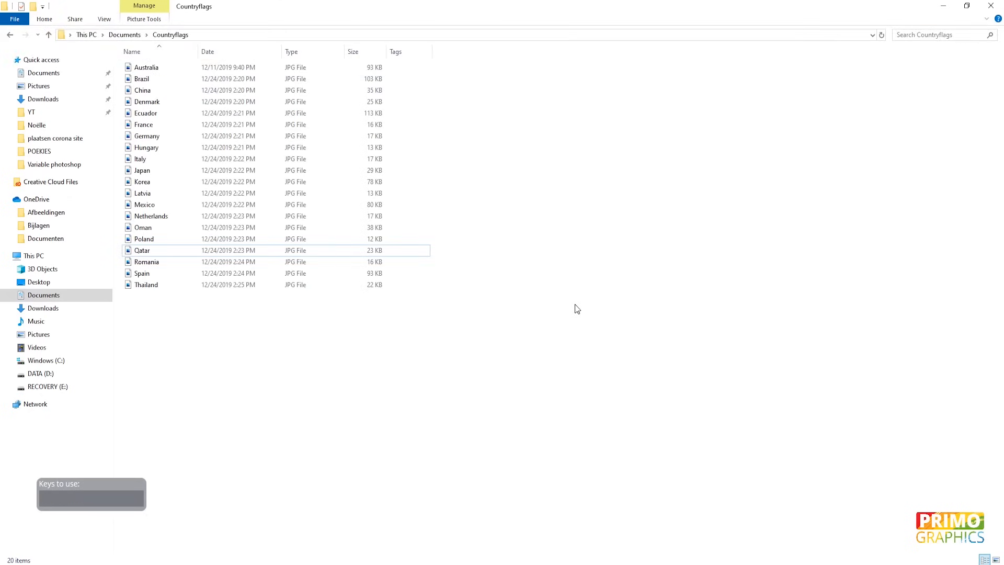
{"action": "mouse_move", "coordinate": [562, 295]}
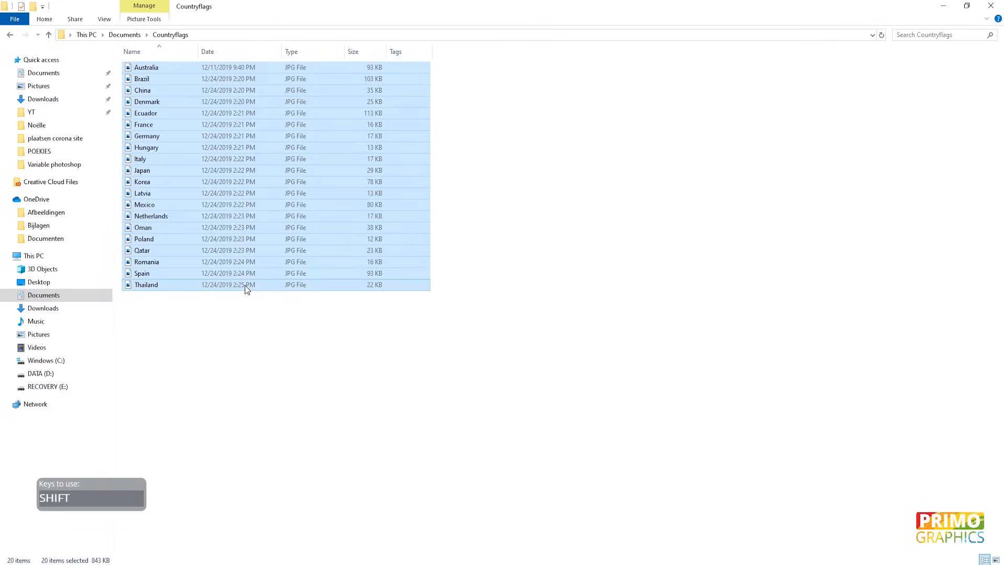
{"action": "mouse_move", "coordinate": [461, 222]}
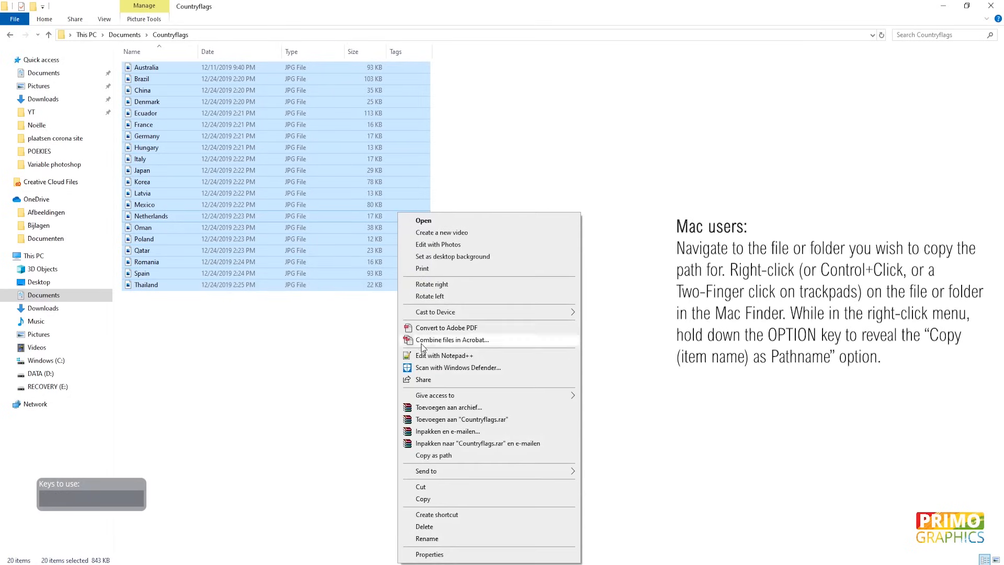
{"action": "mouse_move", "coordinate": [440, 455]}
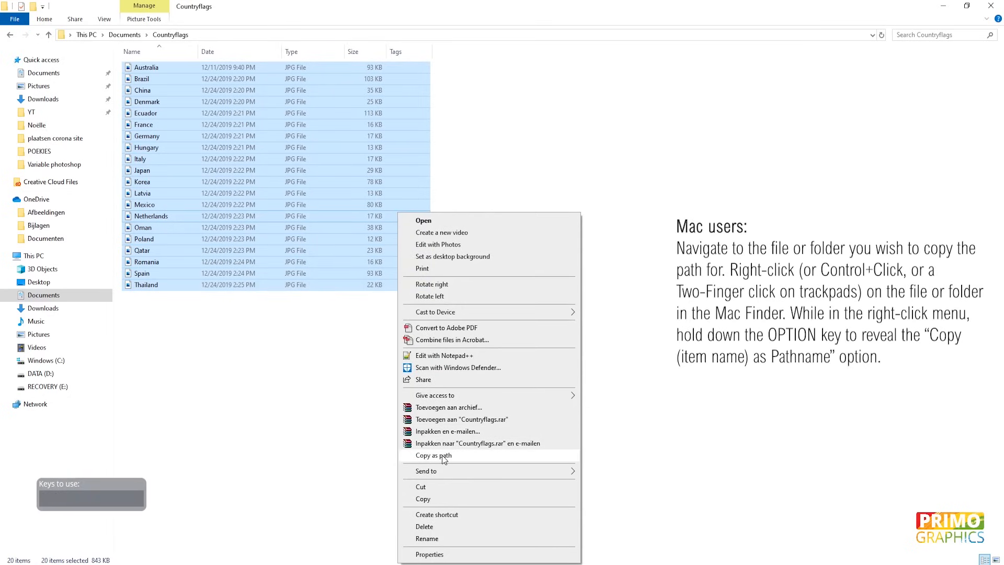
{"action": "left_click", "coordinate": [433, 455]}
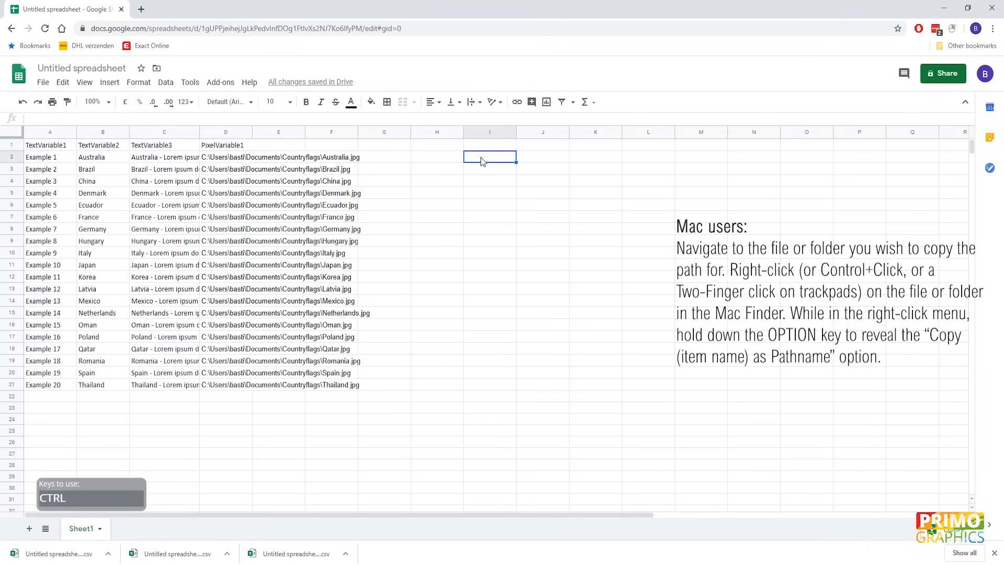
Paste the flag paths into the sheet, clear them again, and open the File menu for download.
{"action": "key", "text": "ctrl+v"}
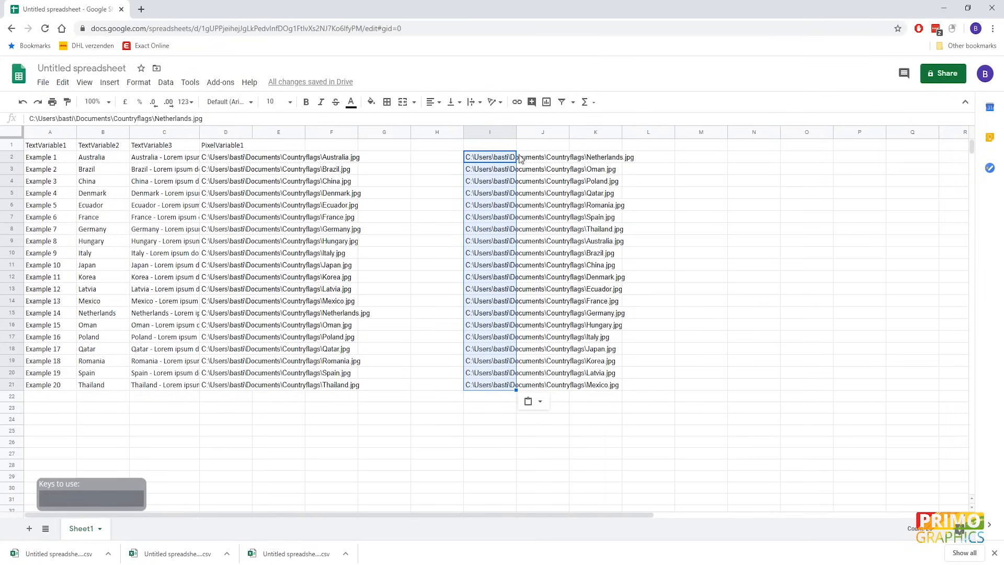
{"action": "mouse_move", "coordinate": [496, 163]}
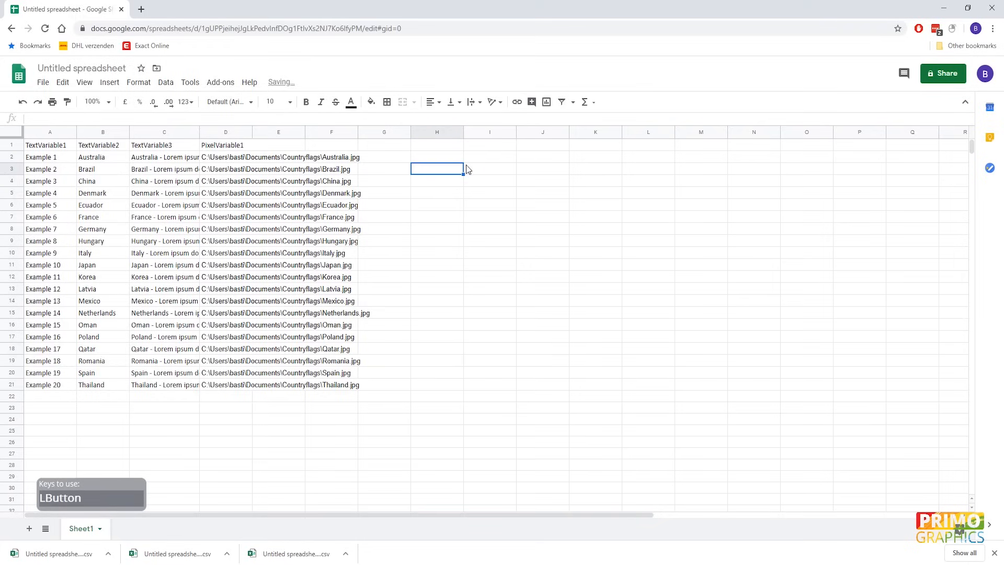
{"action": "left_click", "coordinate": [543, 217]}
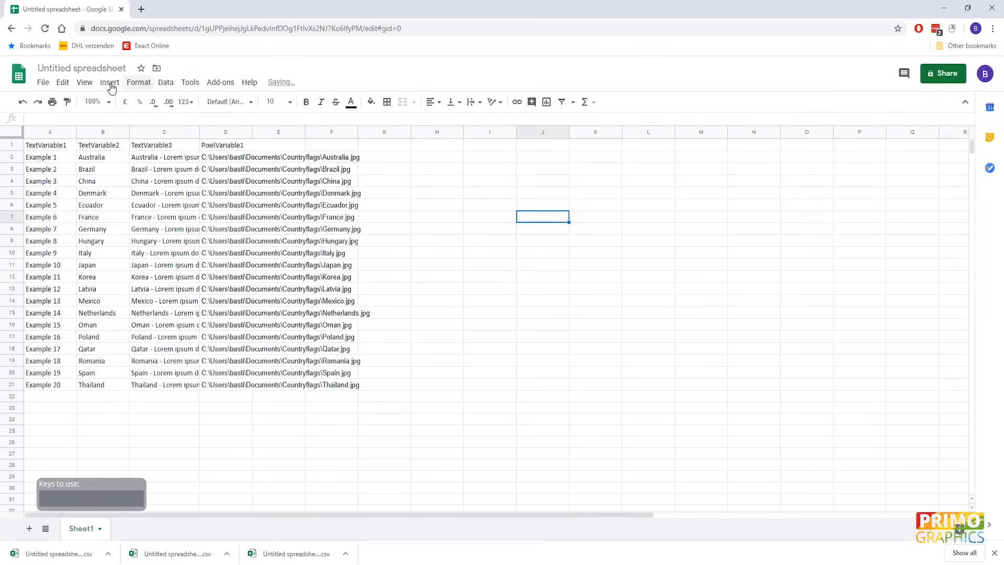
{"action": "left_click", "coordinate": [42, 82]}
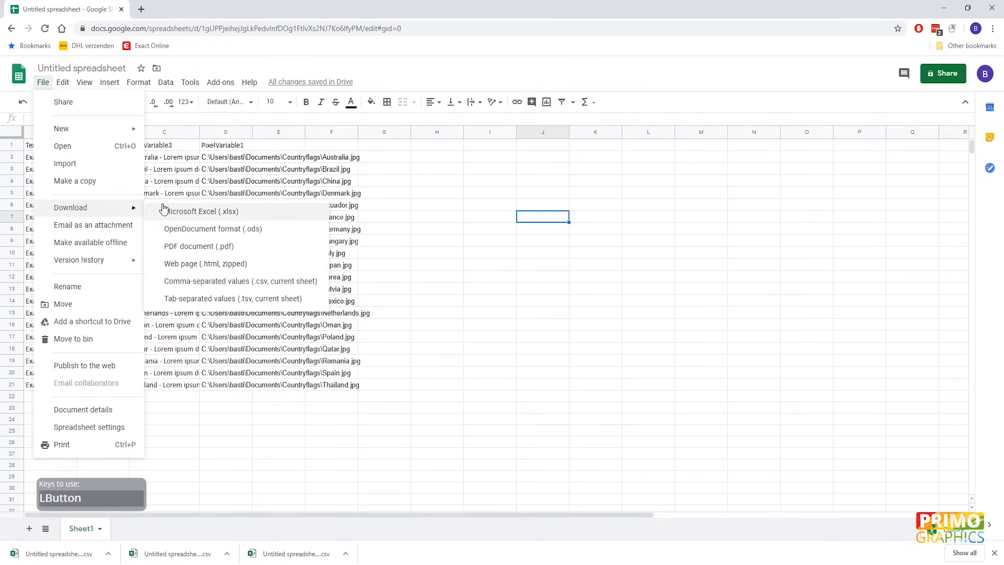
{"action": "mouse_move", "coordinate": [171, 285]}
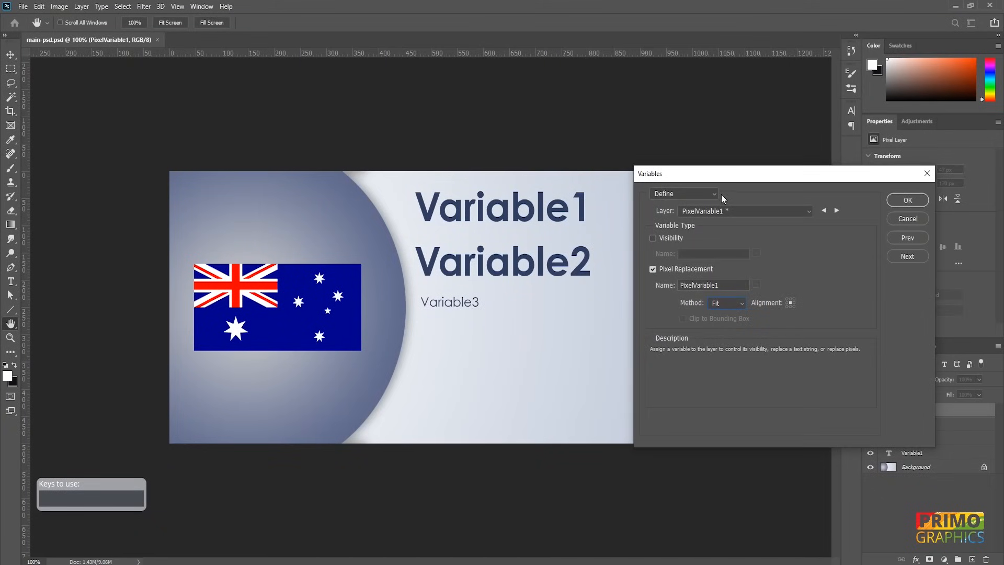
Switch the Variables dialog to Data Sets and start importing from a file.
{"action": "left_click", "coordinate": [684, 193]}
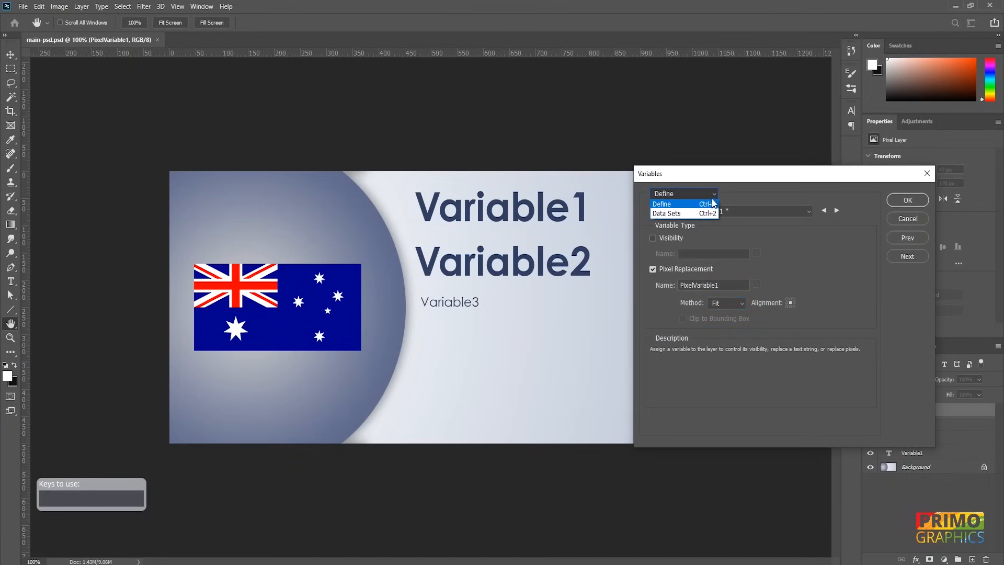
{"action": "left_click", "coordinate": [666, 212]}
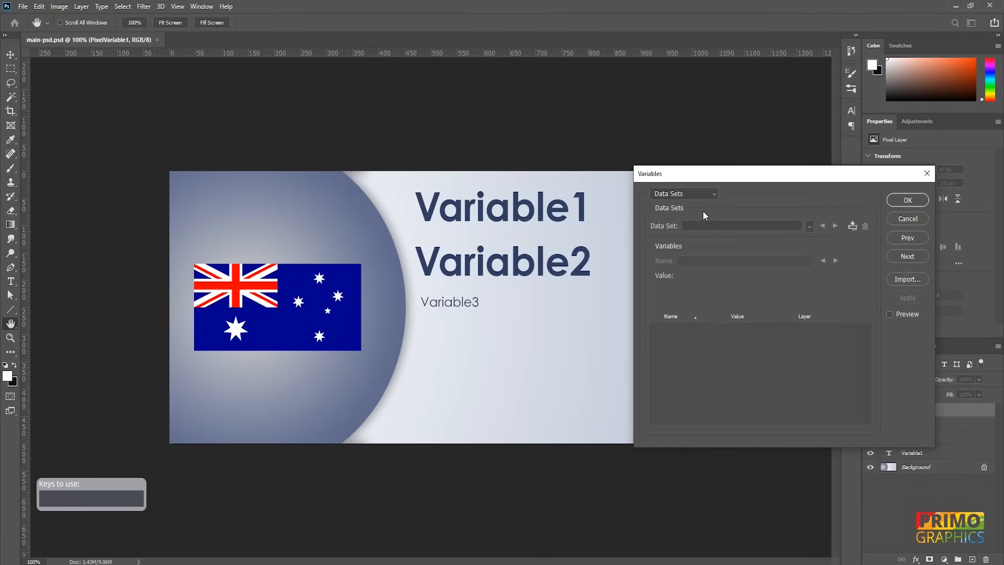
{"action": "mouse_move", "coordinate": [912, 281]}
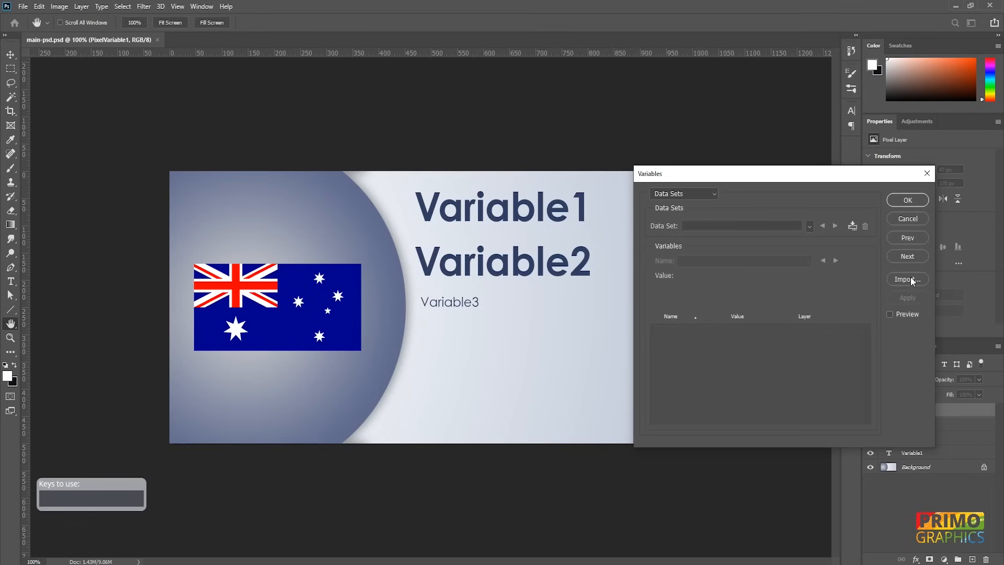
{"action": "left_click", "coordinate": [906, 279]}
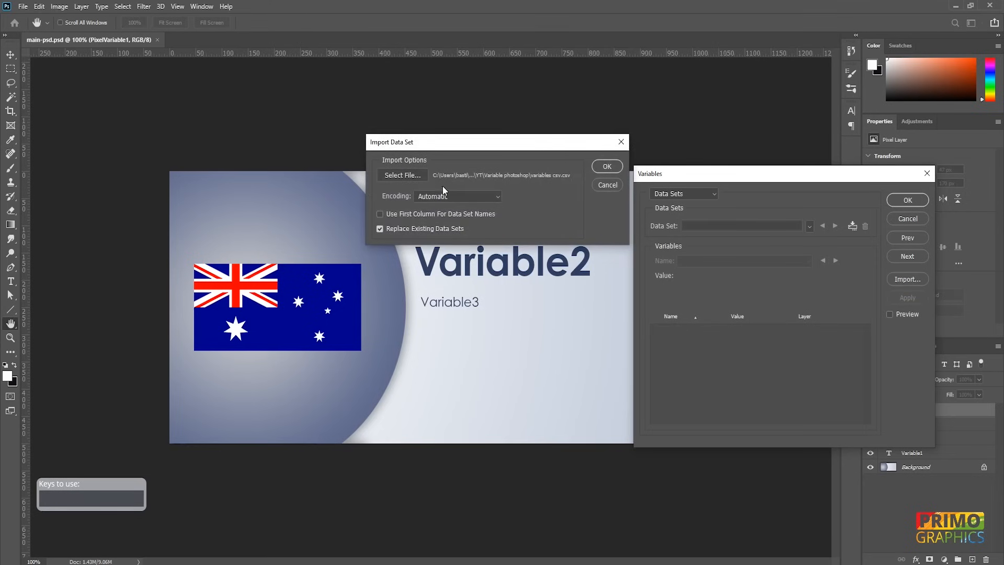
{"action": "left_click", "coordinate": [402, 175]}
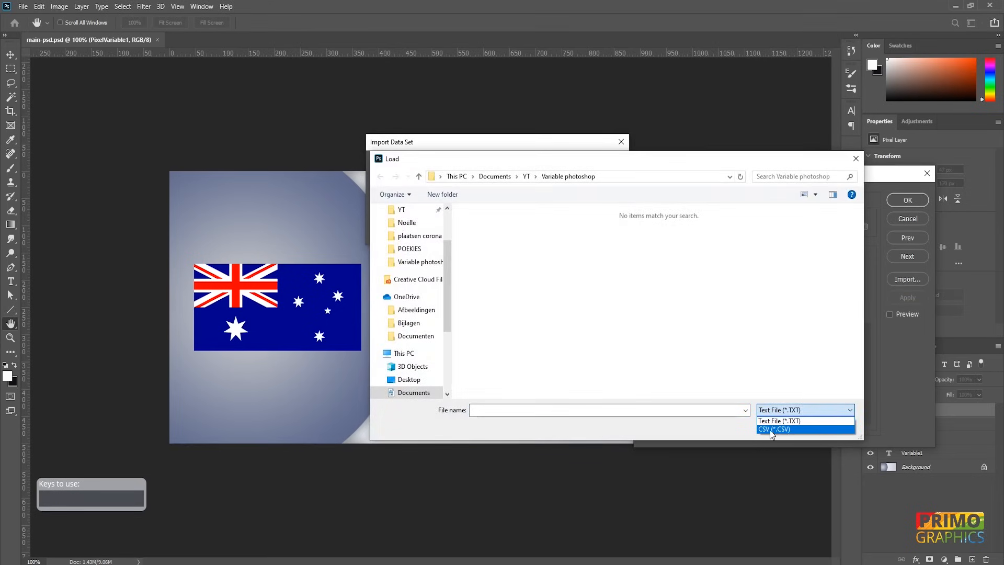
Load the variables csv file as the document's data sets and confirm the import.
{"action": "left_click", "coordinate": [775, 429]}
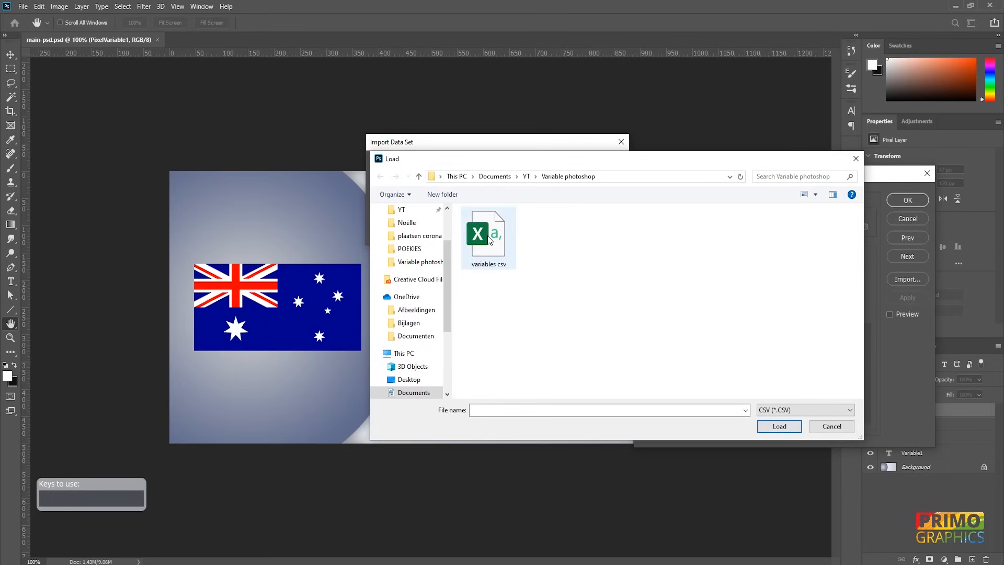
{"action": "left_click", "coordinate": [488, 232]}
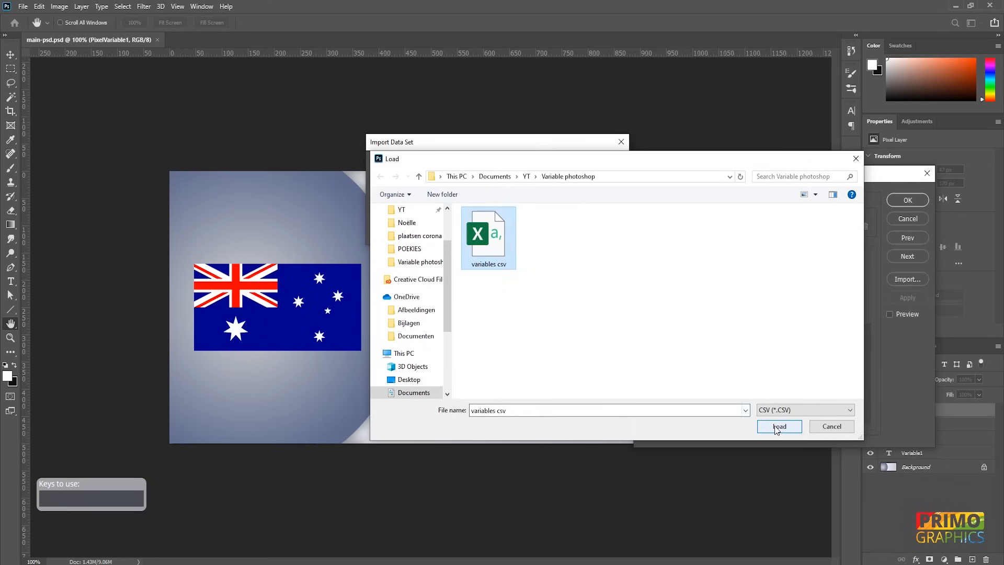
{"action": "left_click", "coordinate": [778, 427]}
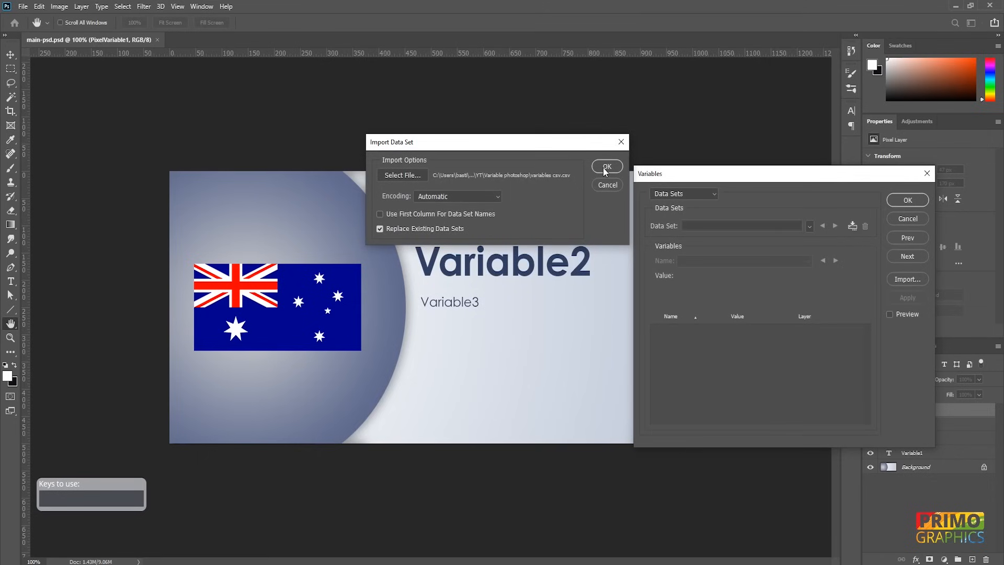
{"action": "left_click", "coordinate": [606, 166]}
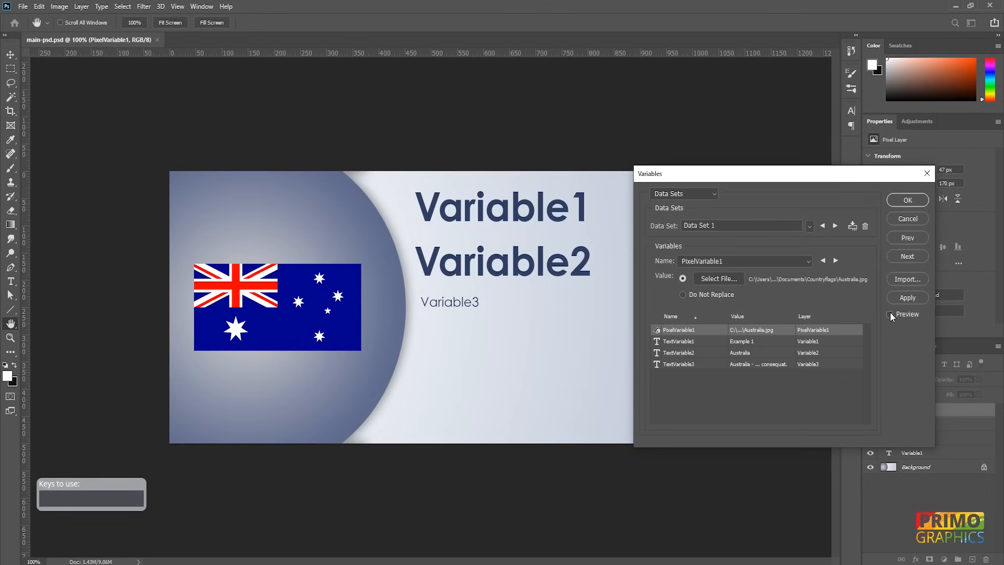
Preview Data Set 10 and Data Set 20 on the slide, then close the Variables window.
{"action": "left_click", "coordinate": [889, 314]}
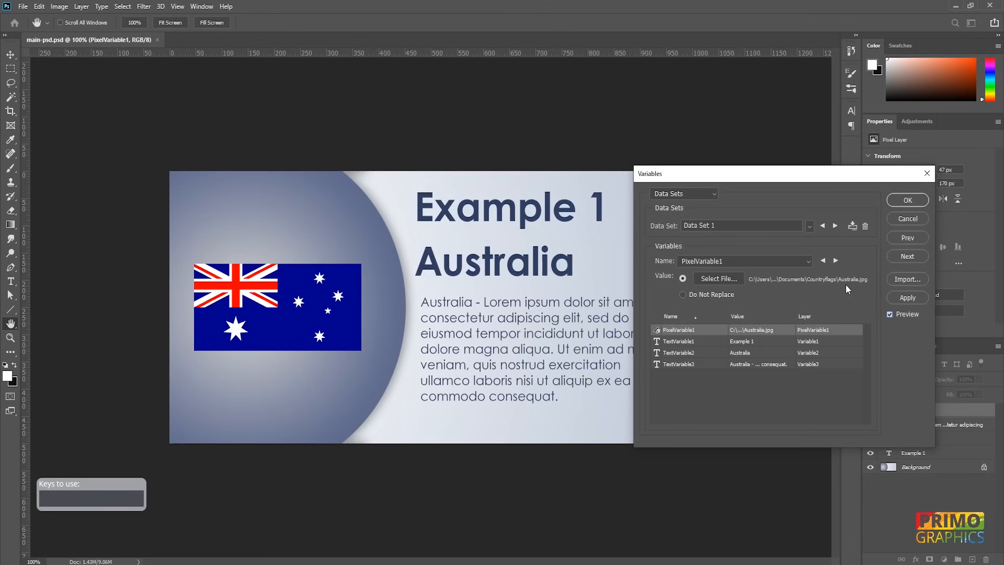
{"action": "left_click", "coordinate": [809, 226]}
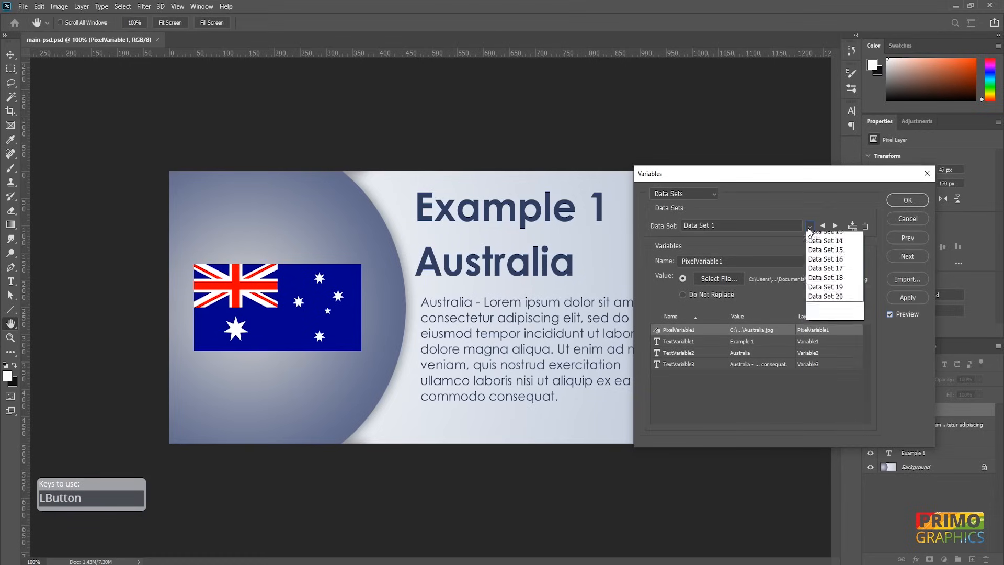
{"action": "left_click", "coordinate": [826, 232]}
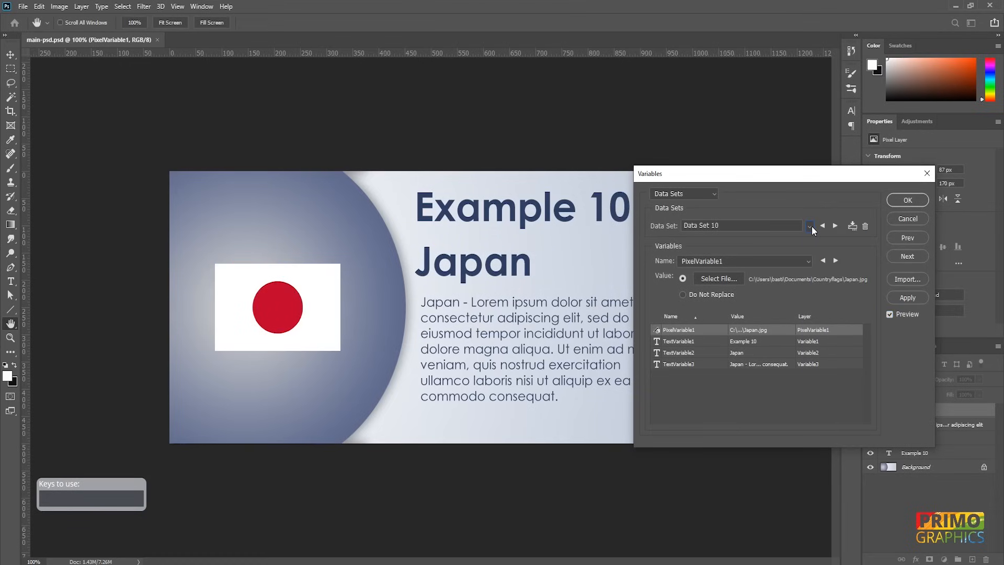
{"action": "left_click", "coordinate": [809, 226]}
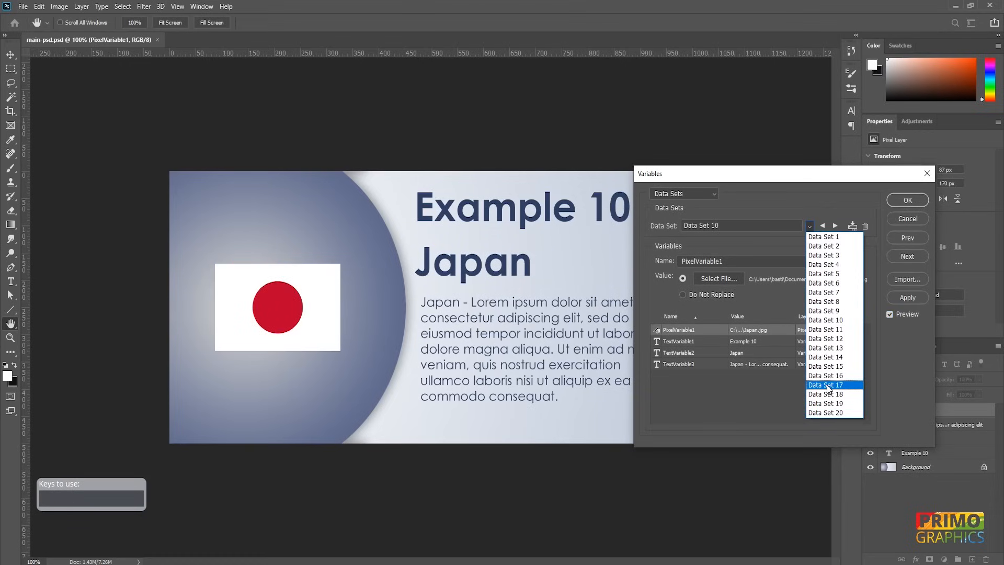
{"action": "left_click", "coordinate": [826, 385]}
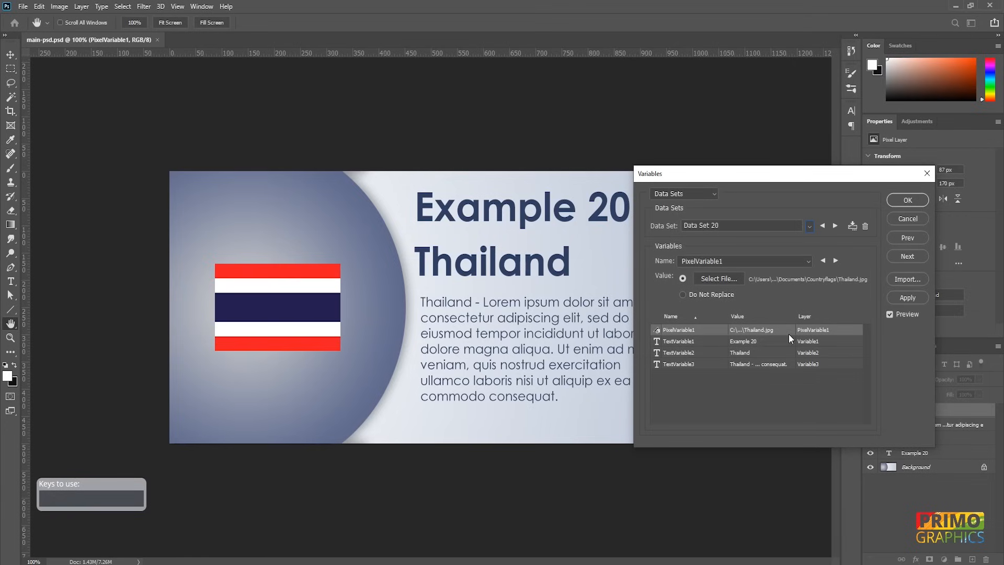
{"action": "mouse_move", "coordinate": [790, 339]}
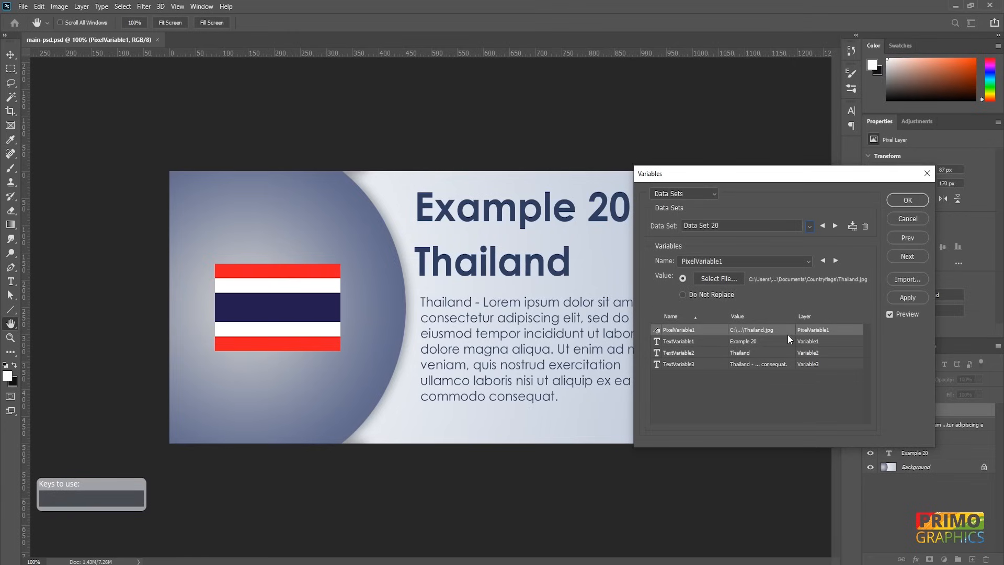
{"action": "mouse_move", "coordinate": [900, 214]}
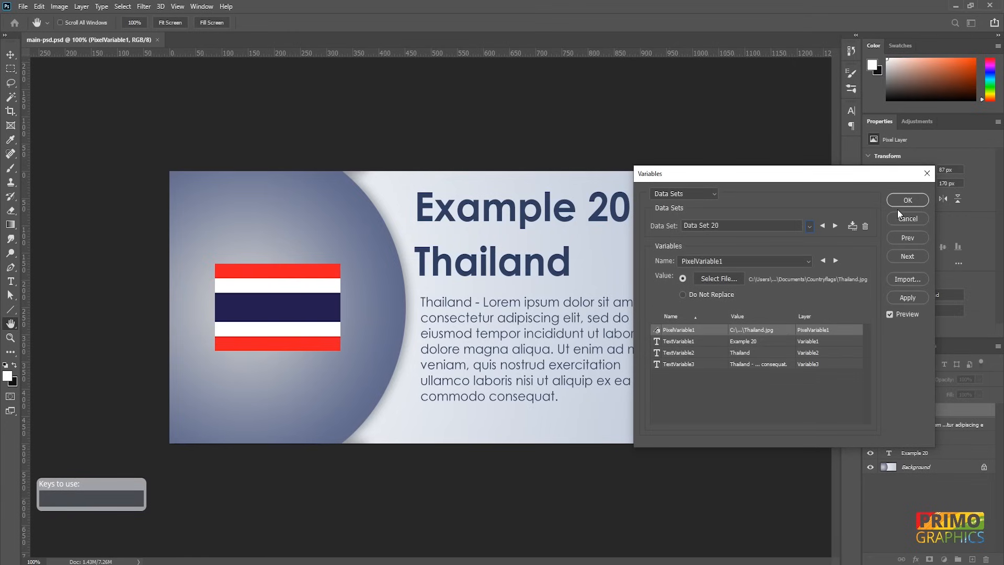
{"action": "left_click", "coordinate": [907, 200]}
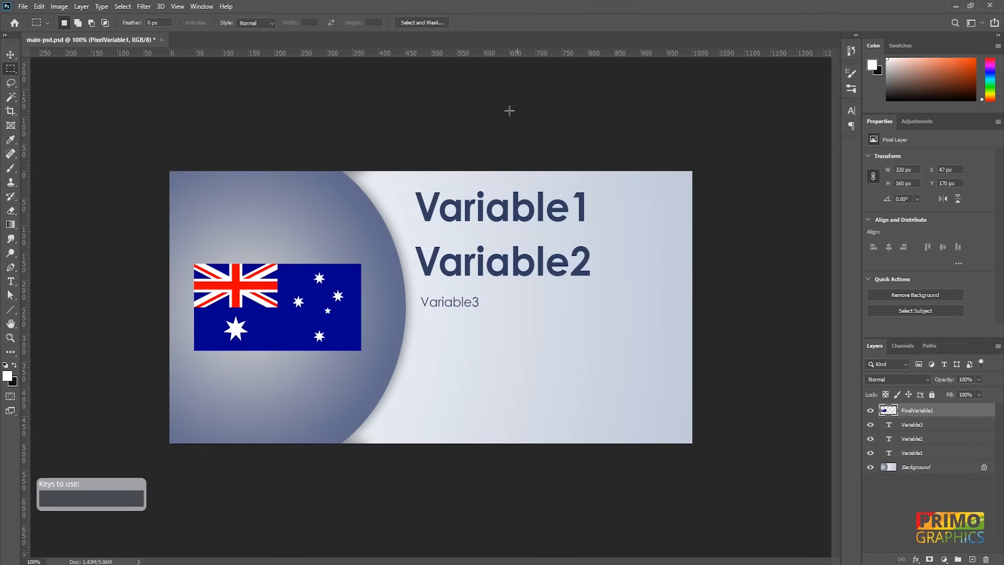
Set up Export Data Sets as Files for all data sets and start choosing the destination folder.
{"action": "left_click", "coordinate": [22, 6]}
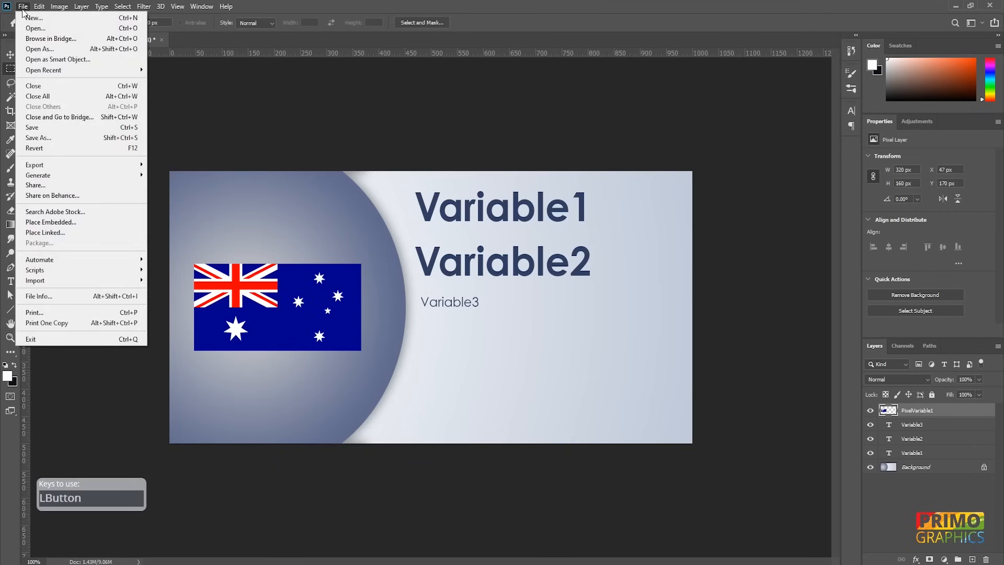
{"action": "mouse_move", "coordinate": [34, 147]}
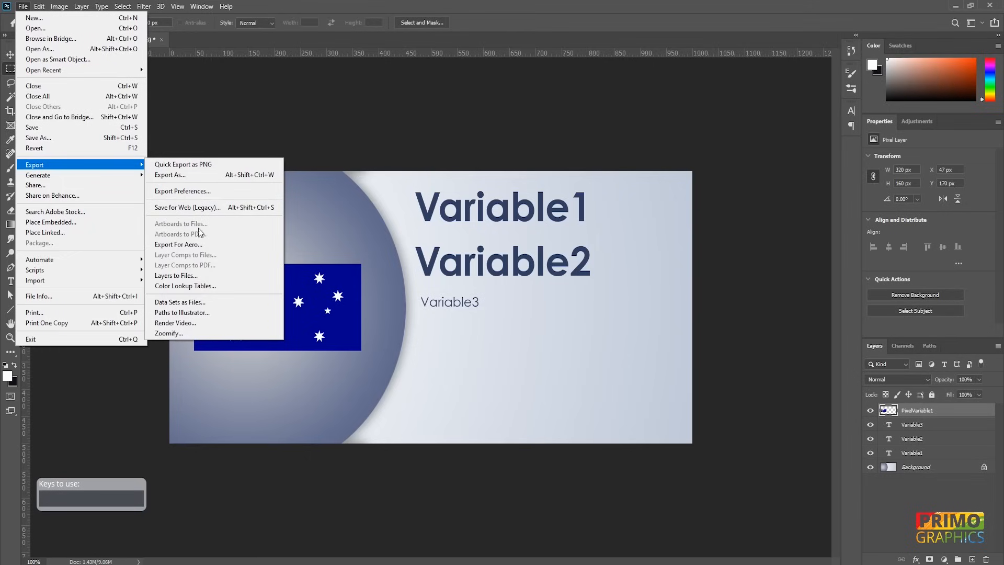
{"action": "mouse_move", "coordinate": [186, 301]}
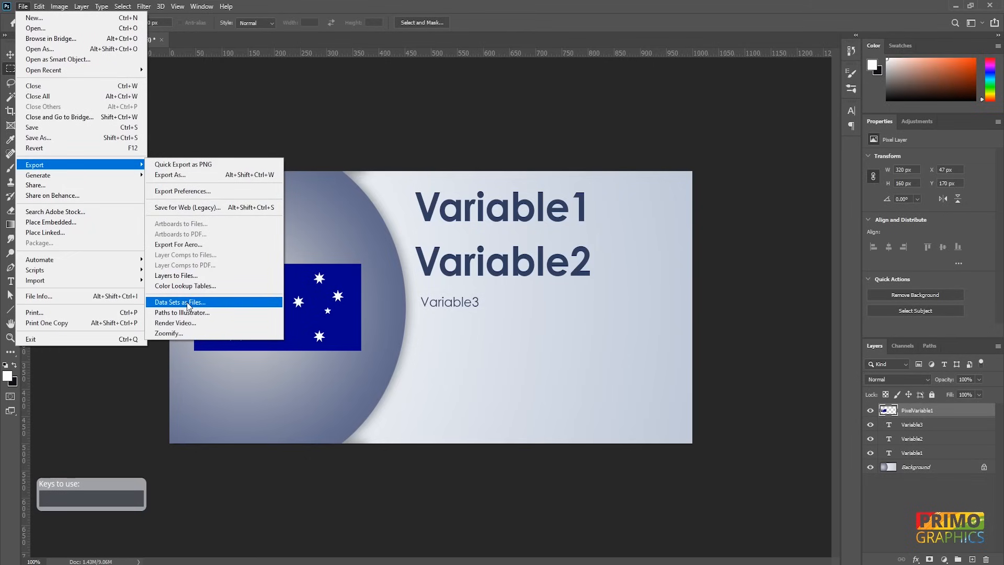
{"action": "left_click", "coordinate": [179, 301]}
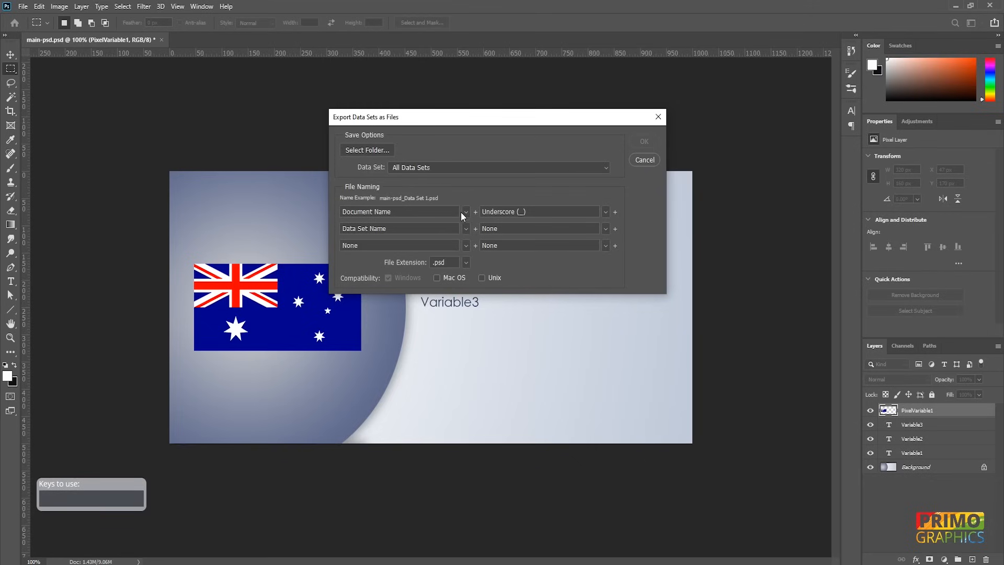
{"action": "mouse_move", "coordinate": [412, 171]}
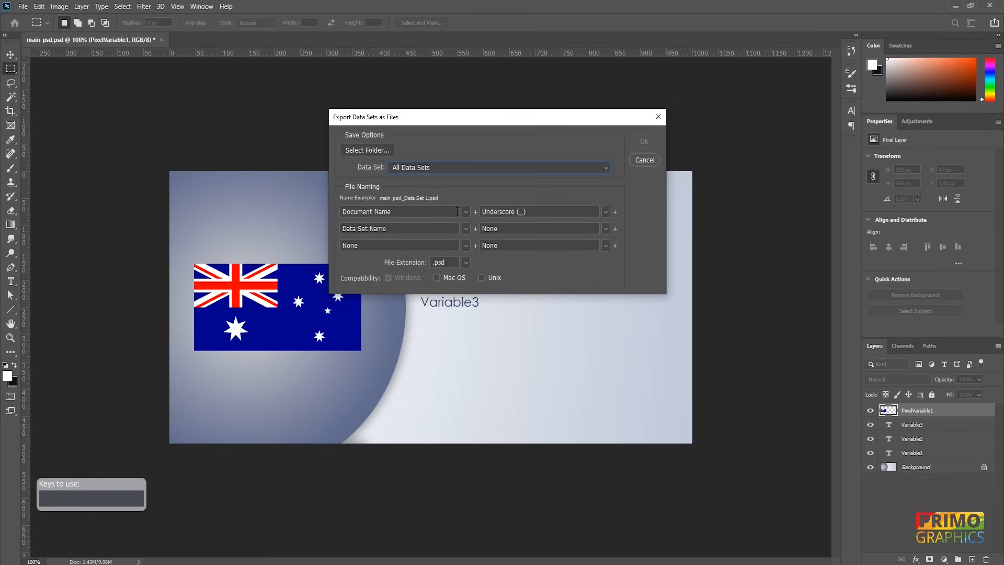
{"action": "left_click", "coordinate": [412, 212]}
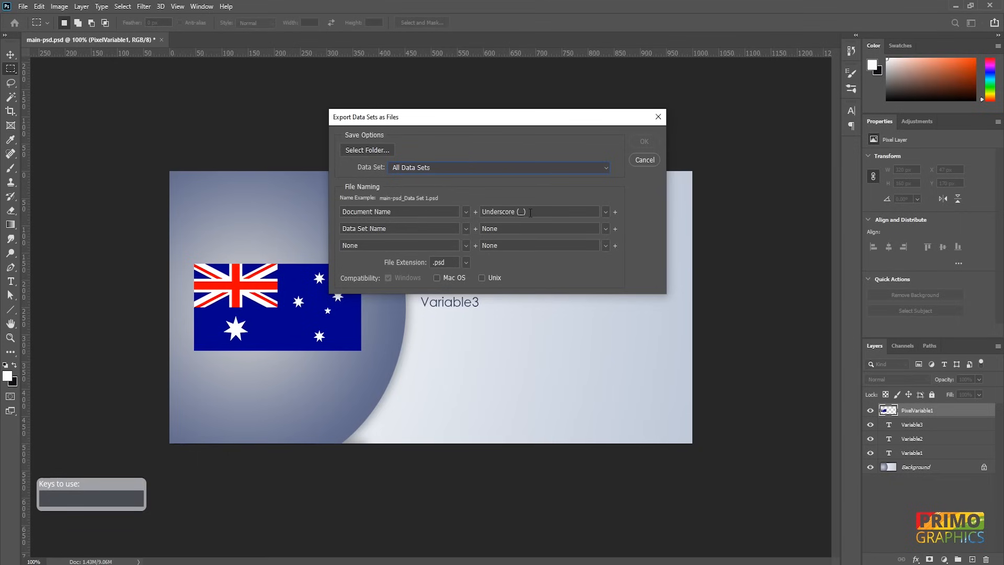
{"action": "left_click", "coordinate": [606, 229]}
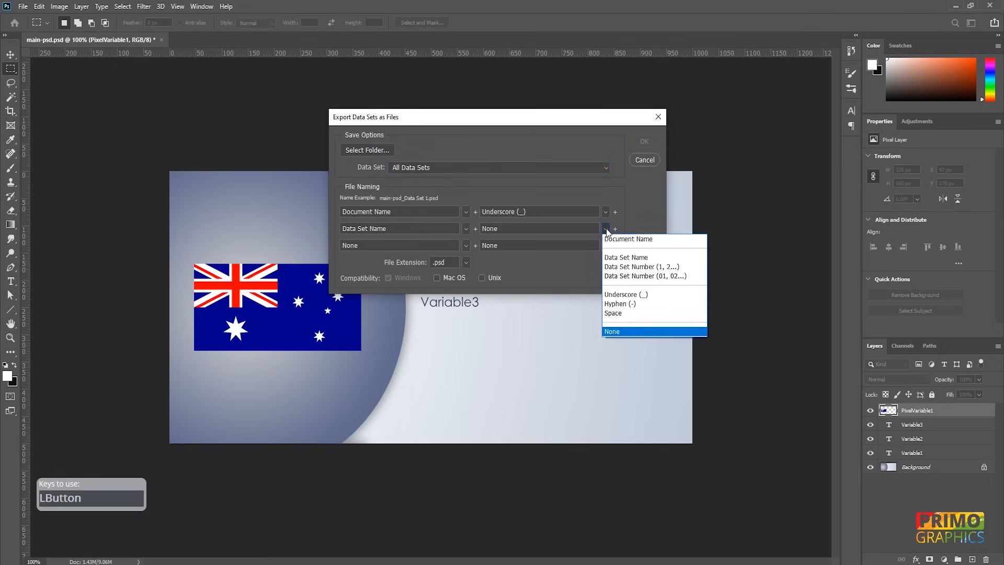
{"action": "mouse_move", "coordinate": [628, 313]}
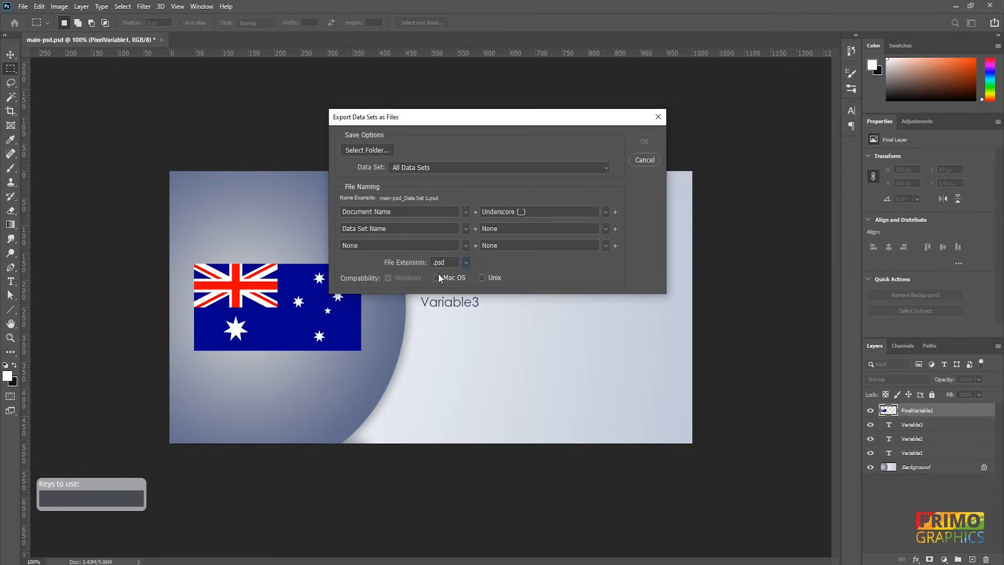
{"action": "left_click", "coordinate": [366, 149]}
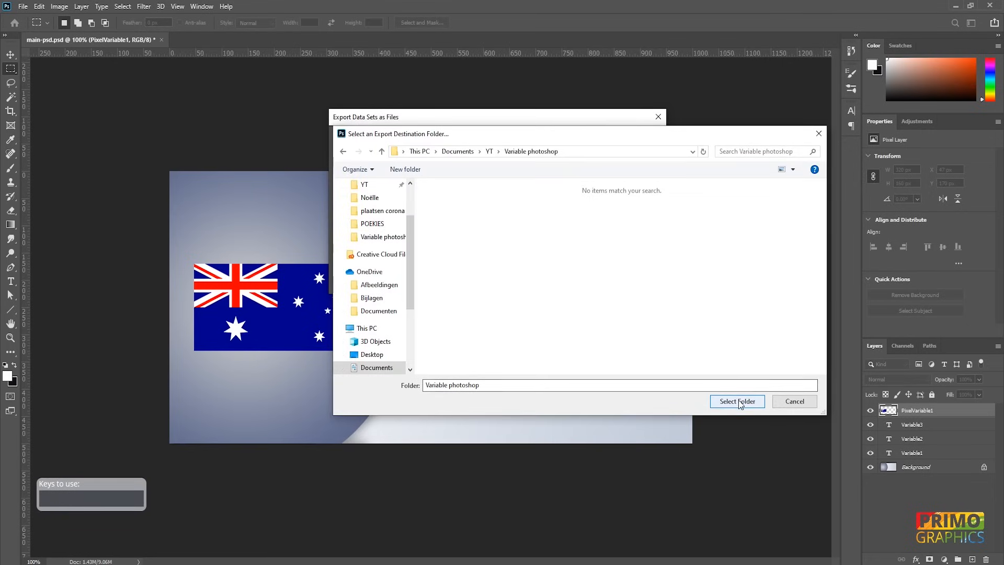
Export the 20 data sets as main-psd_Data Set 1–20 PSDs into Variable photoshop and check one.
{"action": "left_click", "coordinate": [737, 401]}
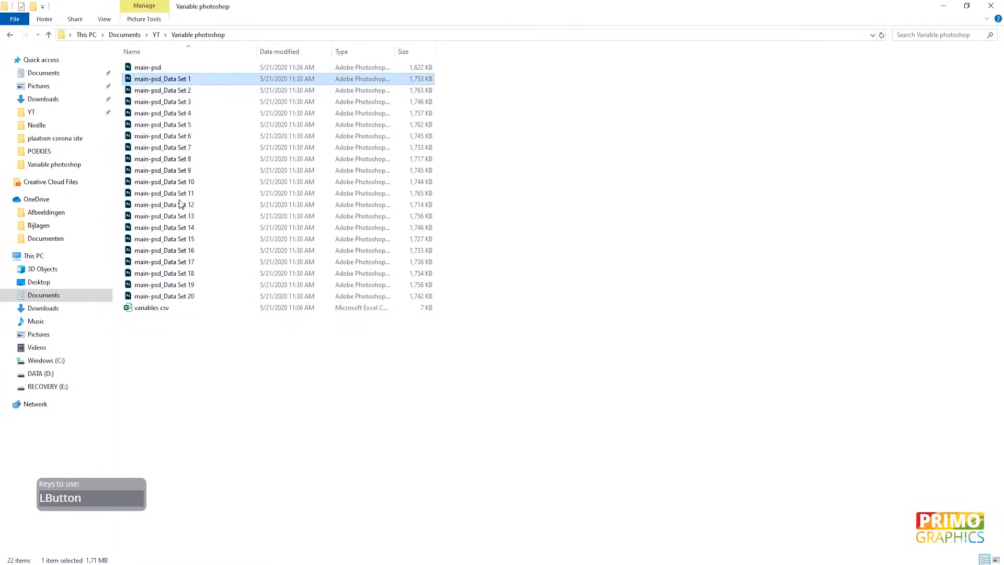
{"action": "mouse_move", "coordinate": [172, 296]}
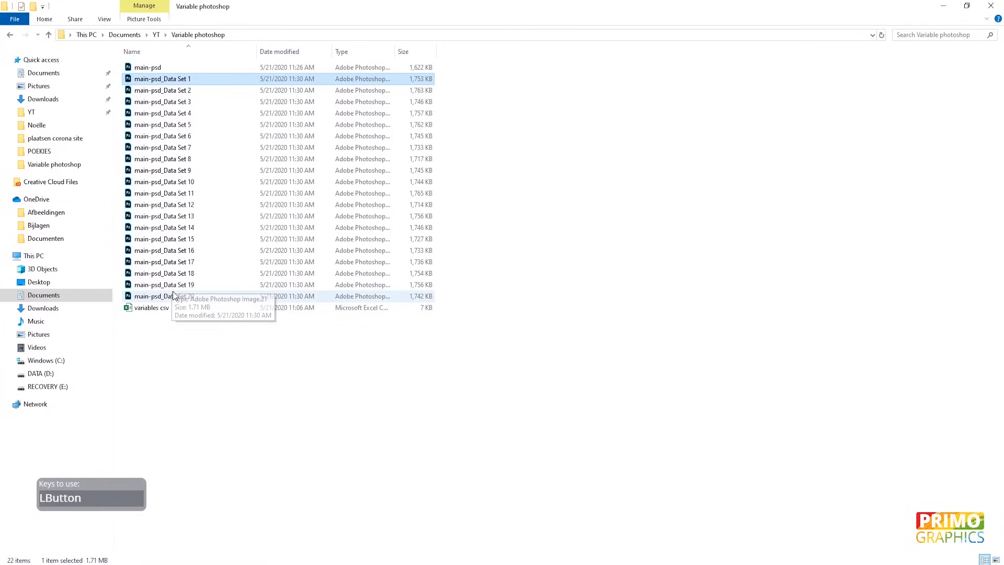
{"action": "double_click", "coordinate": [148, 67]}
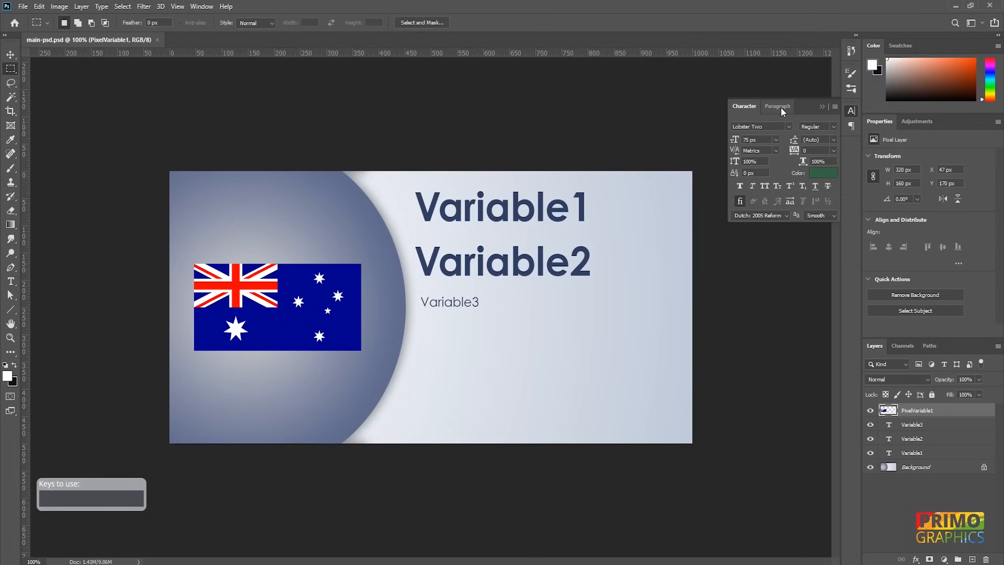
Bring up the Image Processor script with Variable photoshop as source and Save as JPEG checked.
{"action": "left_click", "coordinate": [22, 6]}
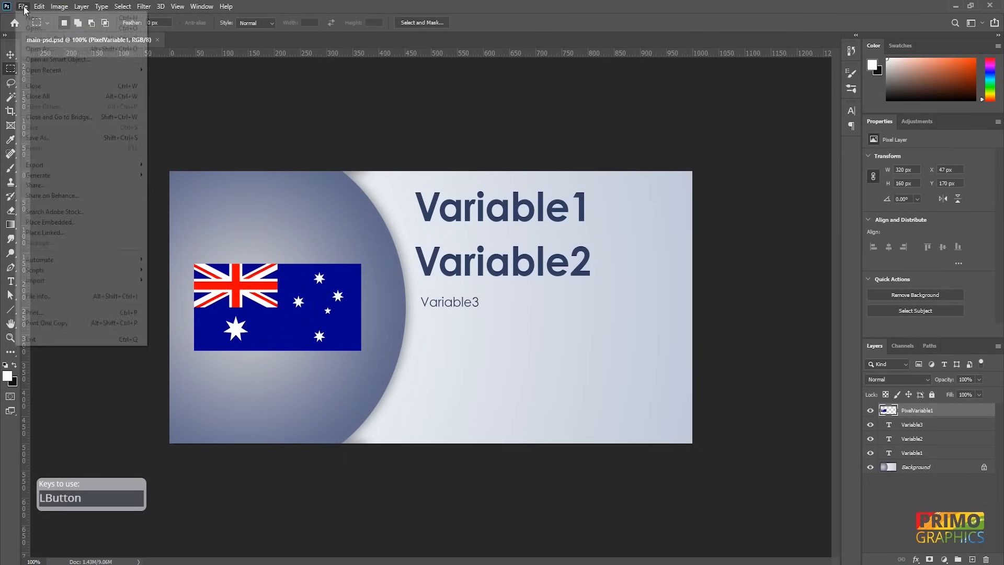
{"action": "mouse_move", "coordinate": [39, 259]}
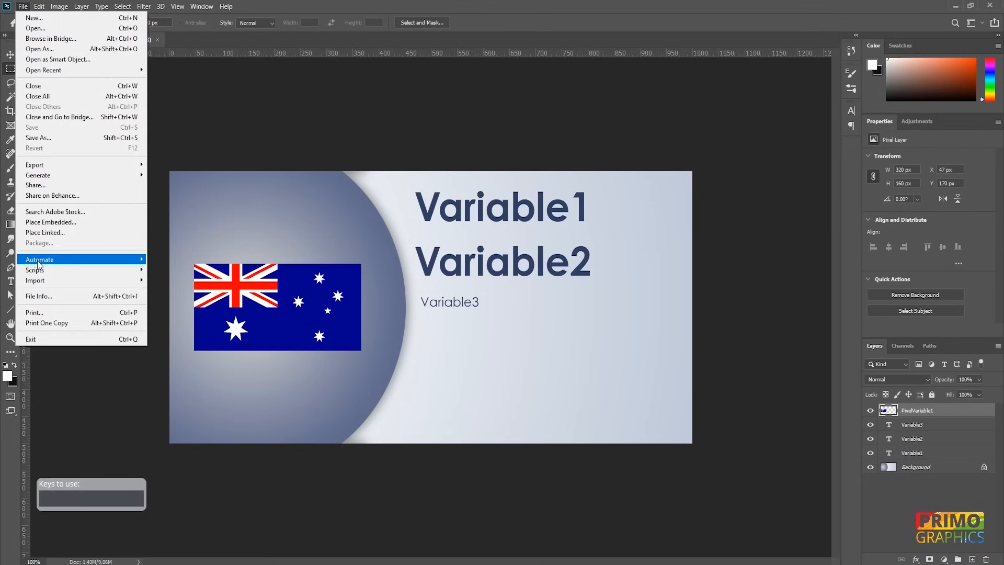
{"action": "mouse_move", "coordinate": [35, 269]}
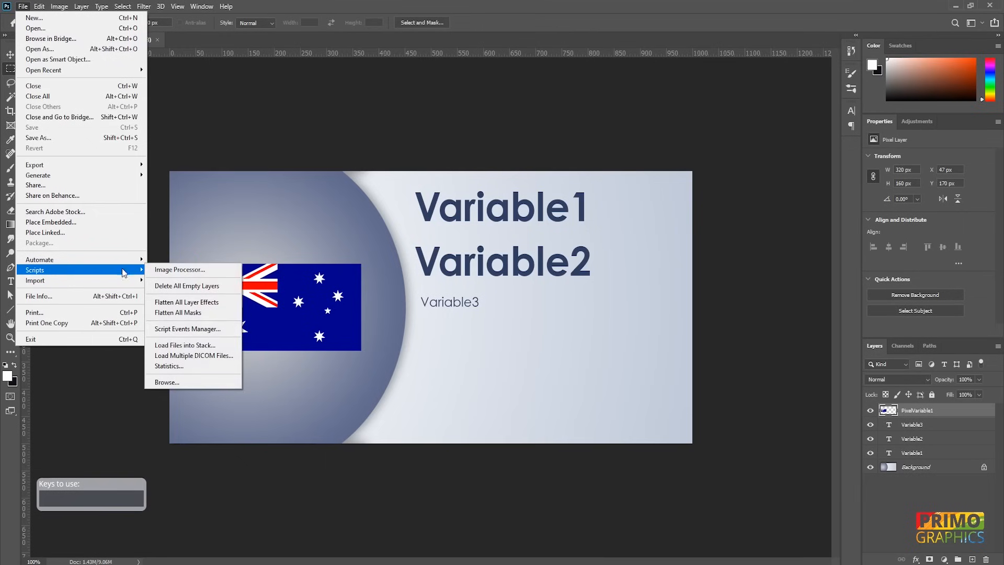
{"action": "mouse_move", "coordinate": [179, 269]}
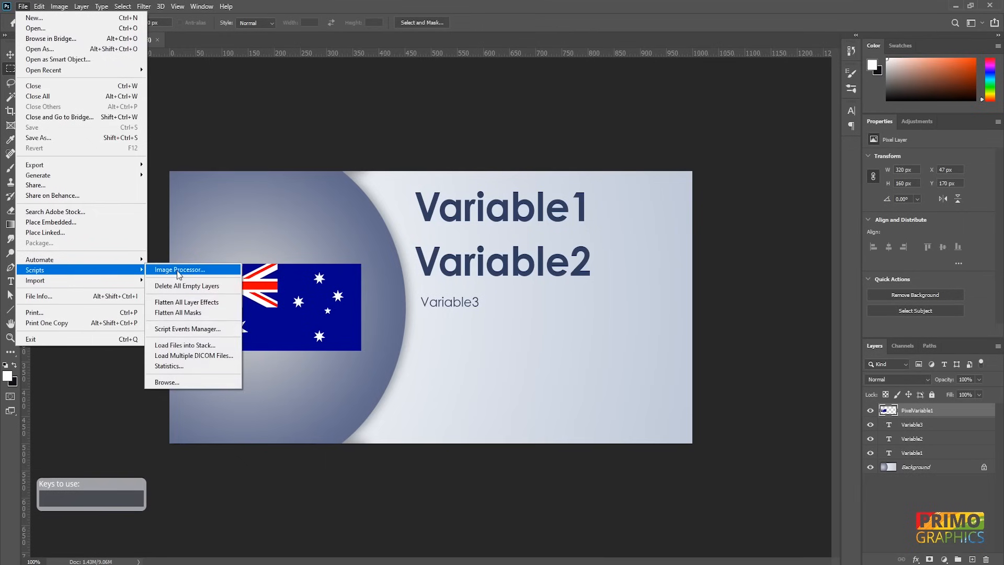
{"action": "left_click", "coordinate": [180, 268]}
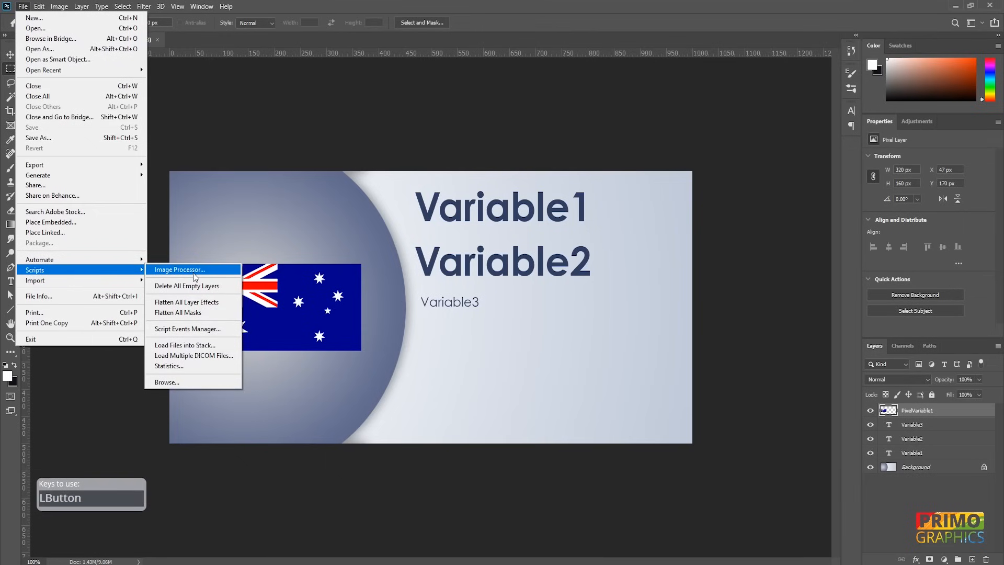
{"action": "left_click", "coordinate": [179, 269]}
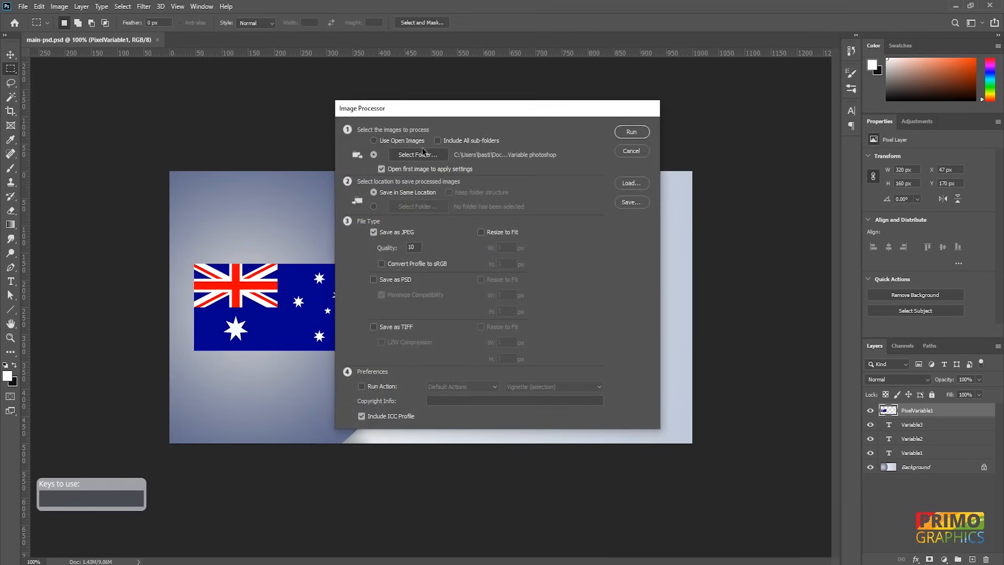
Convert the Variable photoshop PSDs to quality-12 JPEGs and view the new JPEG folder's output.
{"action": "left_click", "coordinate": [417, 154]}
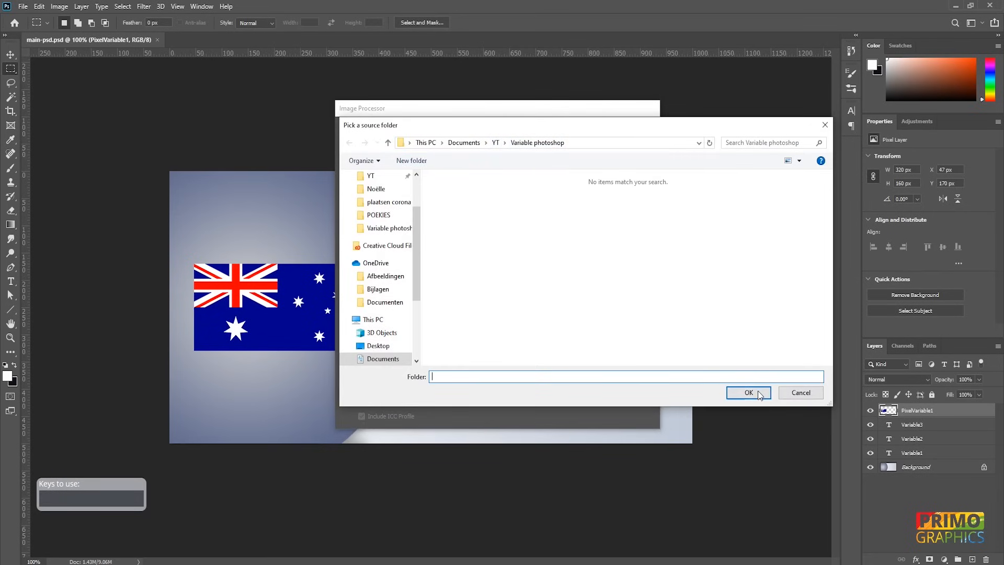
{"action": "left_click", "coordinate": [748, 392]}
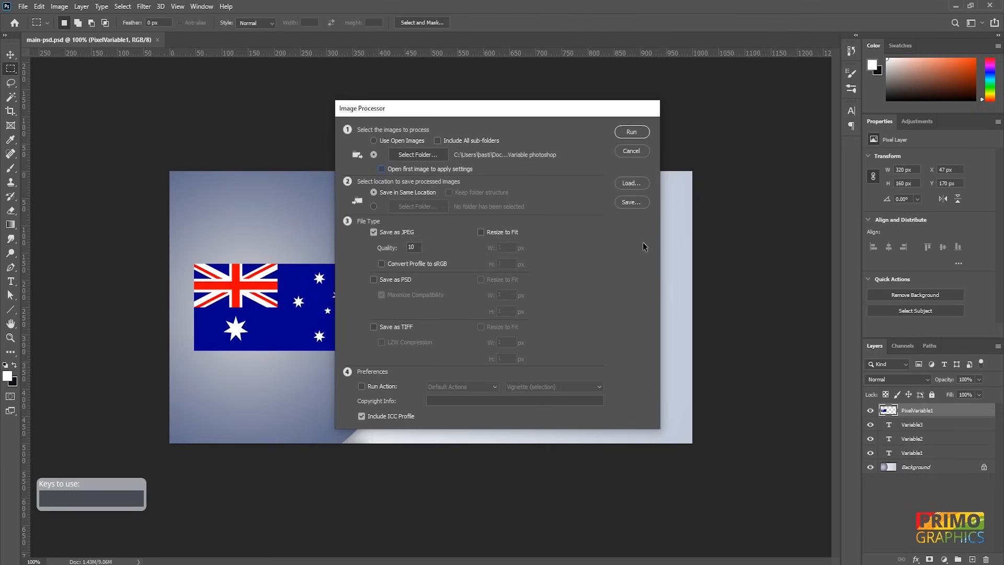
{"action": "triple_click", "coordinate": [412, 246]}
{"action": "type", "text": "12"}
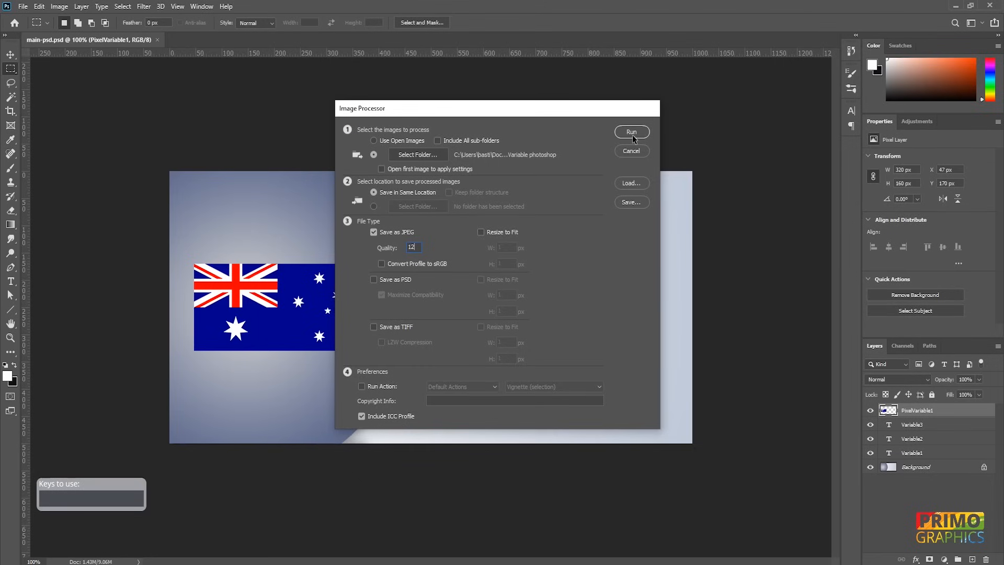
{"action": "left_click", "coordinate": [631, 132]}
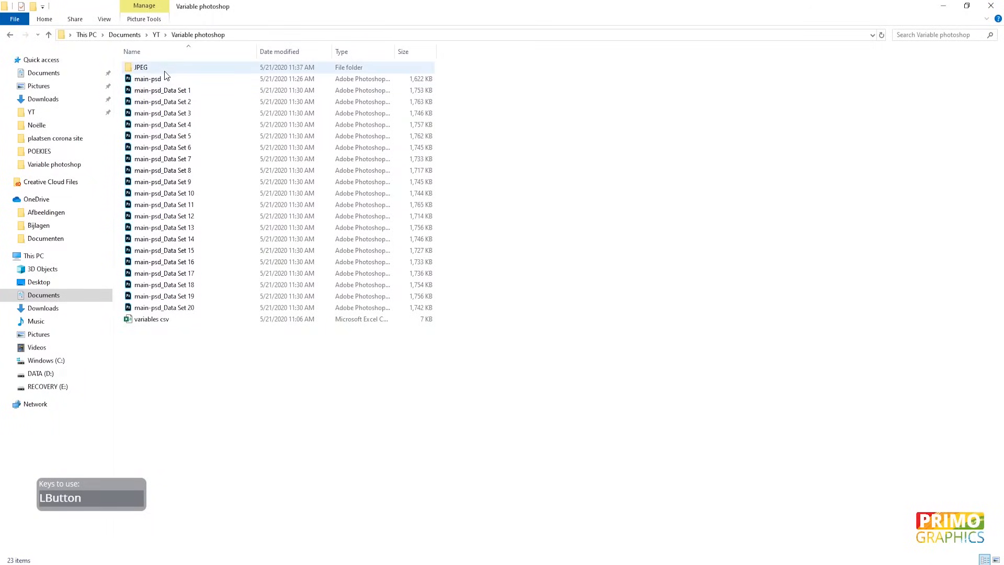
{"action": "double_click", "coordinate": [141, 66]}
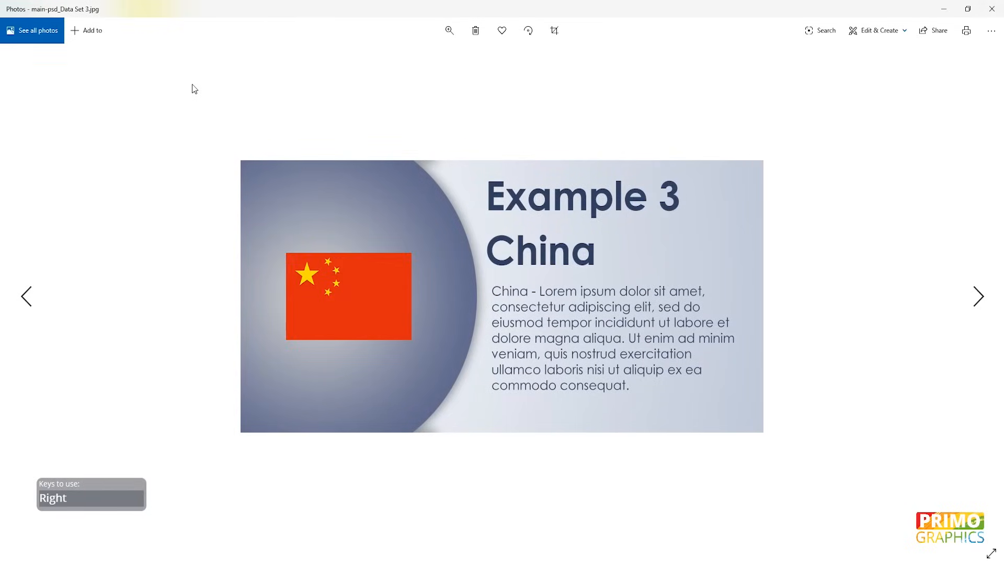
Step through the exported JPEG slides in Windows Photos up to Example 19 Spain.
{"action": "key", "text": "Right"}
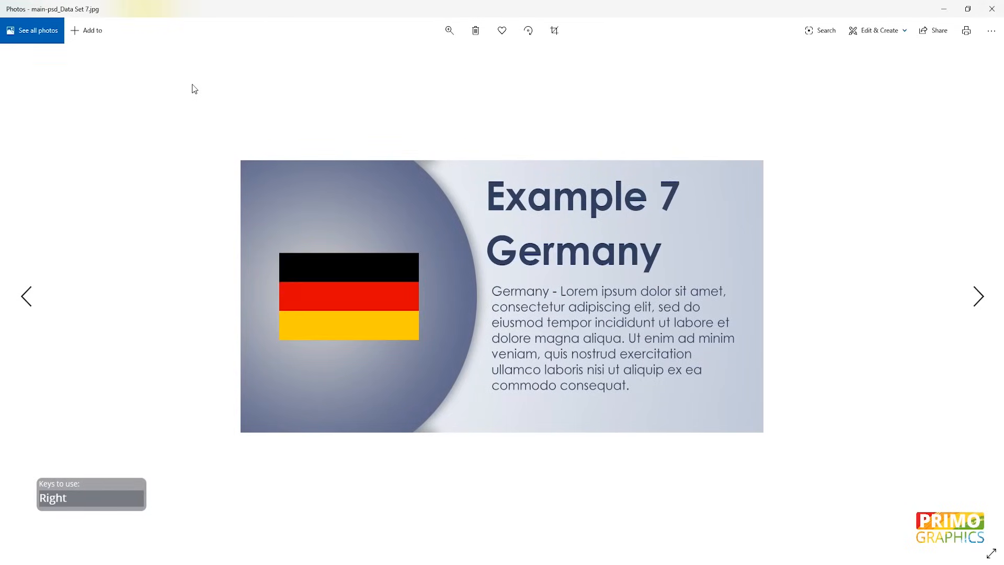
{"action": "key", "text": "Right"}
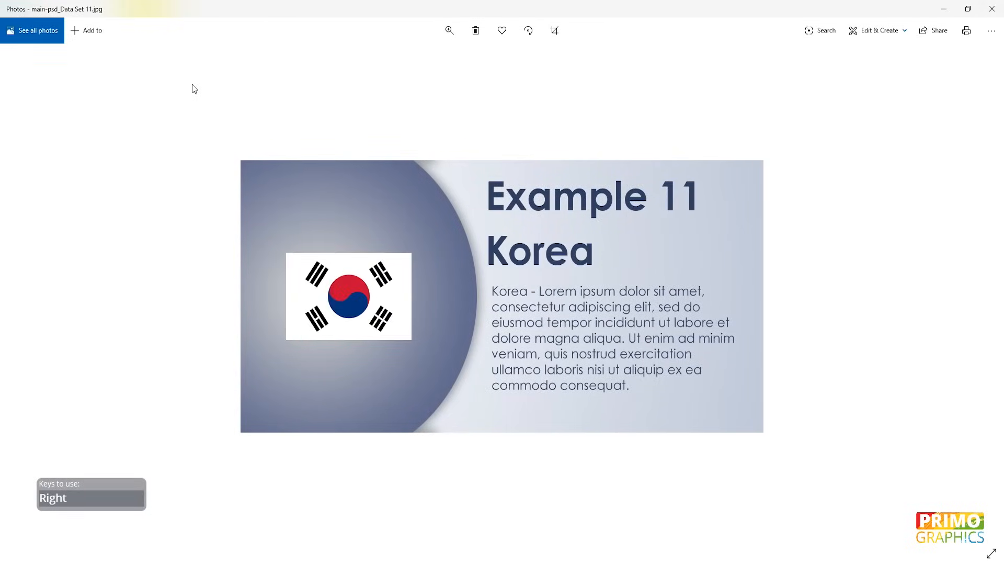
{"action": "key", "text": "right"}
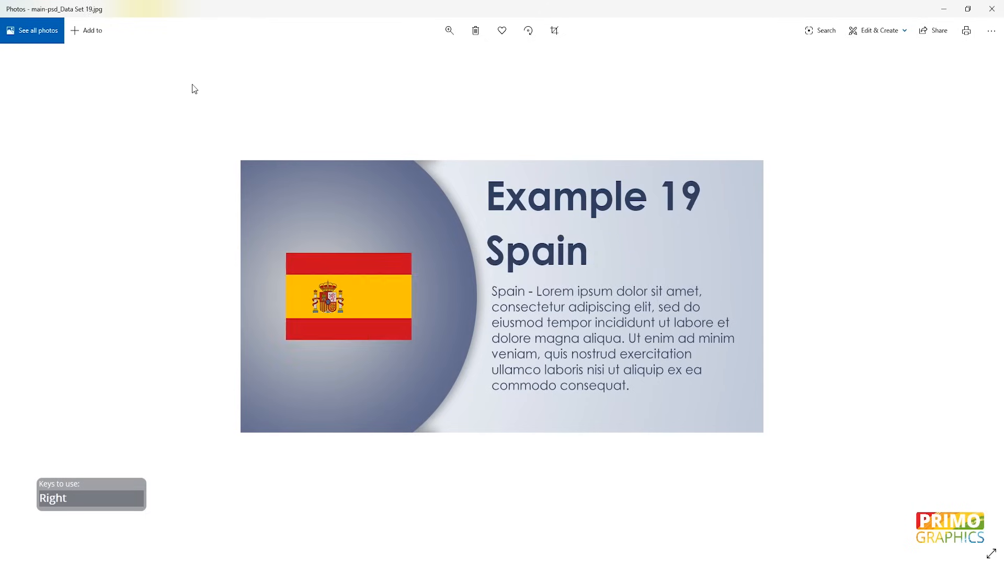
{"action": "key", "text": "Right"}
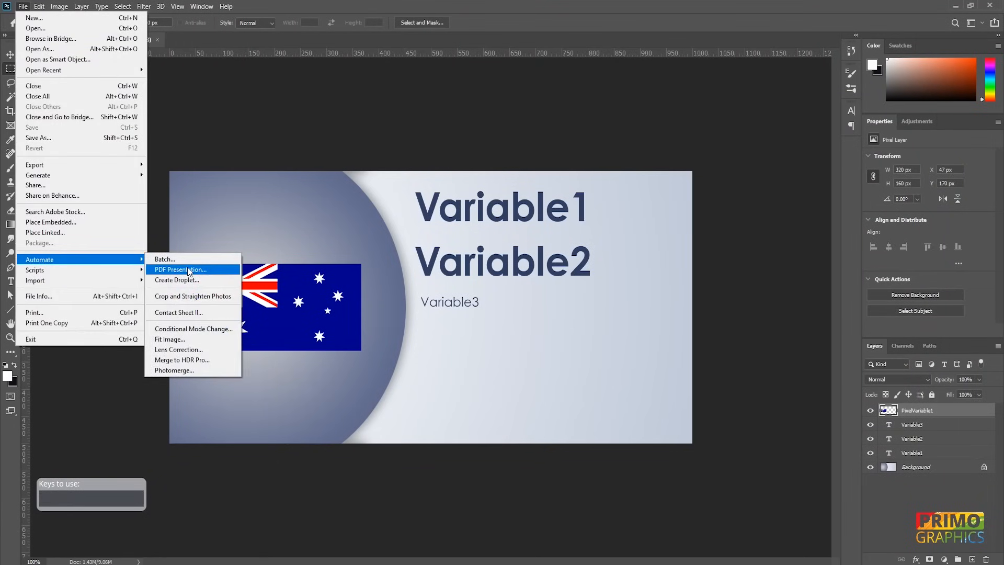
Add main-psd and all the Data Set PSDs as PDF Presentation source files.
{"action": "left_click", "coordinate": [181, 269]}
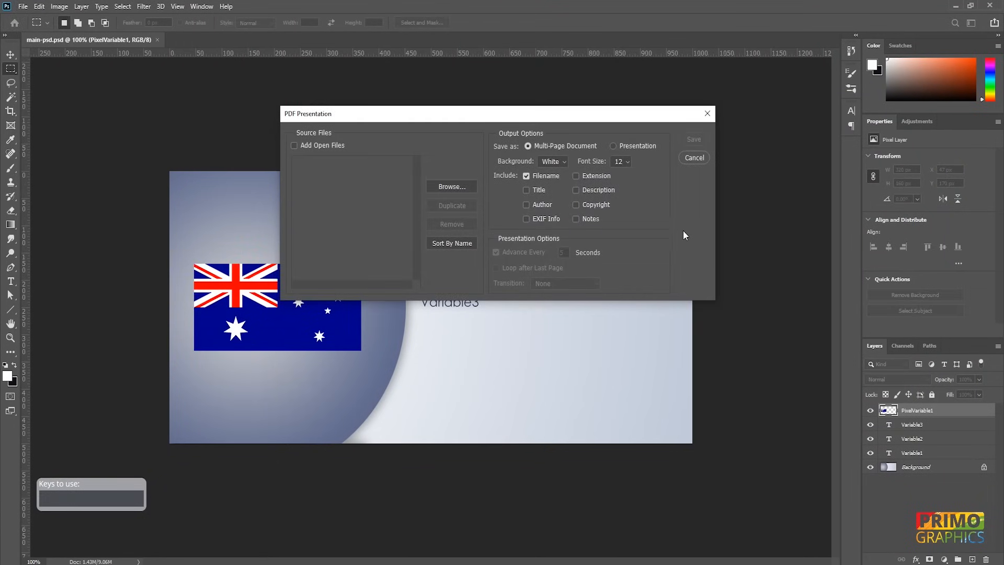
{"action": "left_click", "coordinate": [294, 145]}
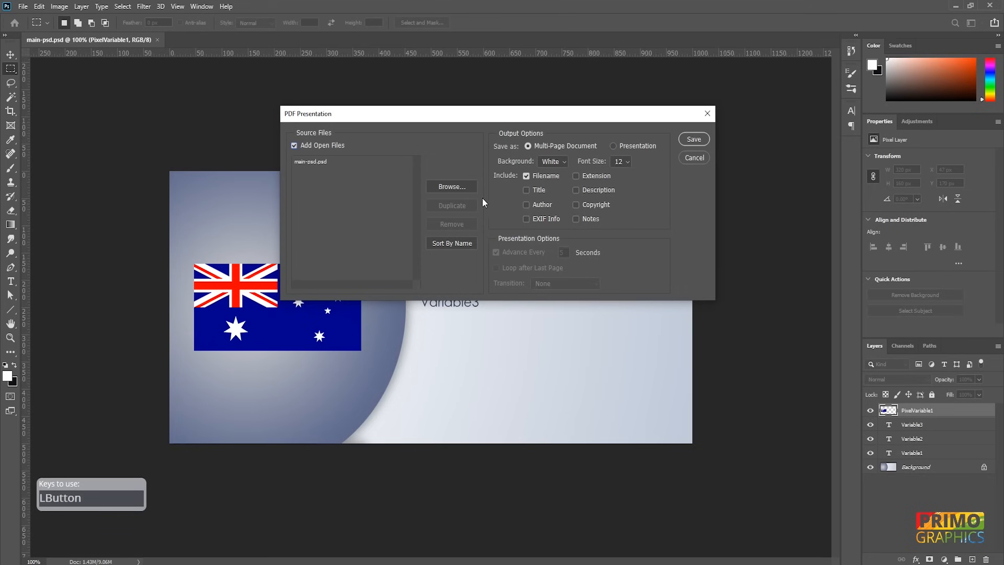
{"action": "left_click", "coordinate": [451, 187]}
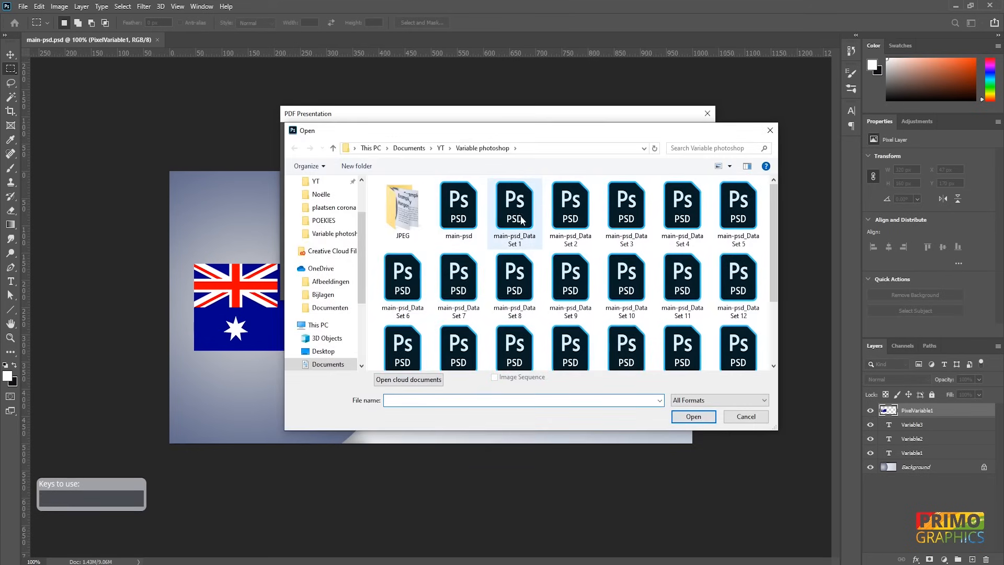
{"action": "left_click", "coordinate": [402, 327]}
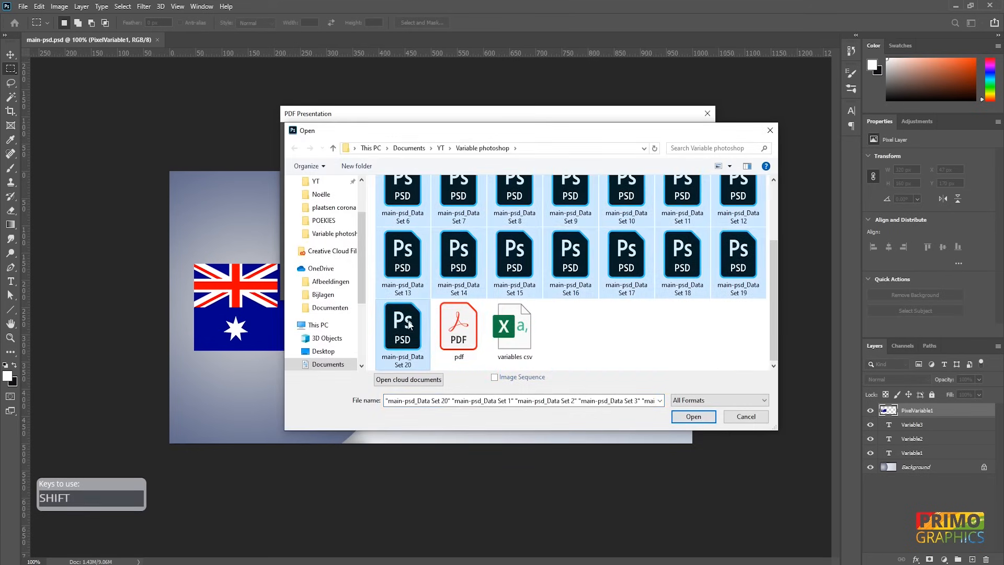
{"action": "left_click", "coordinate": [692, 416]}
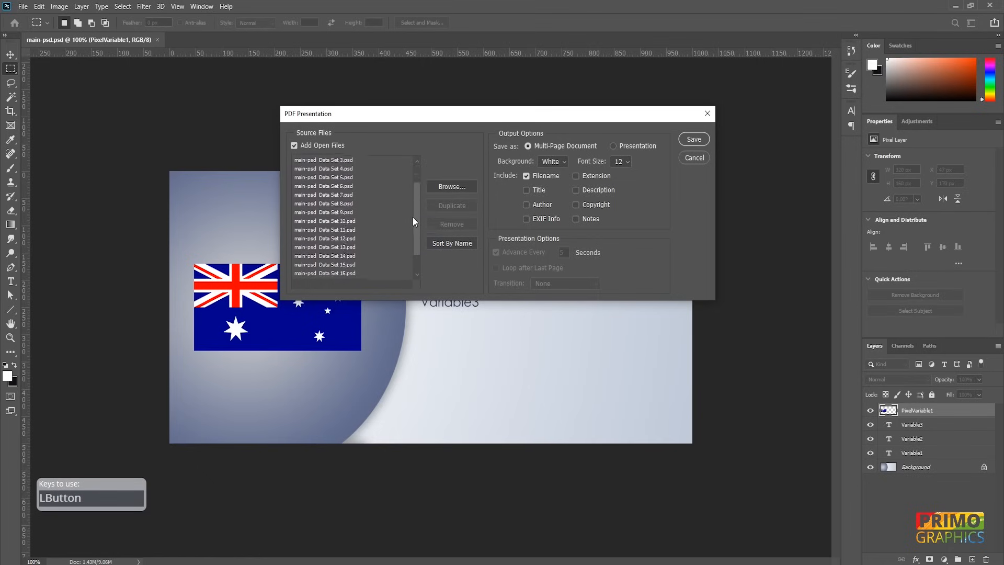
Turn off Filename on the pages and start saving the multi-page presentation.
{"action": "scroll", "scroll_direction": "up", "scroll_amount": 3}
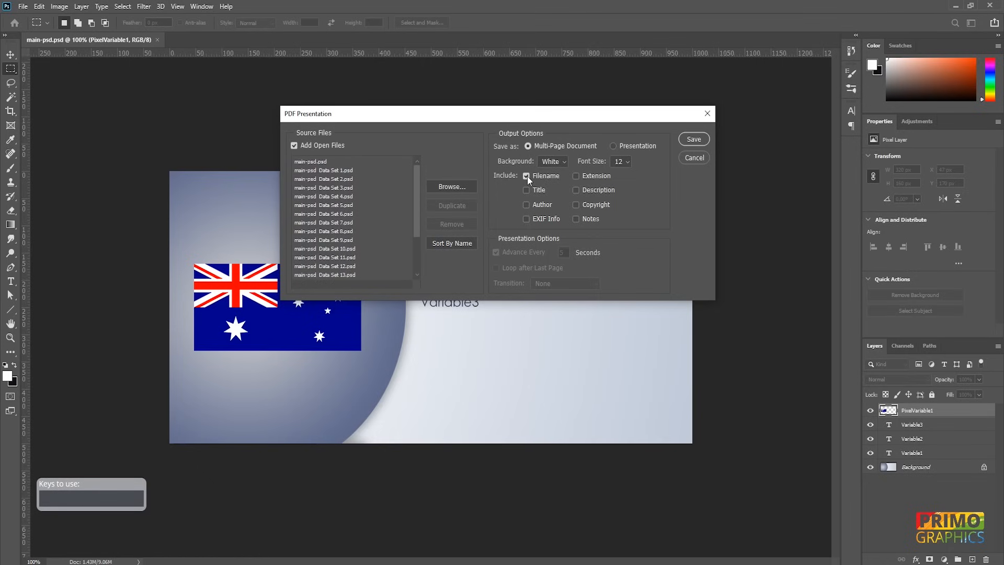
{"action": "left_click", "coordinate": [527, 176]}
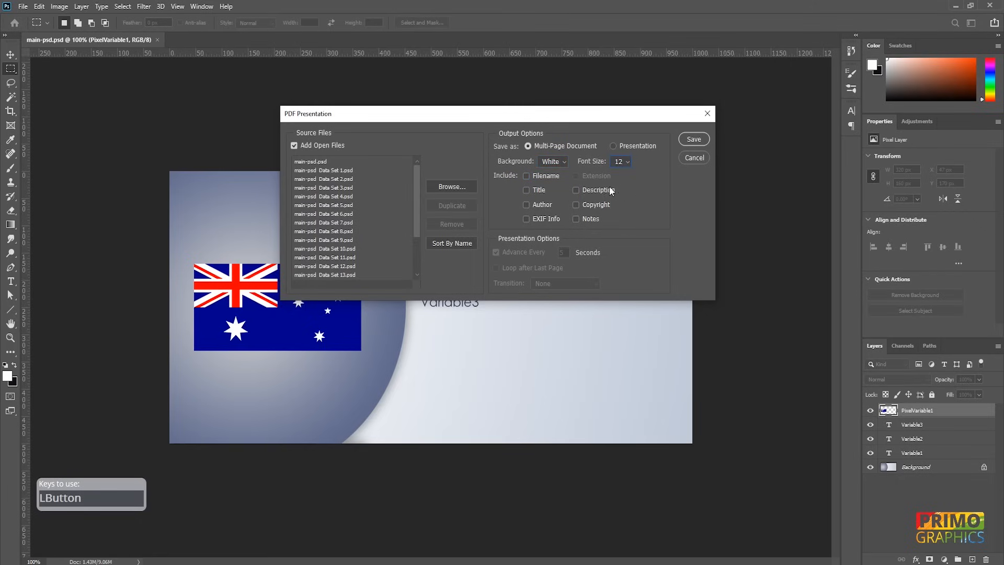
{"action": "mouse_move", "coordinate": [523, 235]}
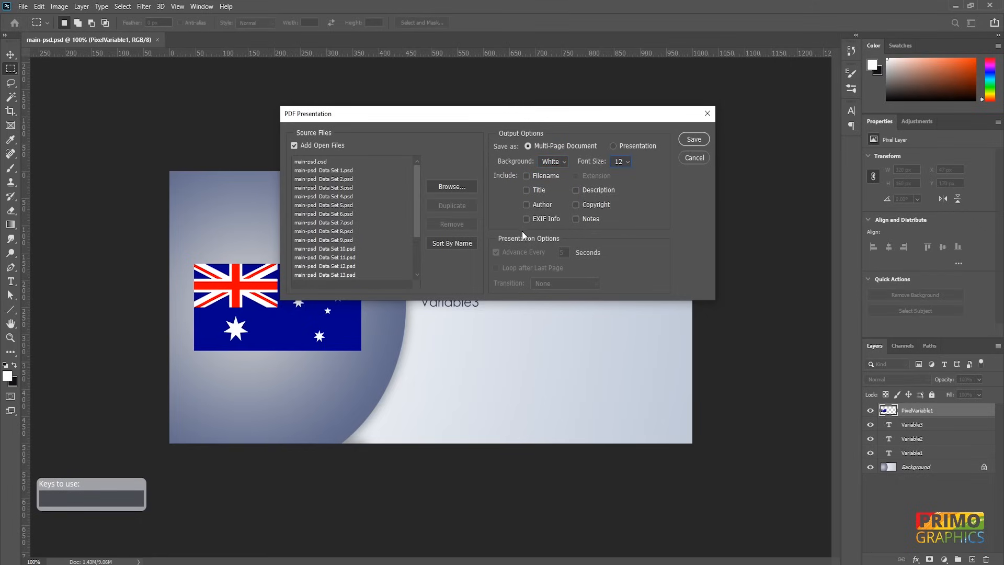
{"action": "mouse_move", "coordinate": [681, 154]}
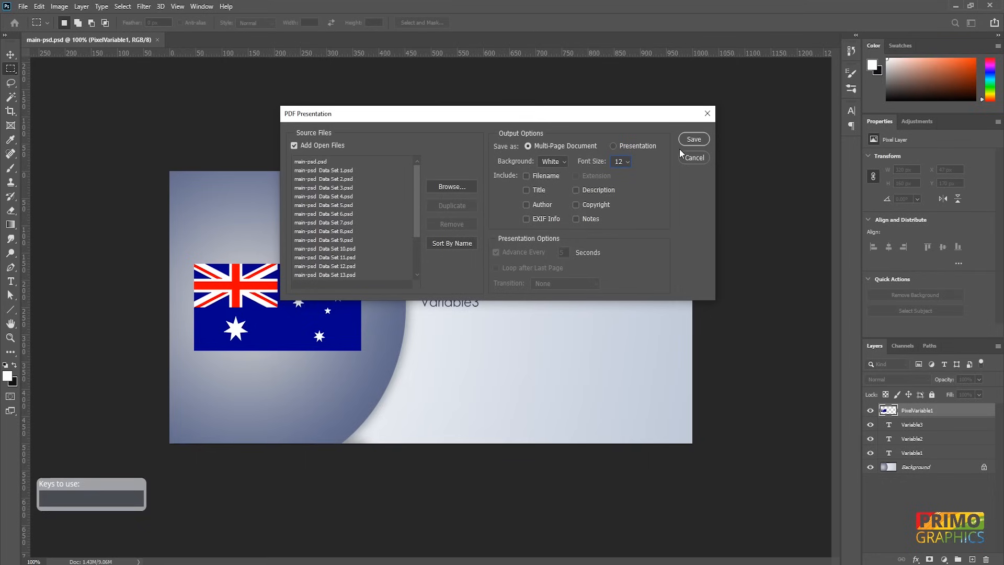
{"action": "left_click", "coordinate": [693, 139]}
{"action": "type", "text": "pdf"}
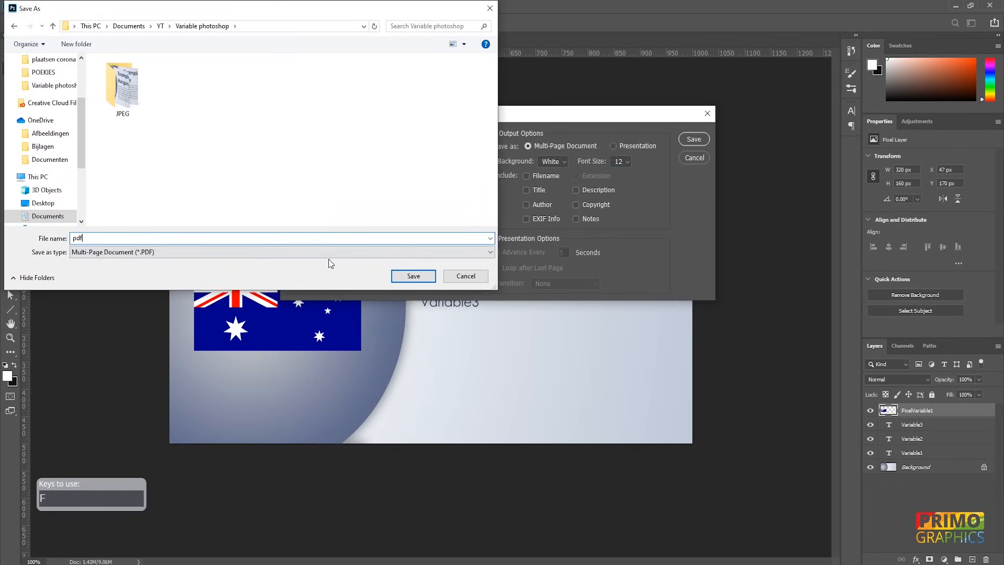
Save the multi-page PDF as 'pdf' in the Variable photoshop folder.
{"action": "left_click", "coordinate": [413, 276]}
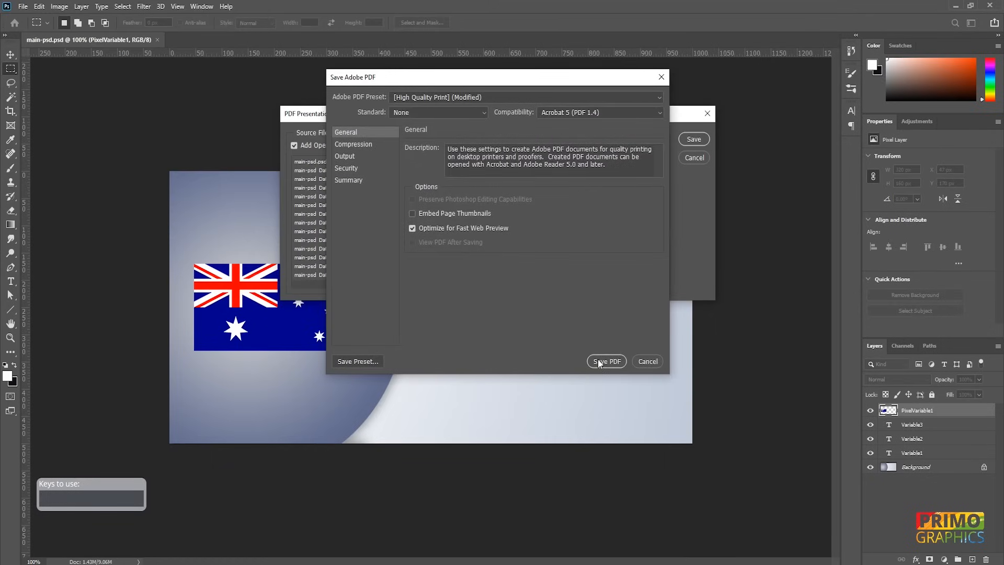
{"action": "left_click", "coordinate": [605, 360]}
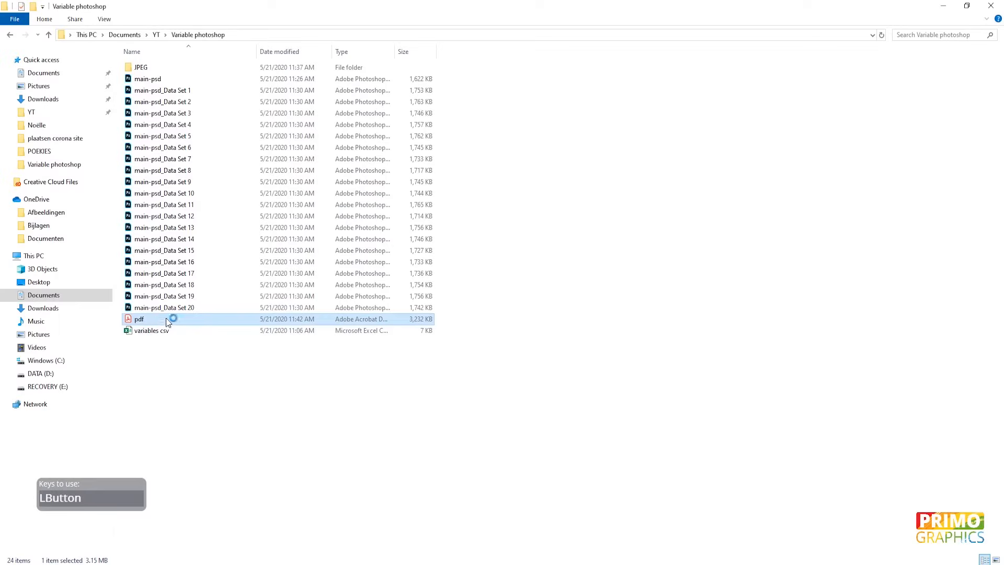
View the 21-page pdf in Acrobat, paging down to Example 17 Qatar.
{"action": "double_click", "coordinate": [140, 319]}
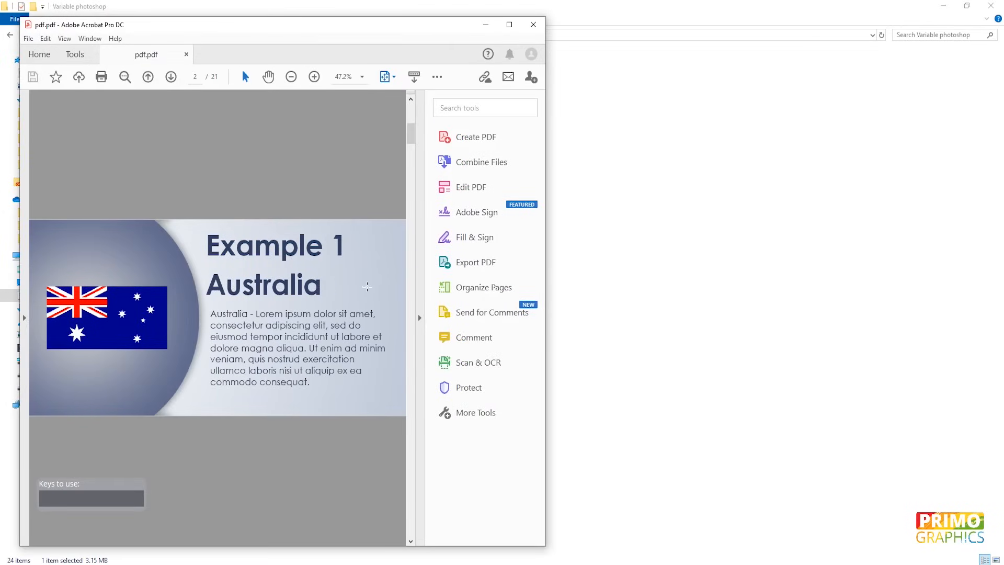
{"action": "scroll", "scroll_direction": "down", "scroll_amount": 3}
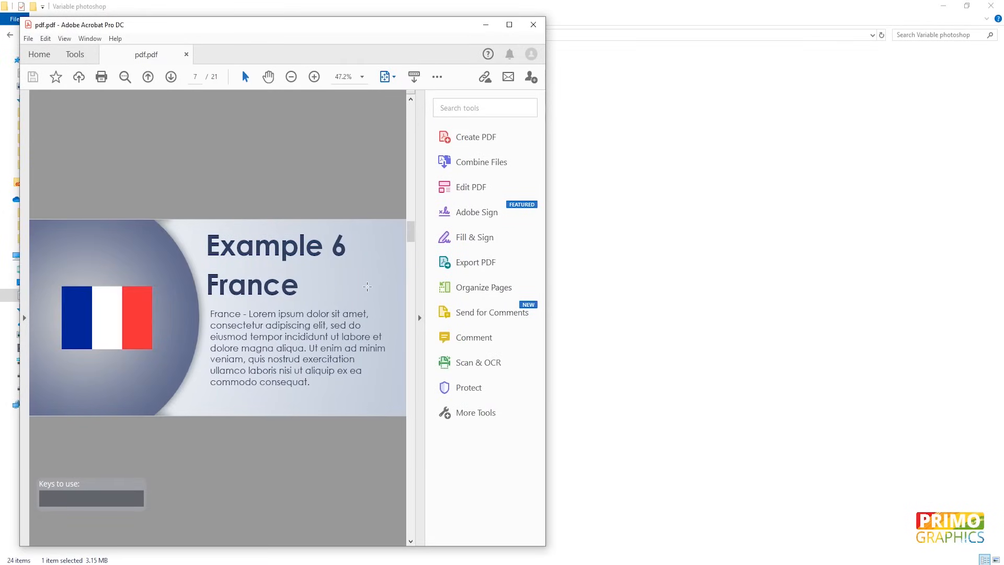
{"action": "scroll", "scroll_direction": "down", "scroll_amount": 3}
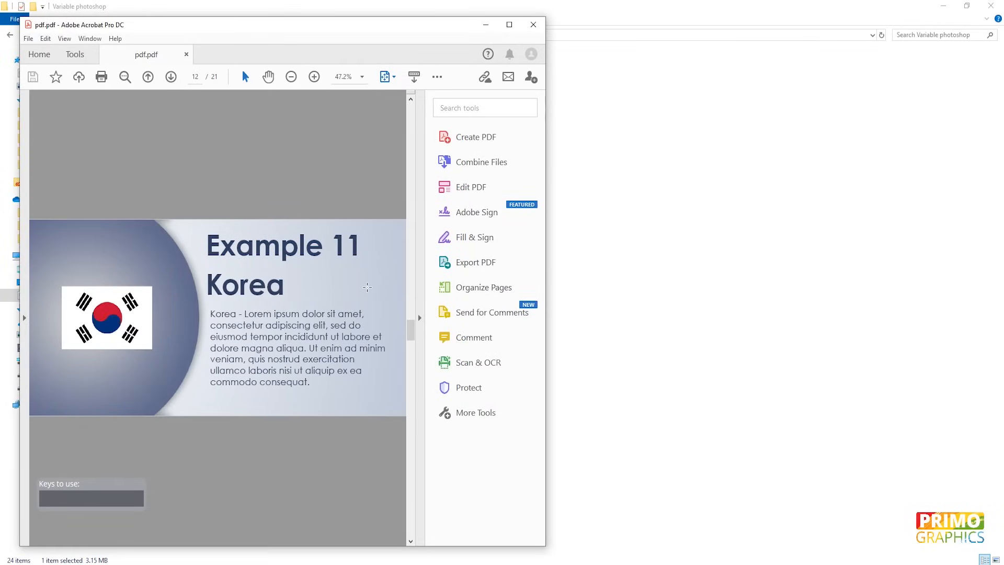
{"action": "scroll", "scroll_direction": "down", "scroll_amount": 3}
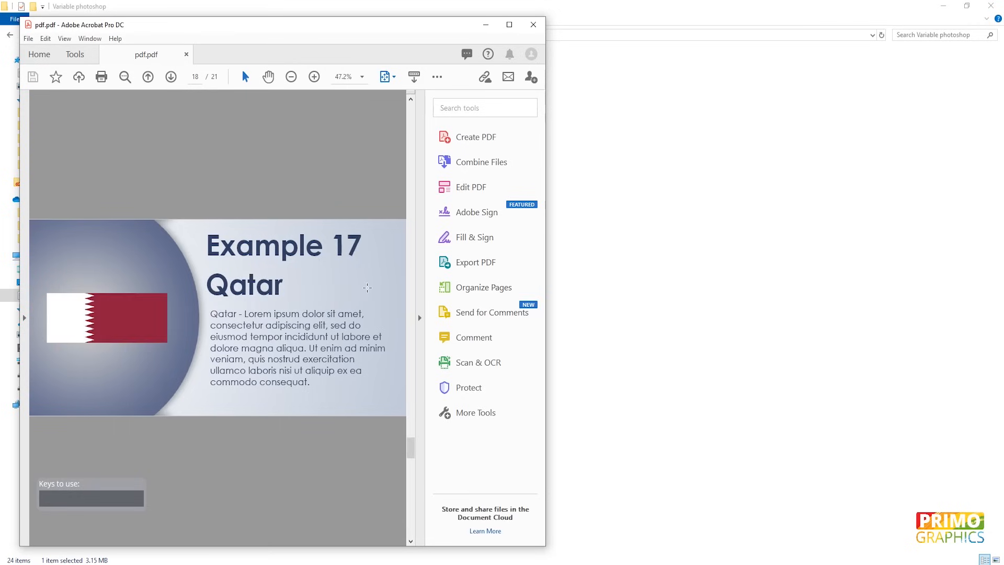